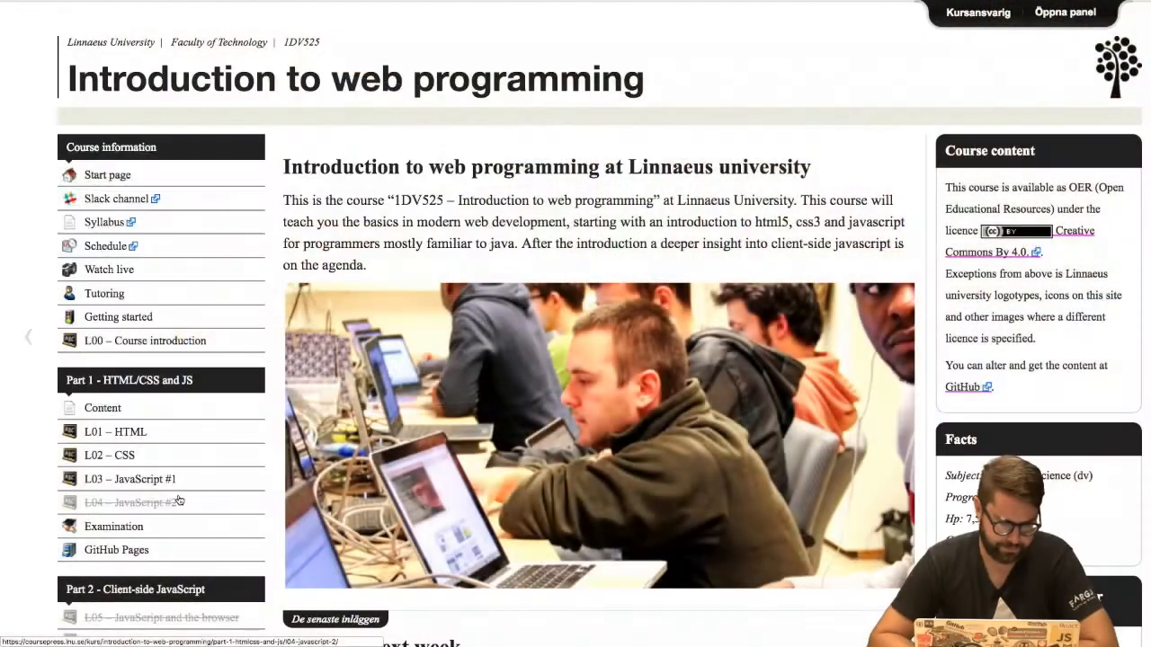
Browse the L03 and L04 JavaScript lectures and L01 – HTML, ending on L02 – CSS
click(129, 479)
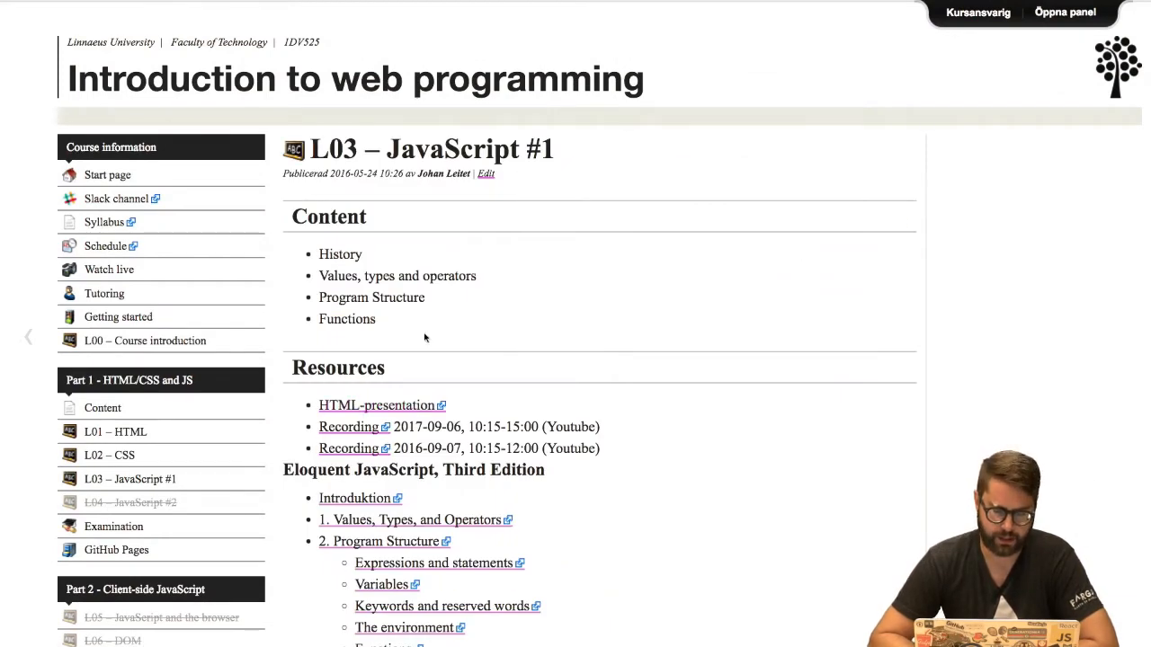
mouse_move(482, 303)
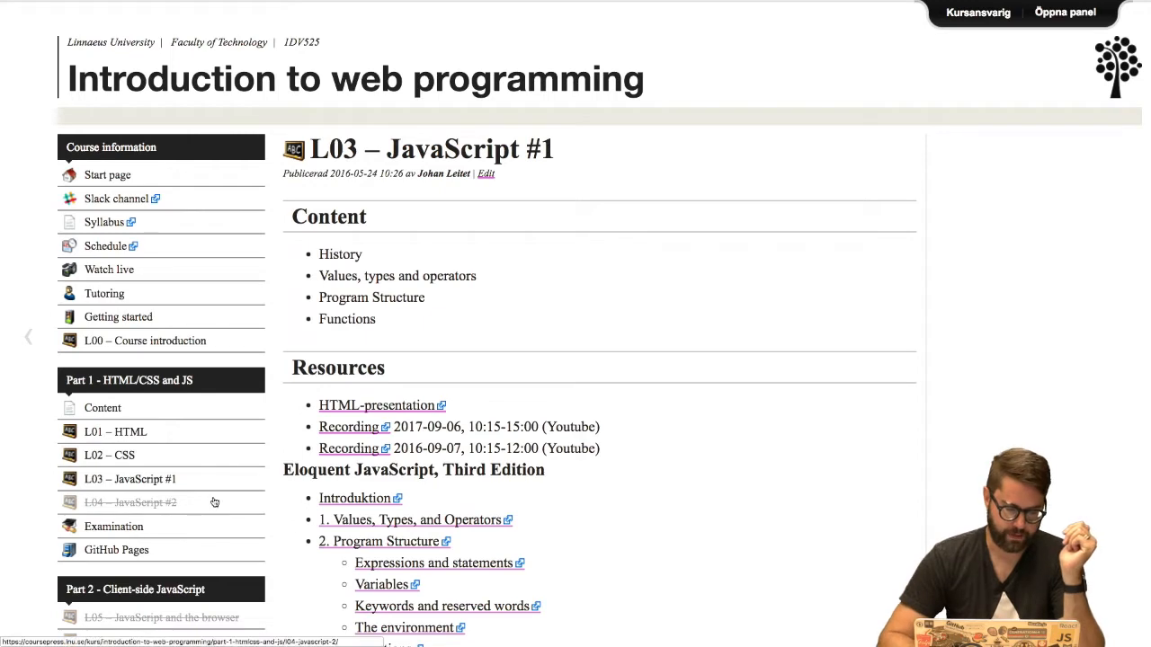
click(130, 502)
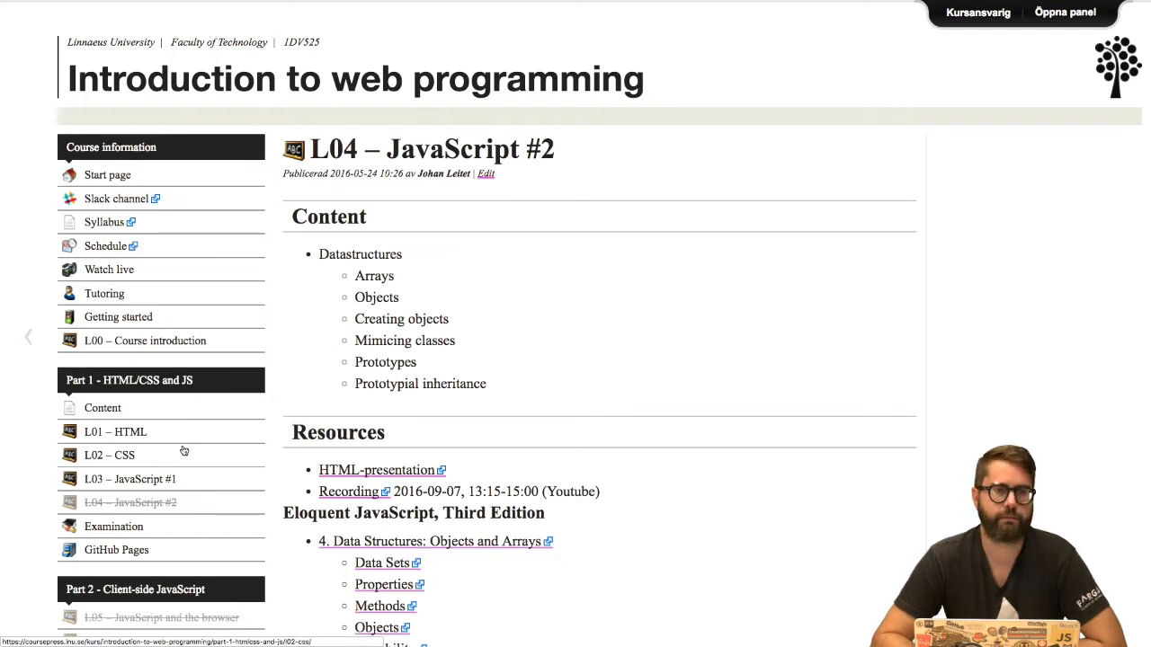
mouse_move(187, 440)
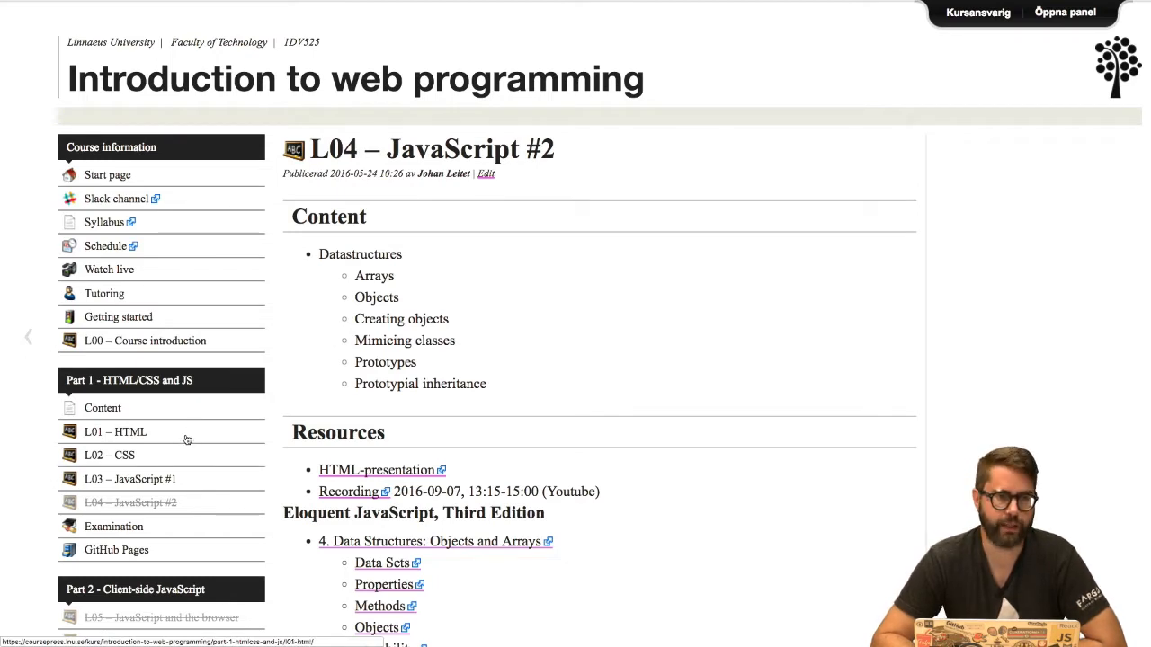
click(115, 431)
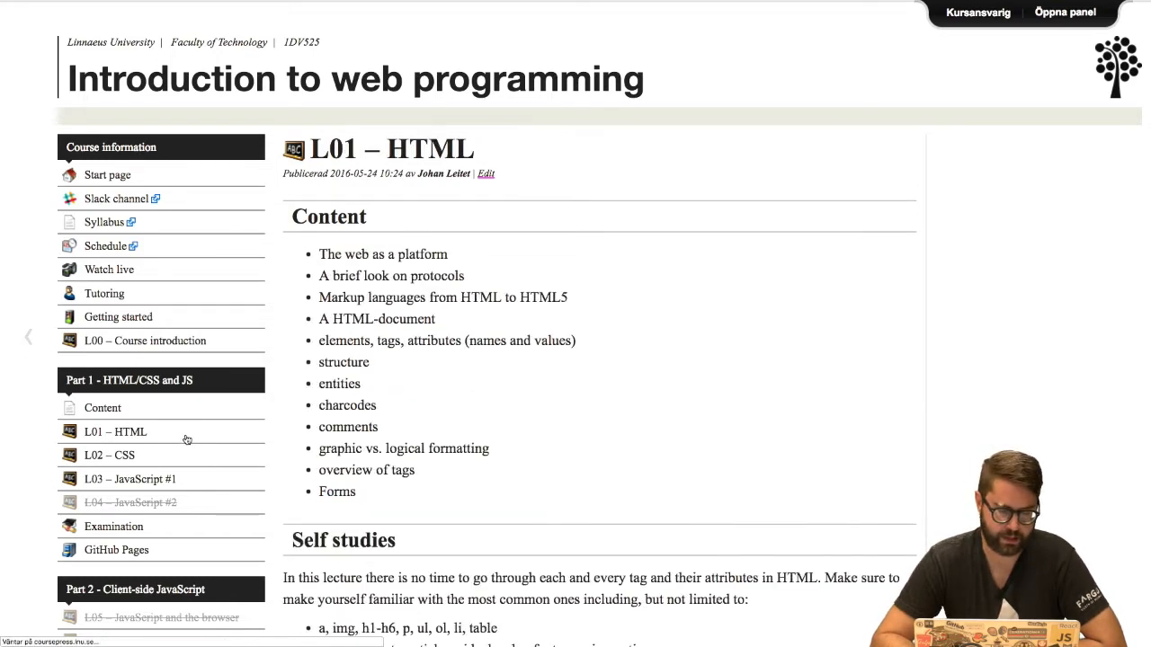
click(109, 455)
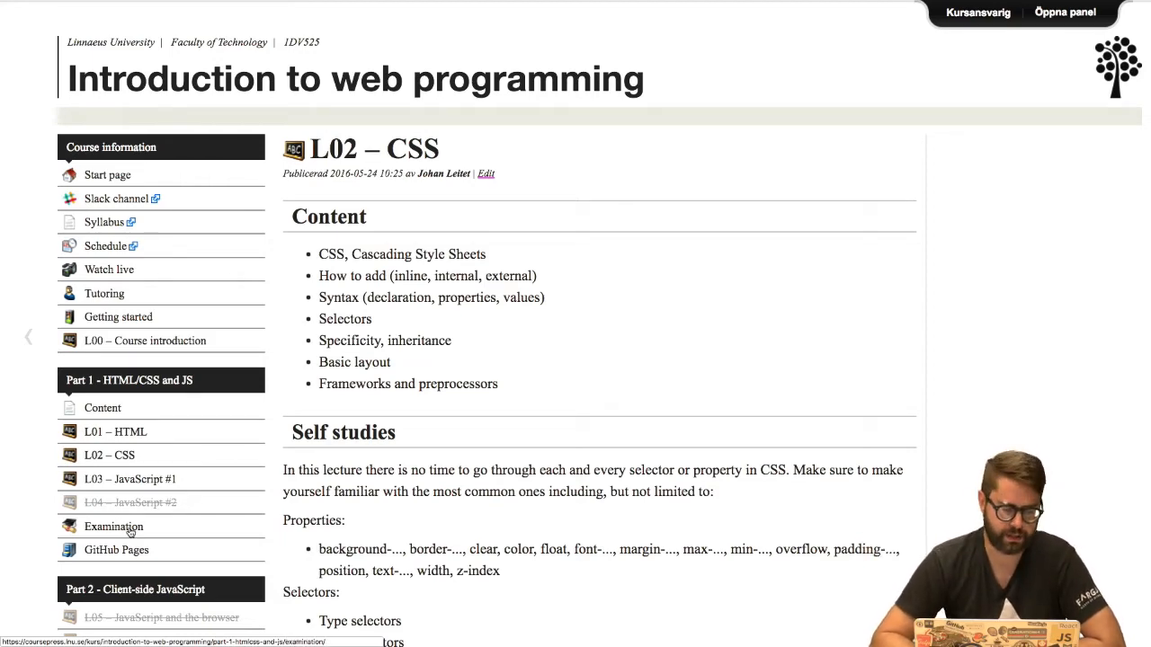
Read the Part 1 Examination page, scrolling through the deadline, submission rules and assignment
click(113, 526)
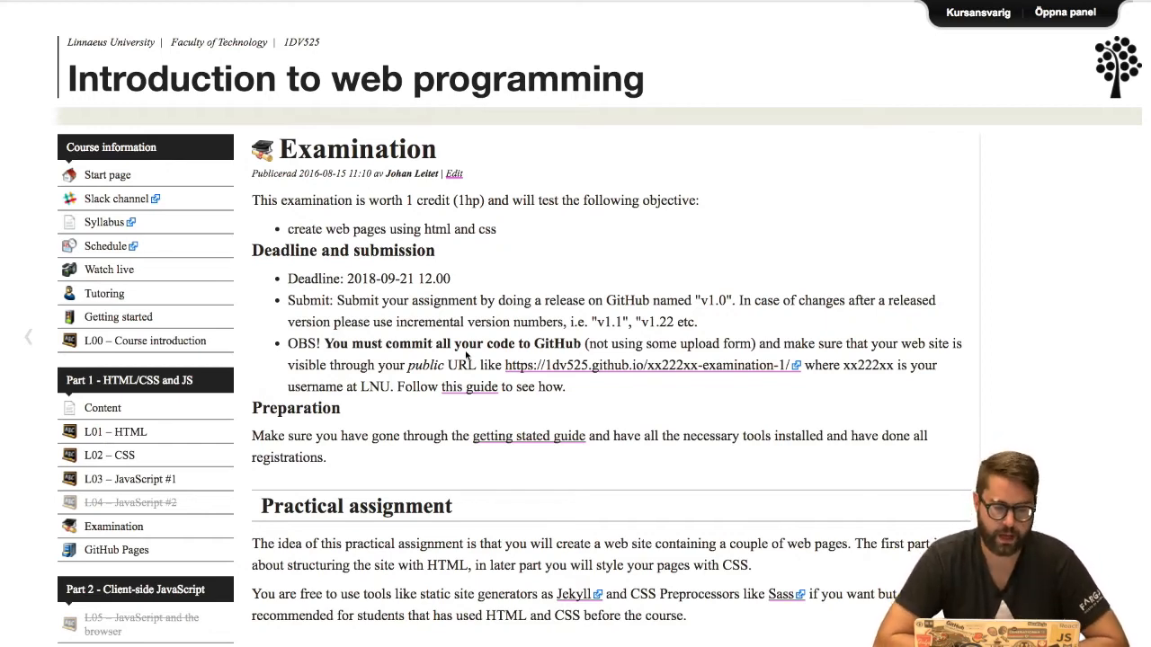
mouse_move(407, 294)
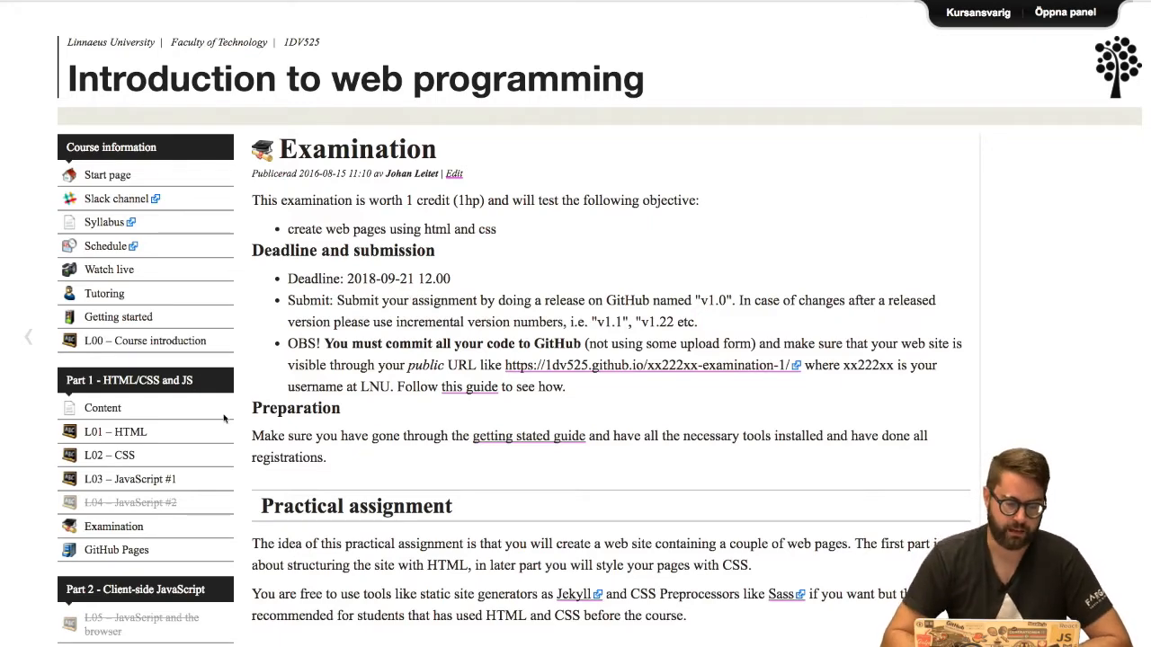
scroll(down, 3)
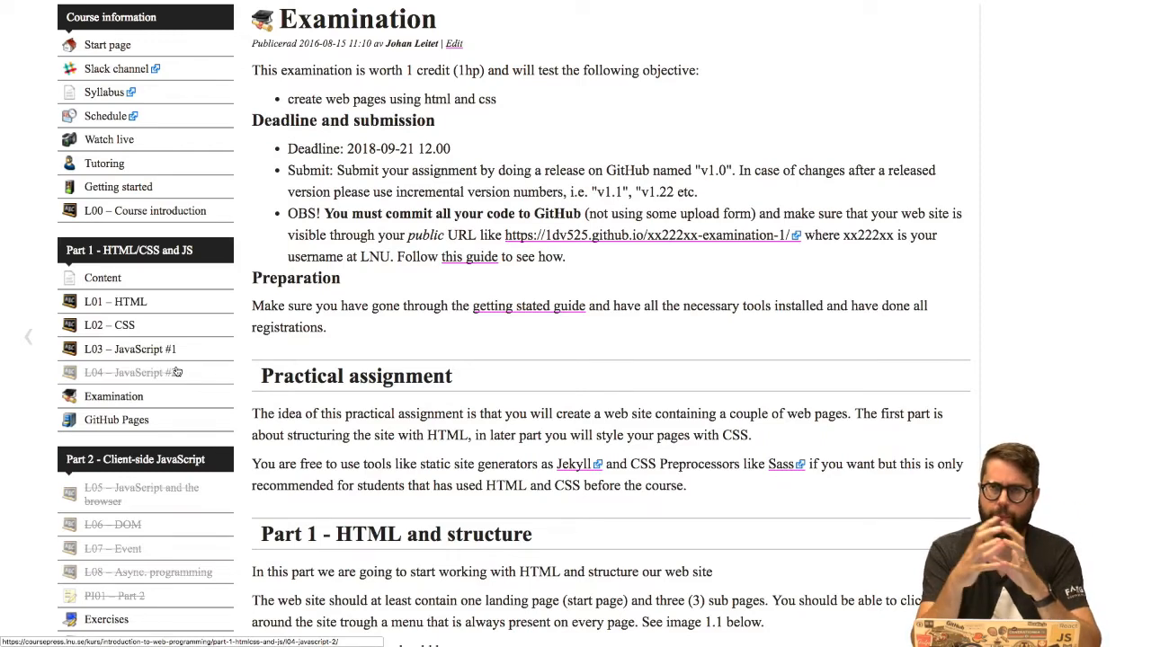
scroll(down, 3)
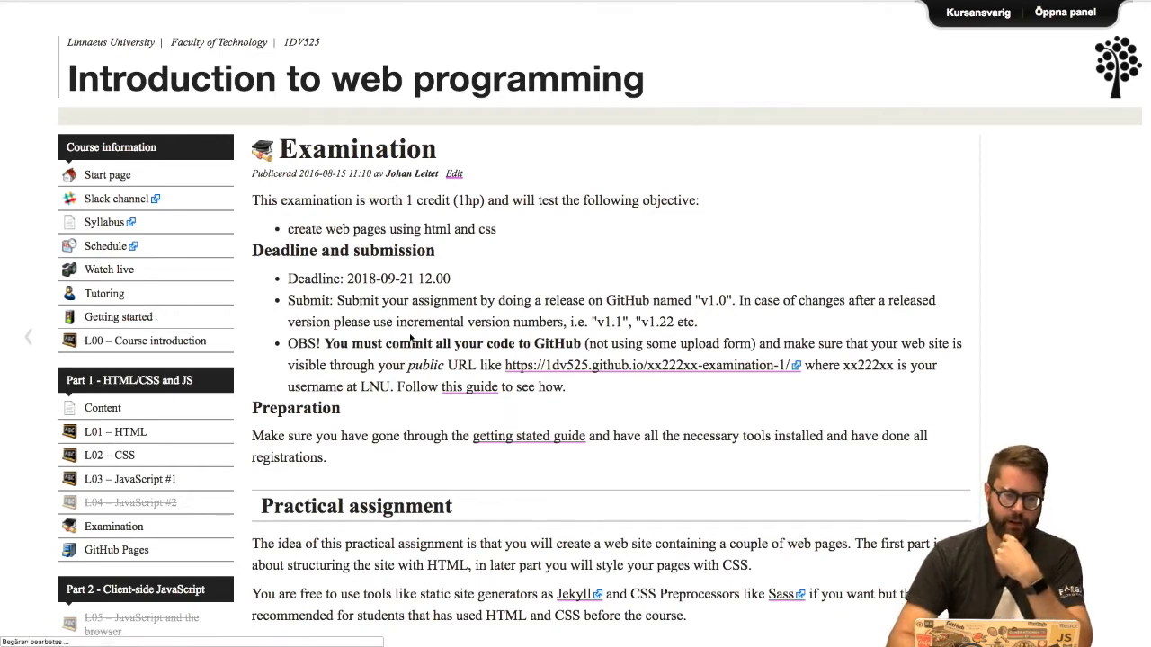
Scroll Getting started to Git and Github and follow the CoursePress profile link
click(118, 317)
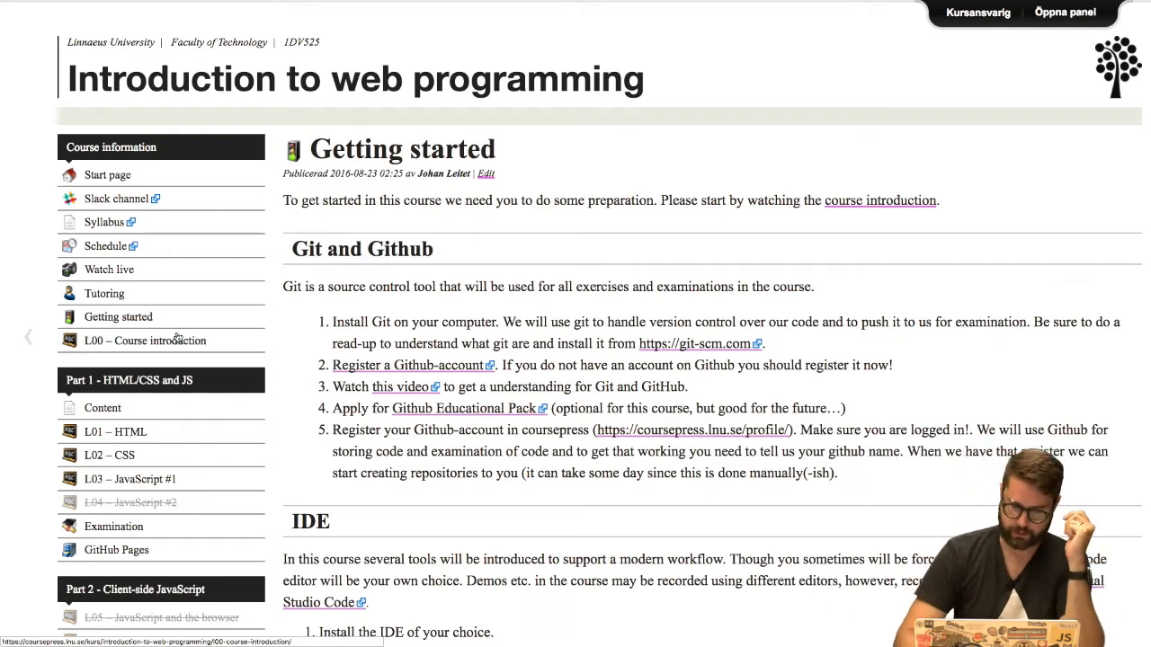
scroll(down, 3)
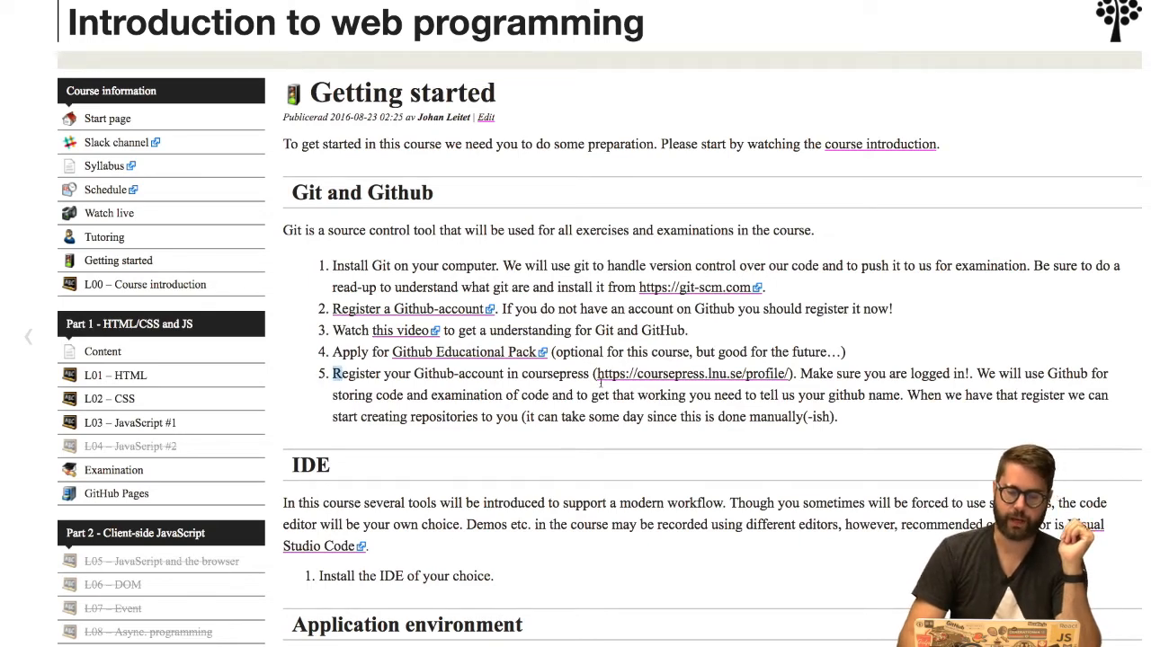
click(694, 374)
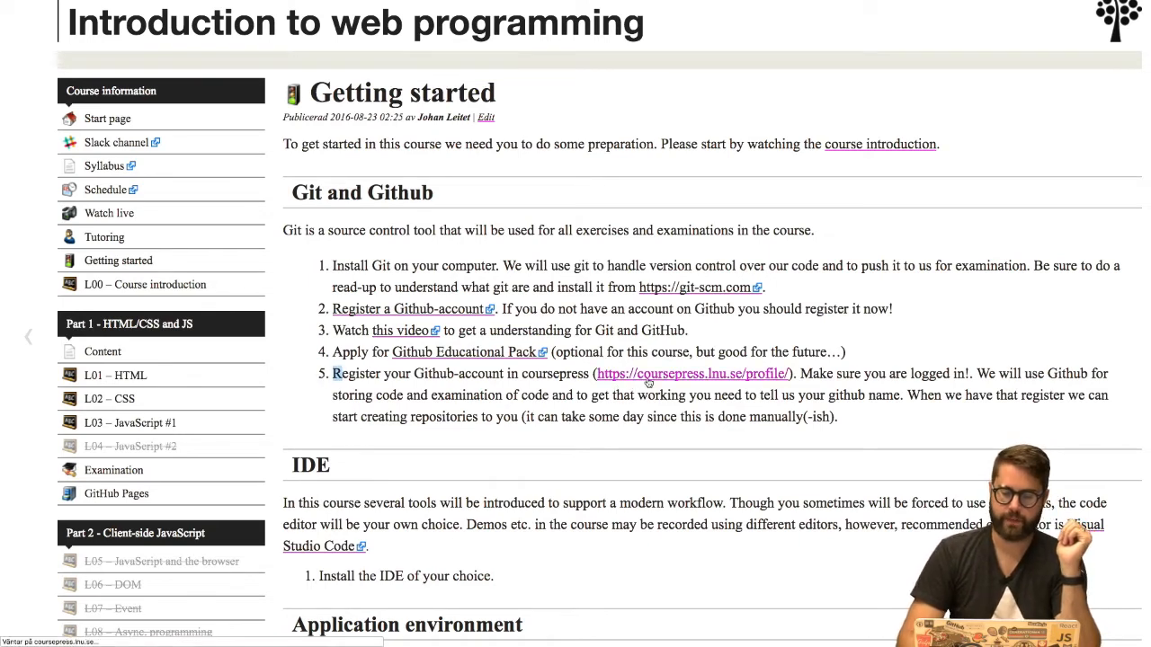
click(692, 374)
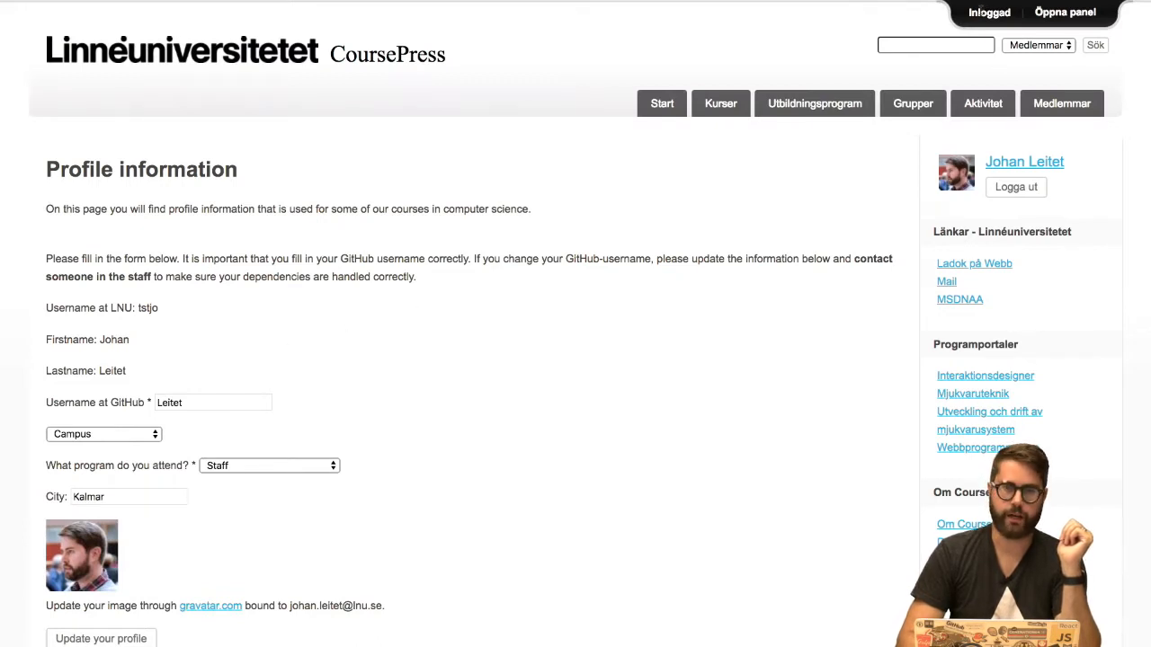
Select the GitHub username and LNU username on the profile information page
scroll(down, 3)
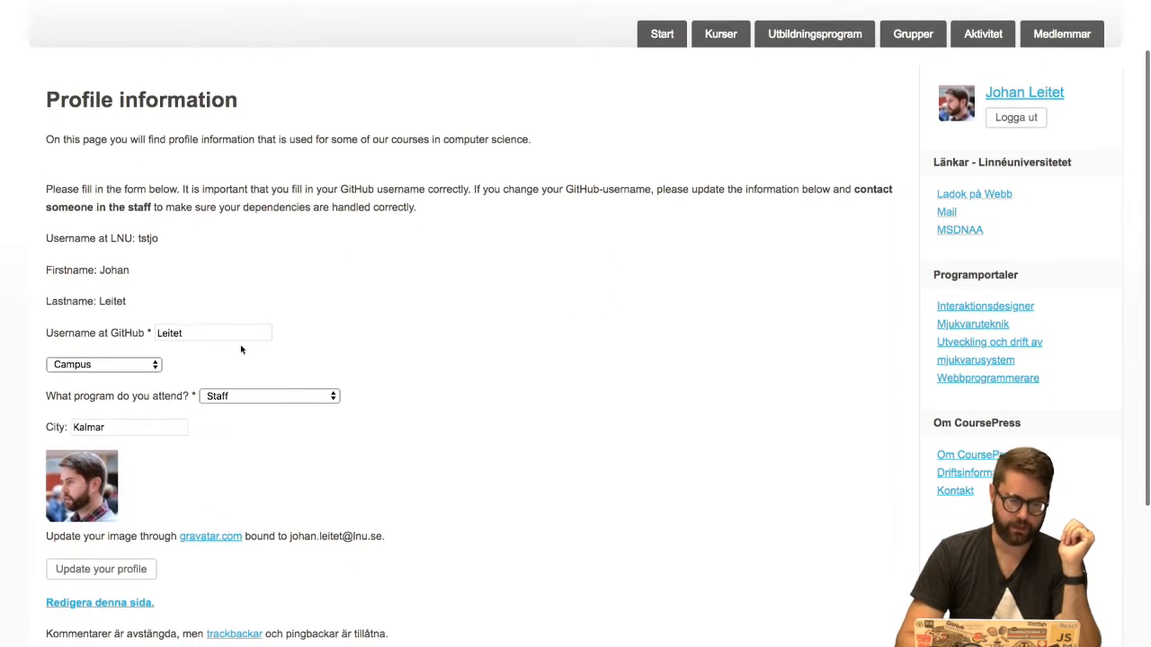
double_click(169, 333)
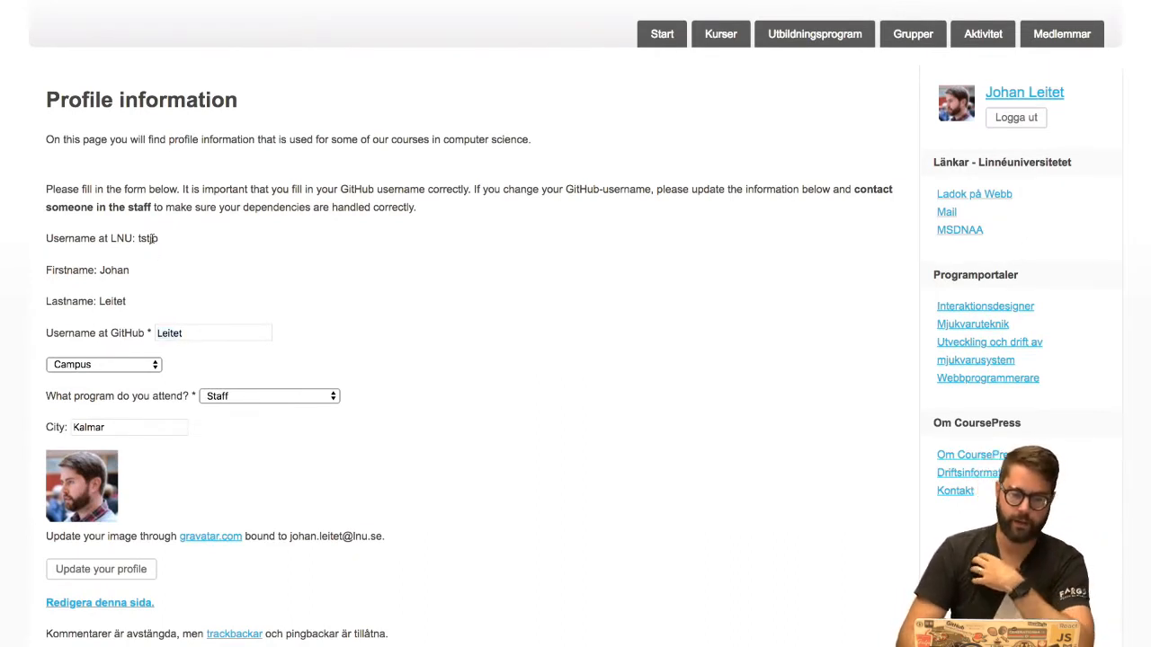
double_click(148, 239)
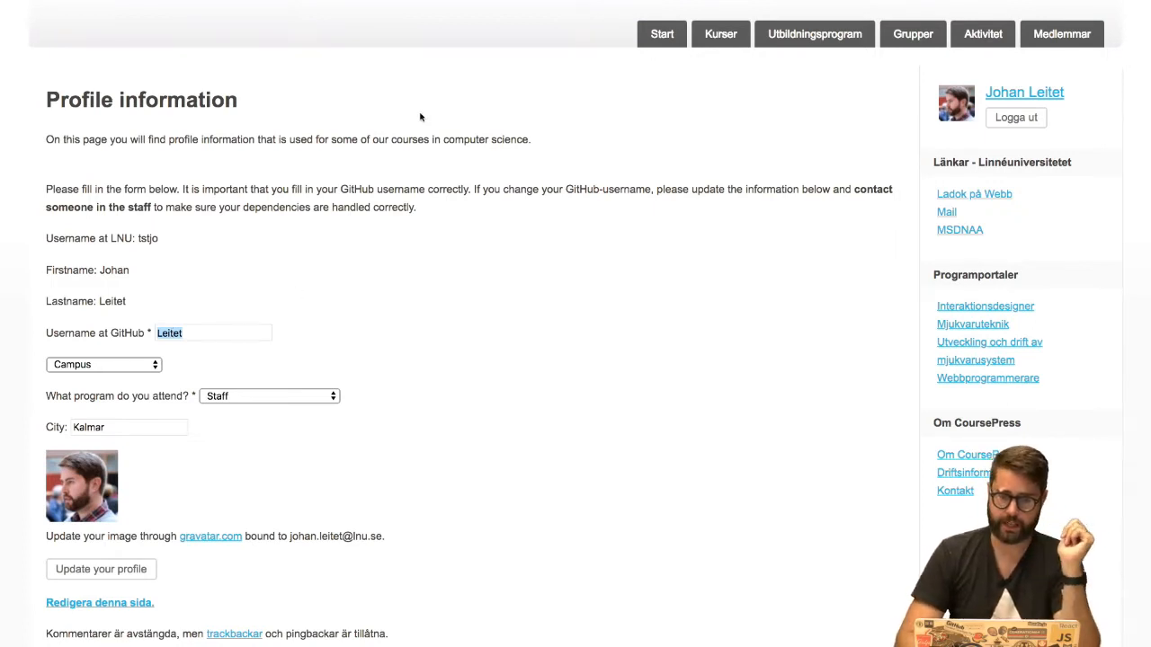
mouse_move(389, 242)
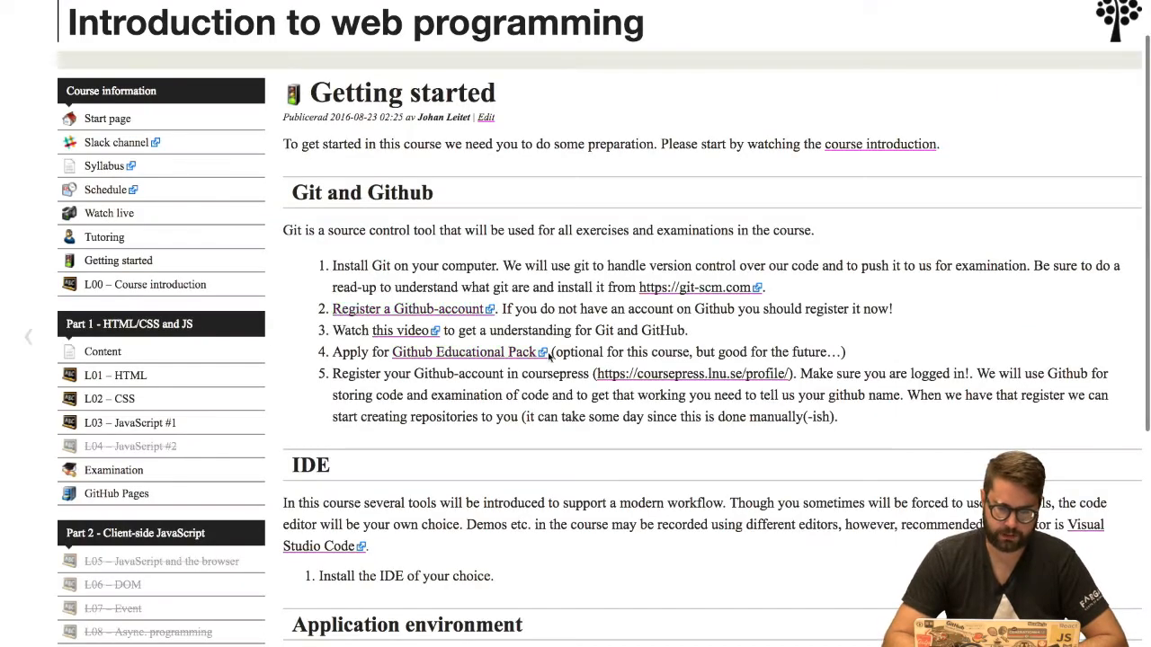
Go to github.com/1dv525, zoom in, and filter repositories by 'tstjo'
drag(331, 373, 836, 416)
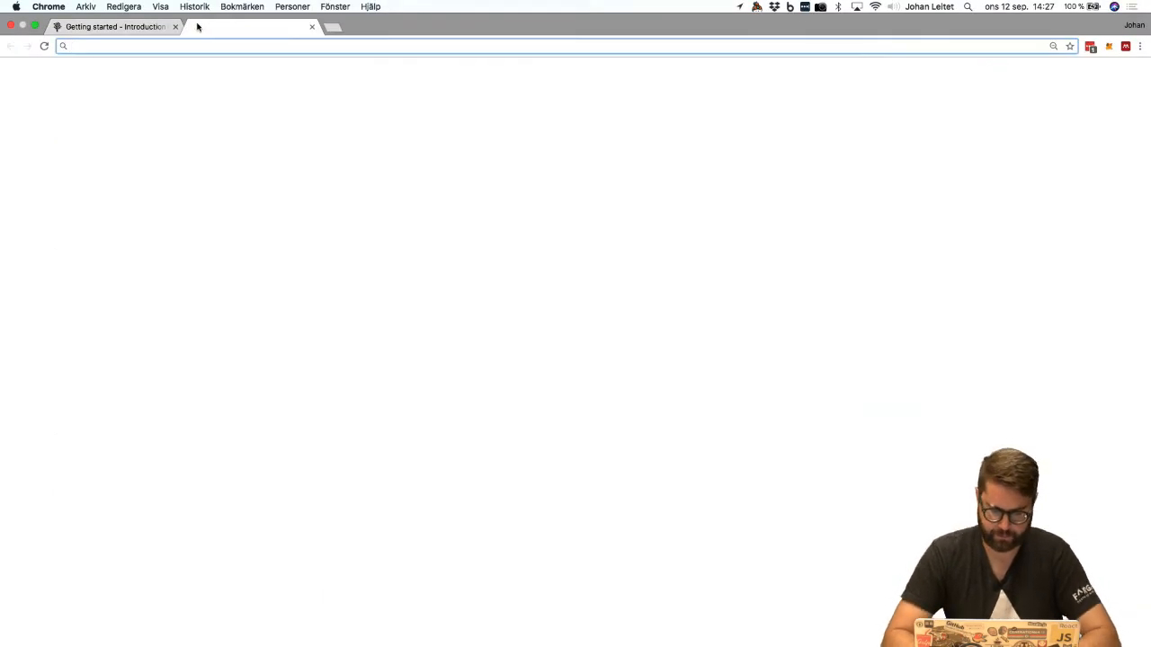
text(github.com/1dv525)
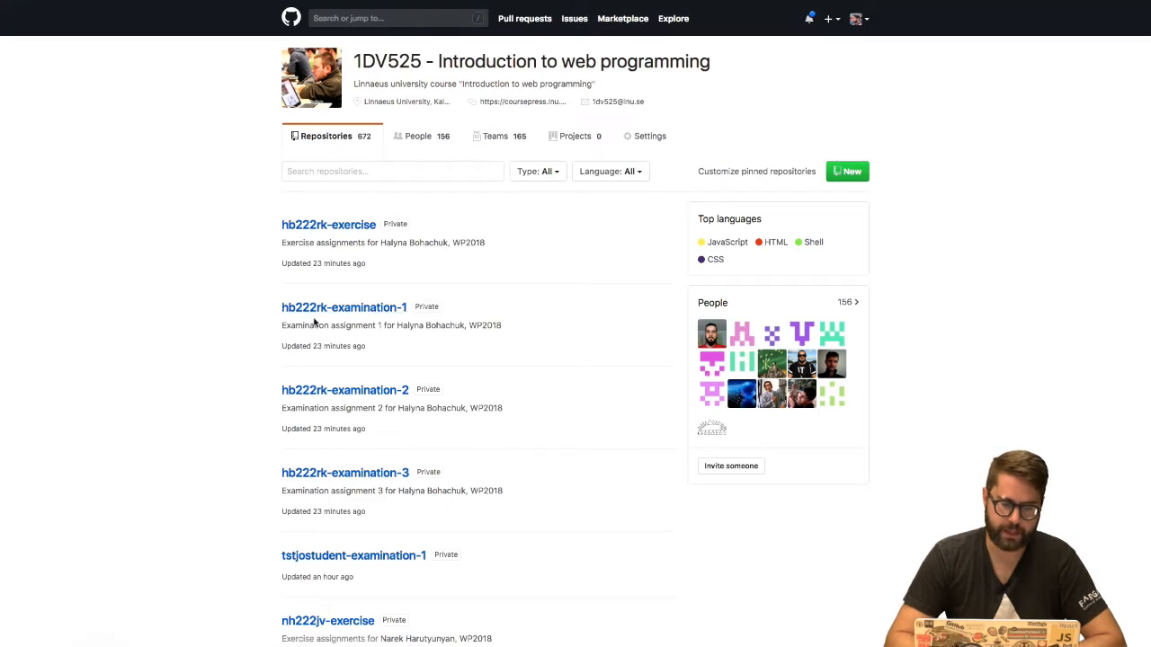
mouse_move(520, 231)
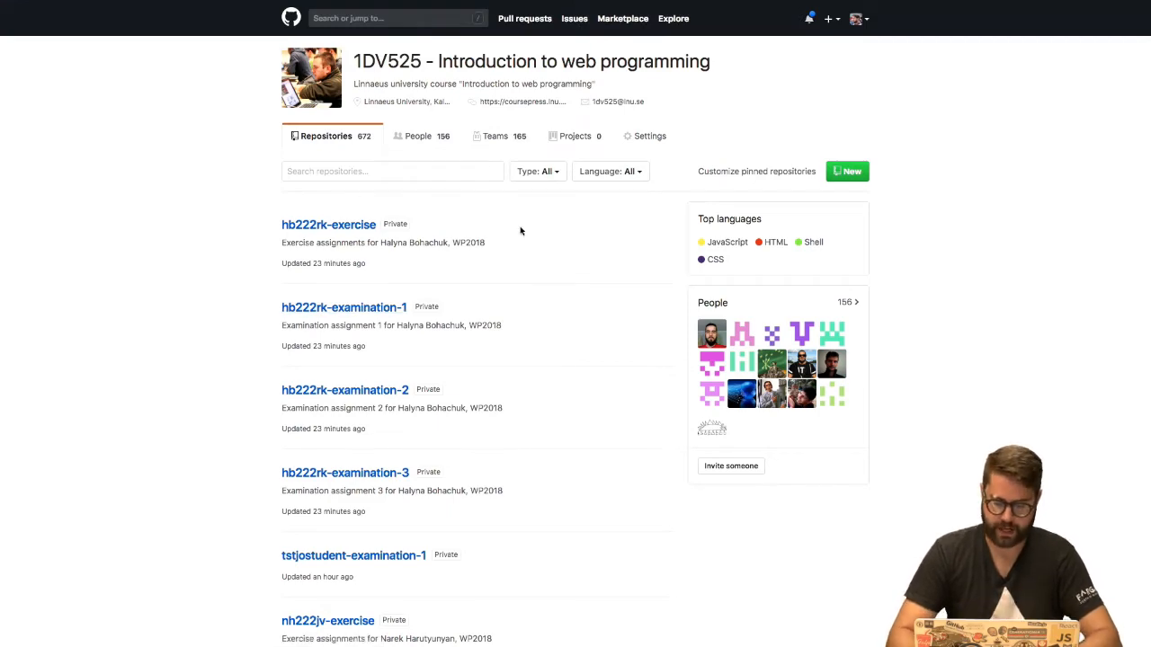
key(ctrl+plus)
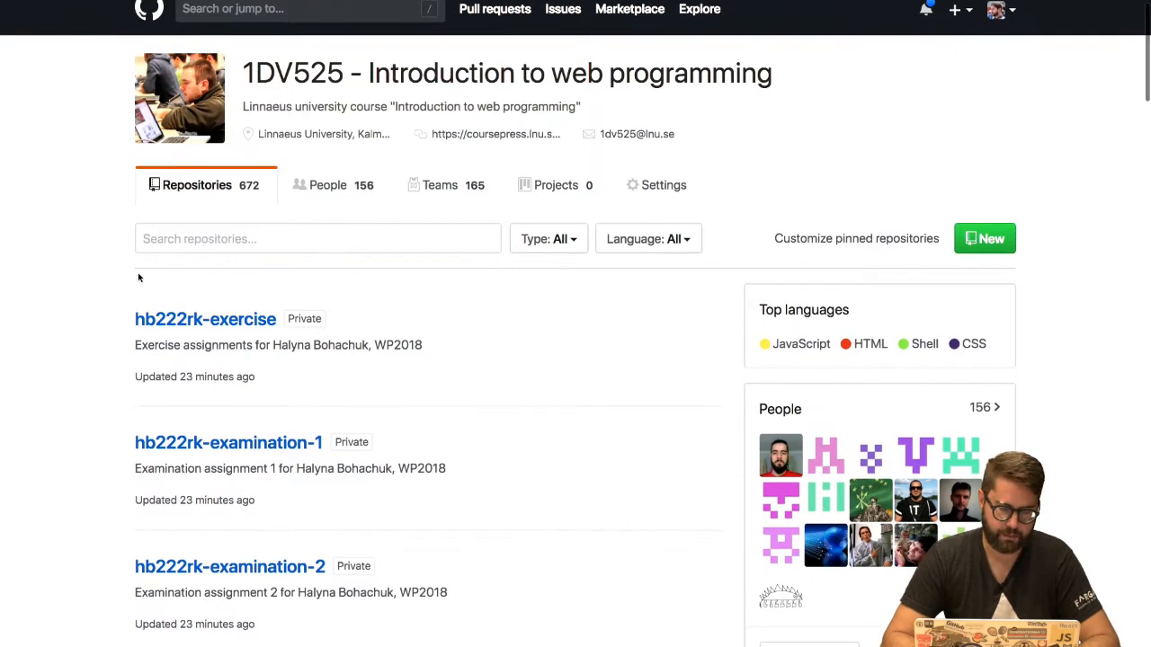
text(tstjostudent)
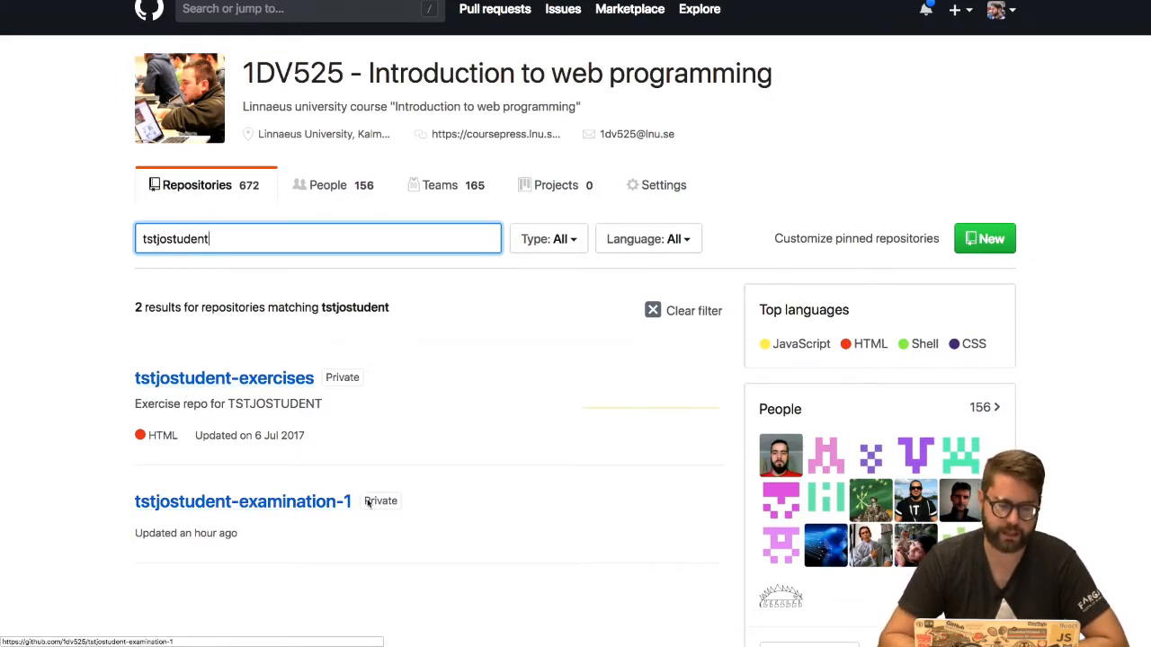
mouse_move(277, 516)
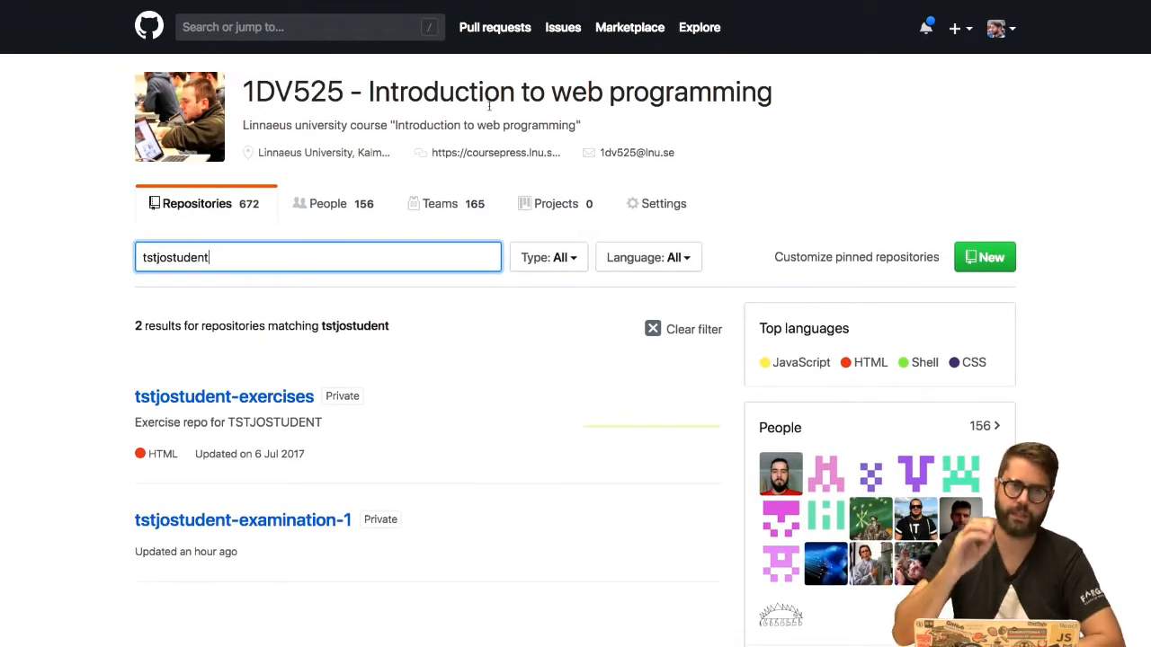
mouse_move(460, 367)
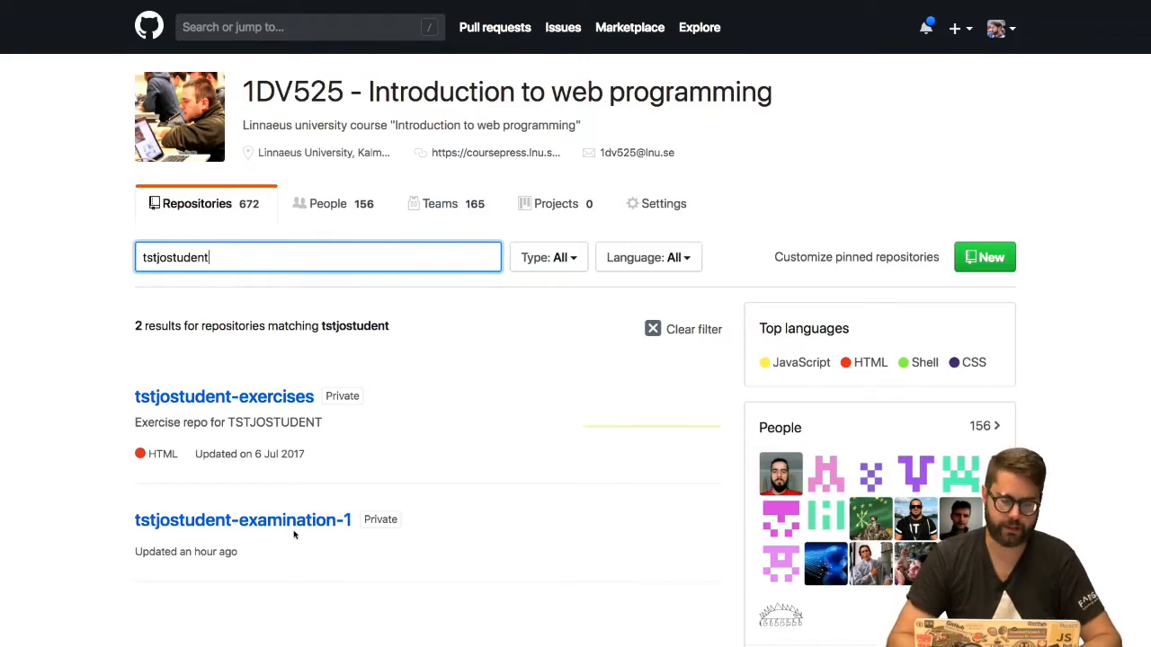
click(242, 519)
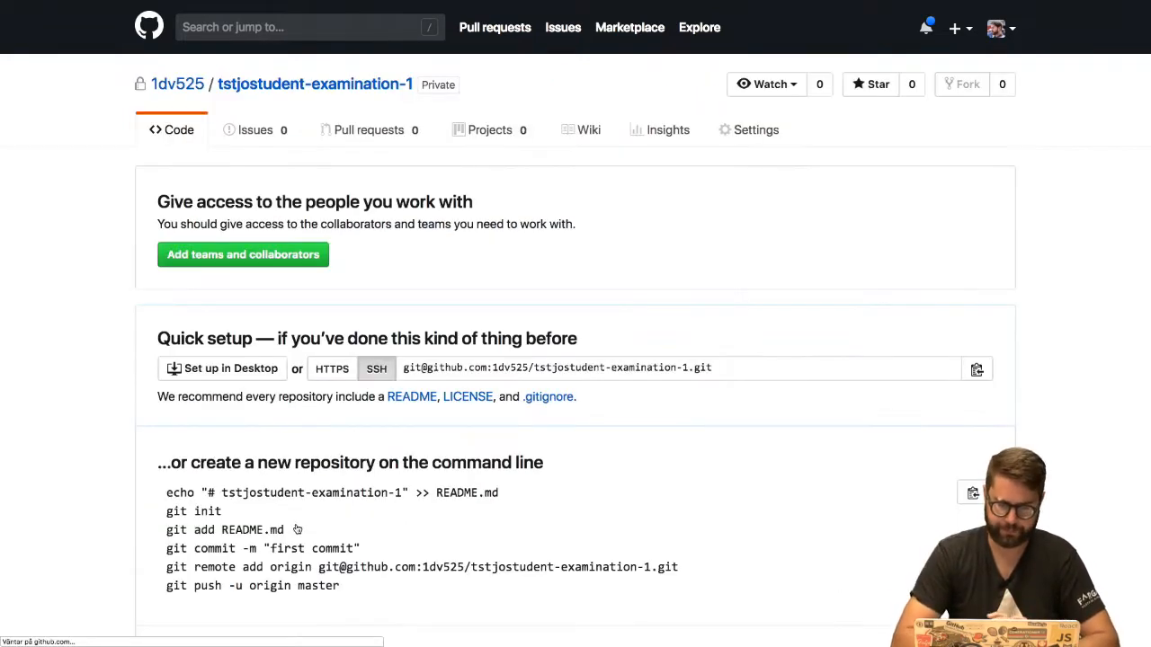
click(557, 368)
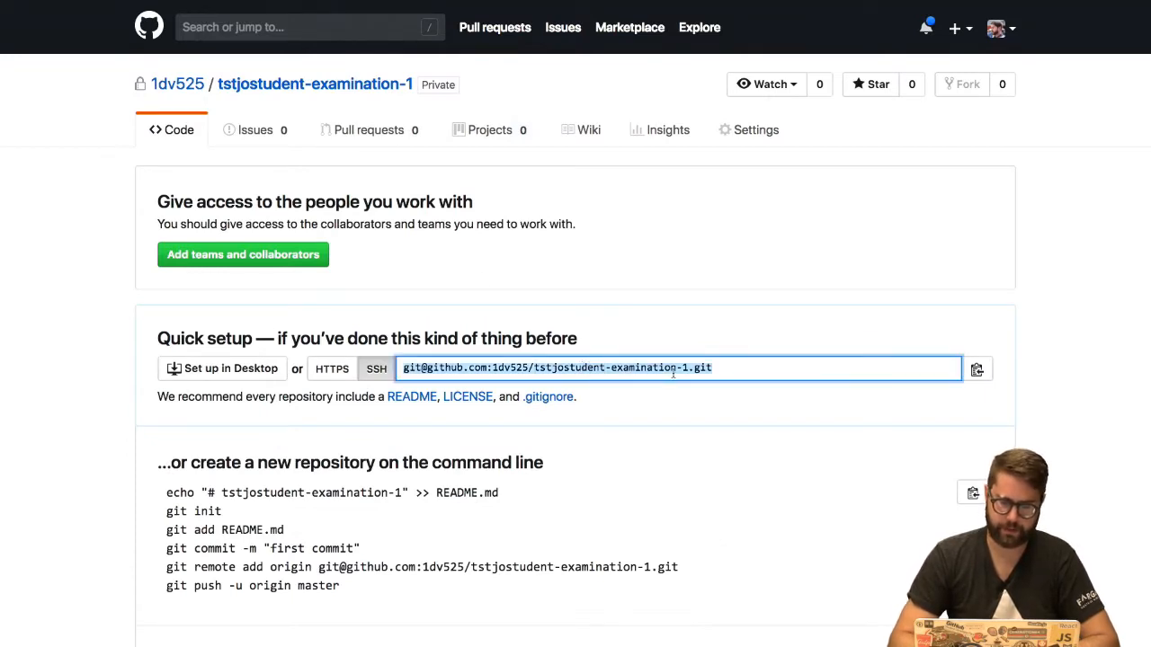
click(332, 368)
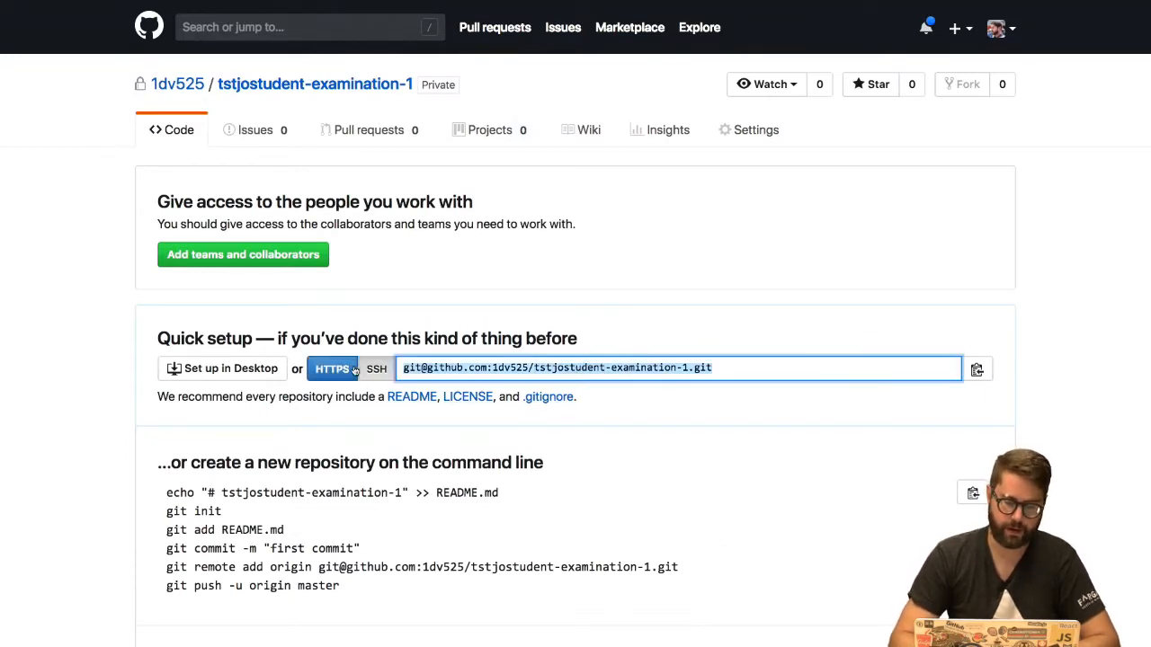
click(331, 369)
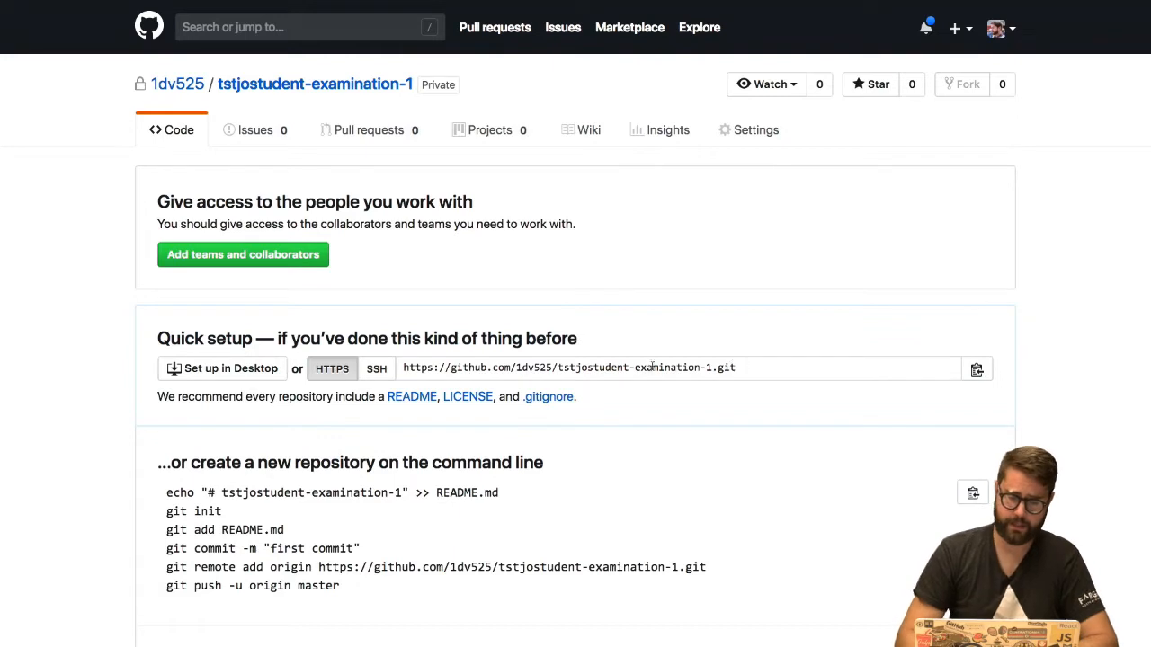
click(376, 369)
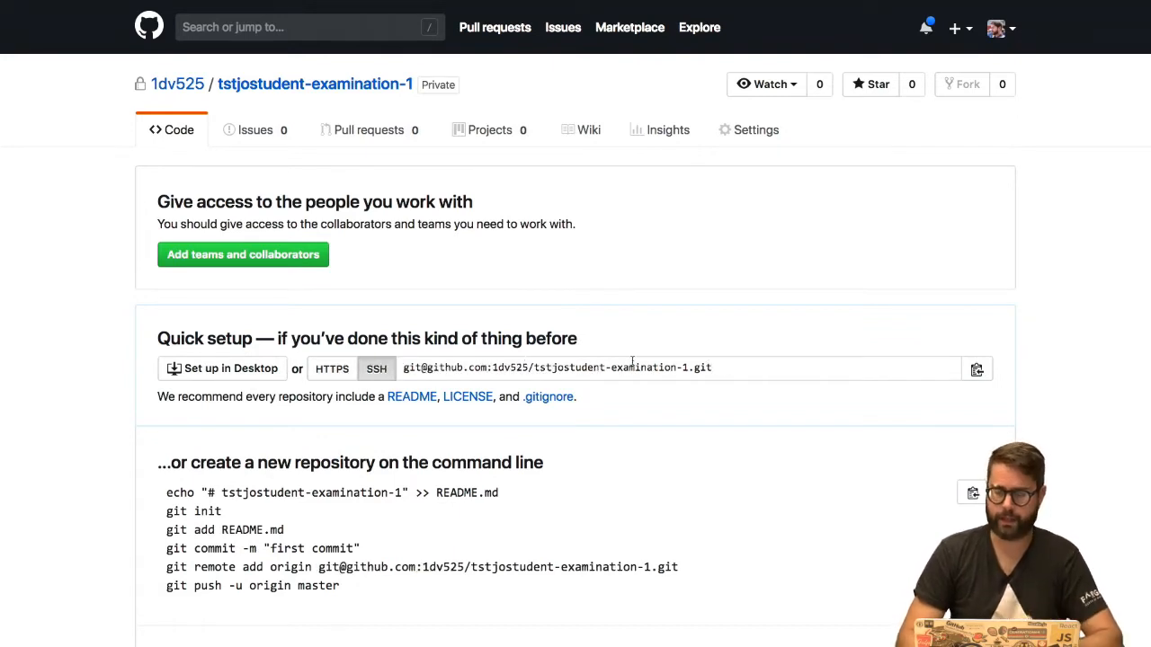
click(977, 370)
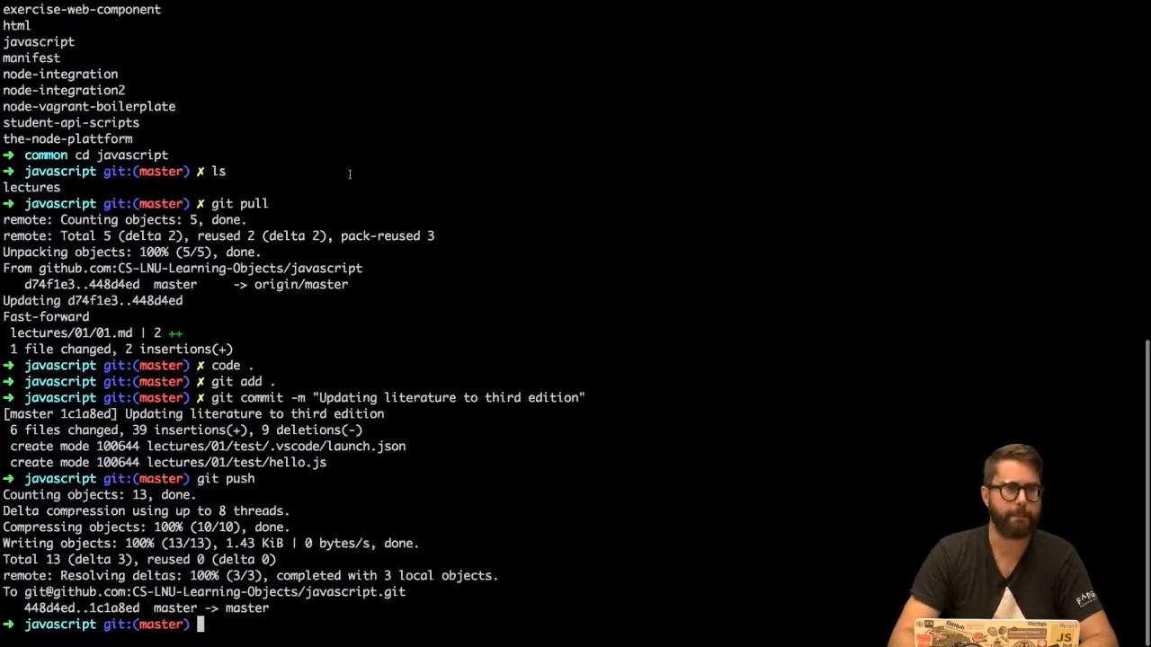
Clone tstjostudent-examination-1 into Project/test, enter its folder, and launch VS Code
scroll(down, 3)
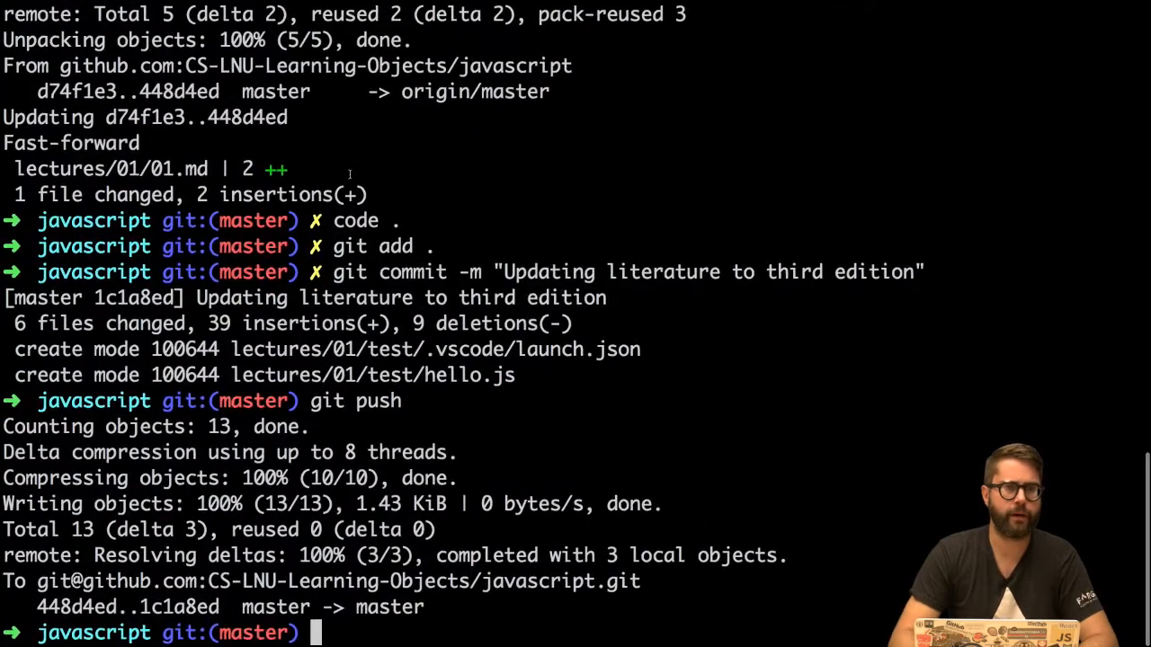
text(pro)
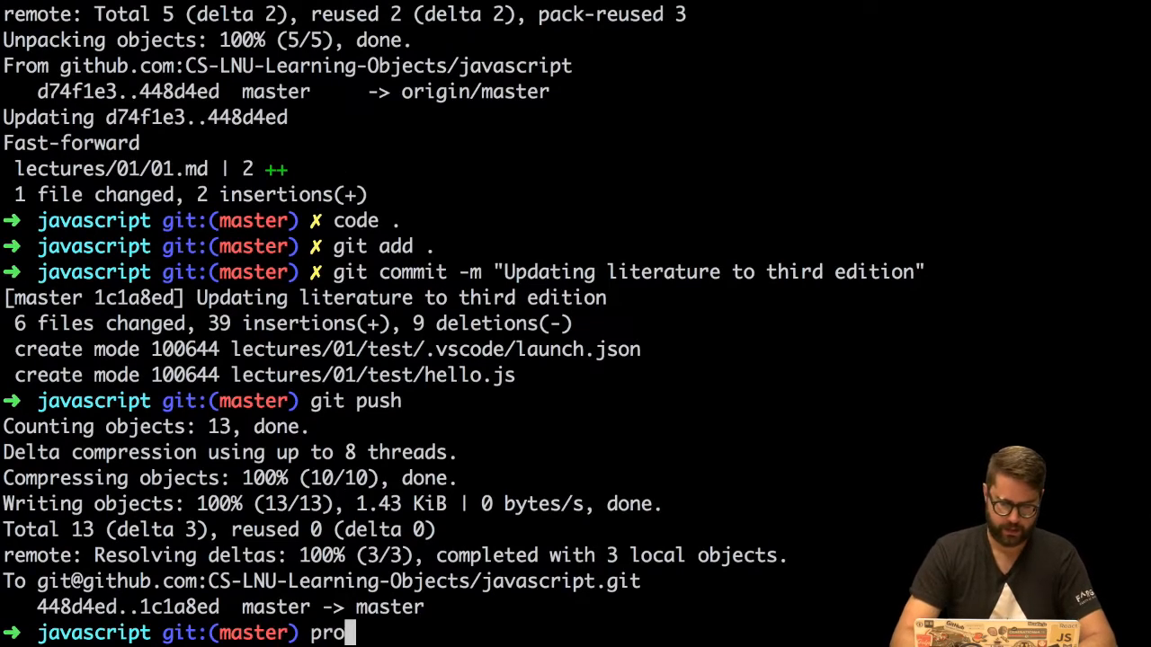
key(Enter)
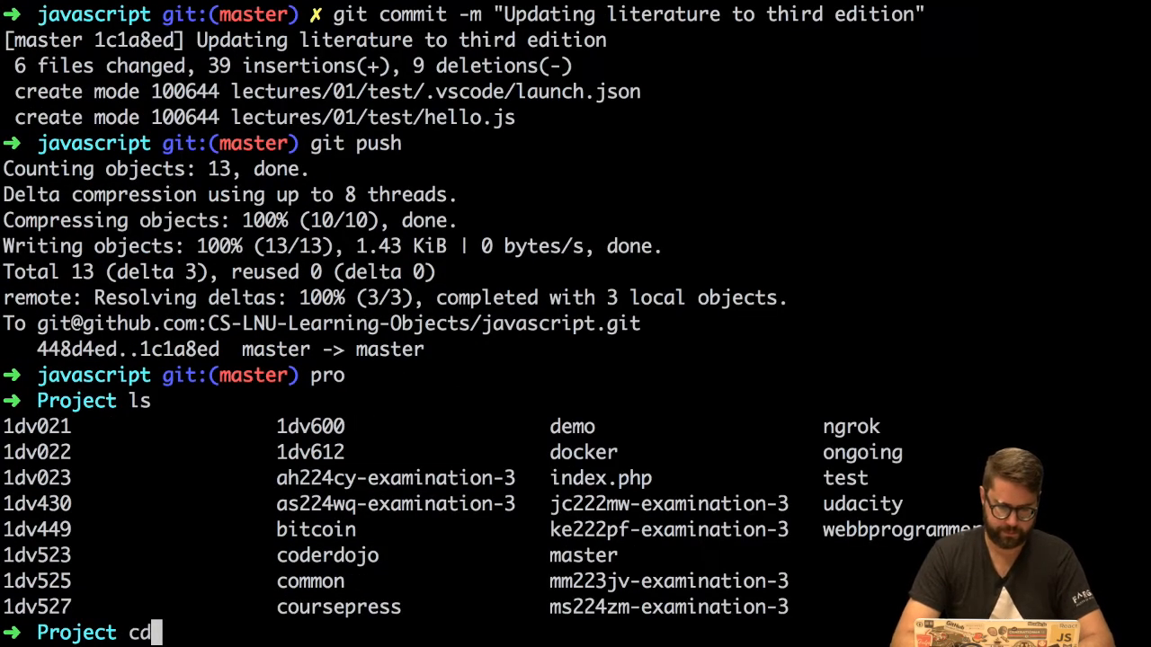
text(" ")
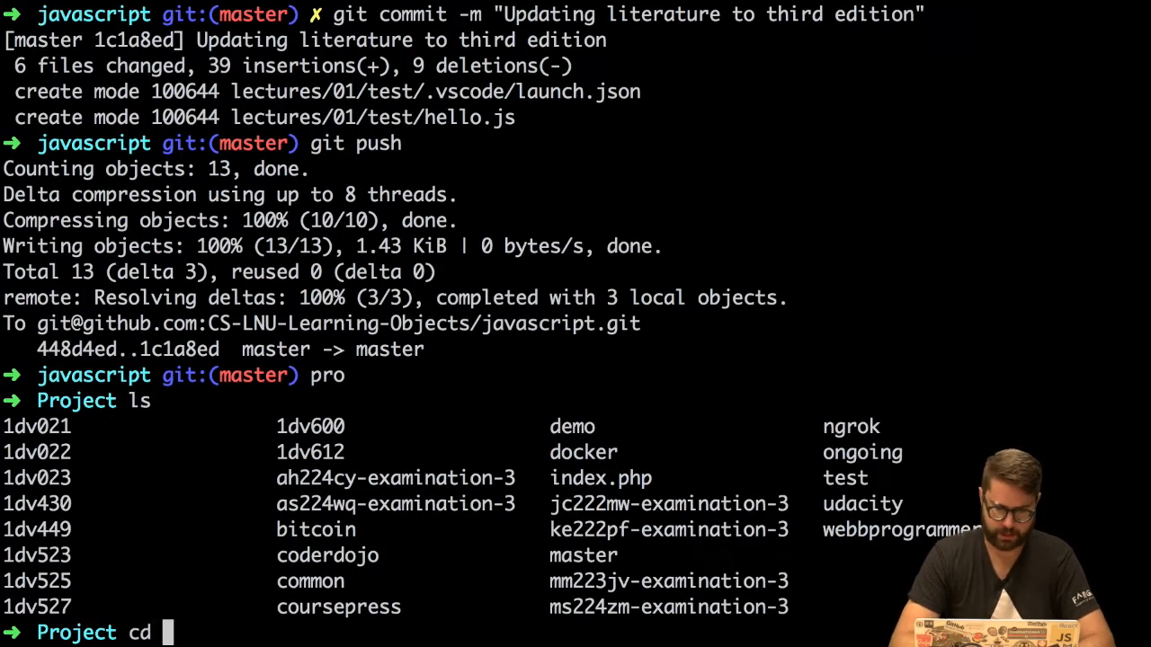
text(test)
text(ls)
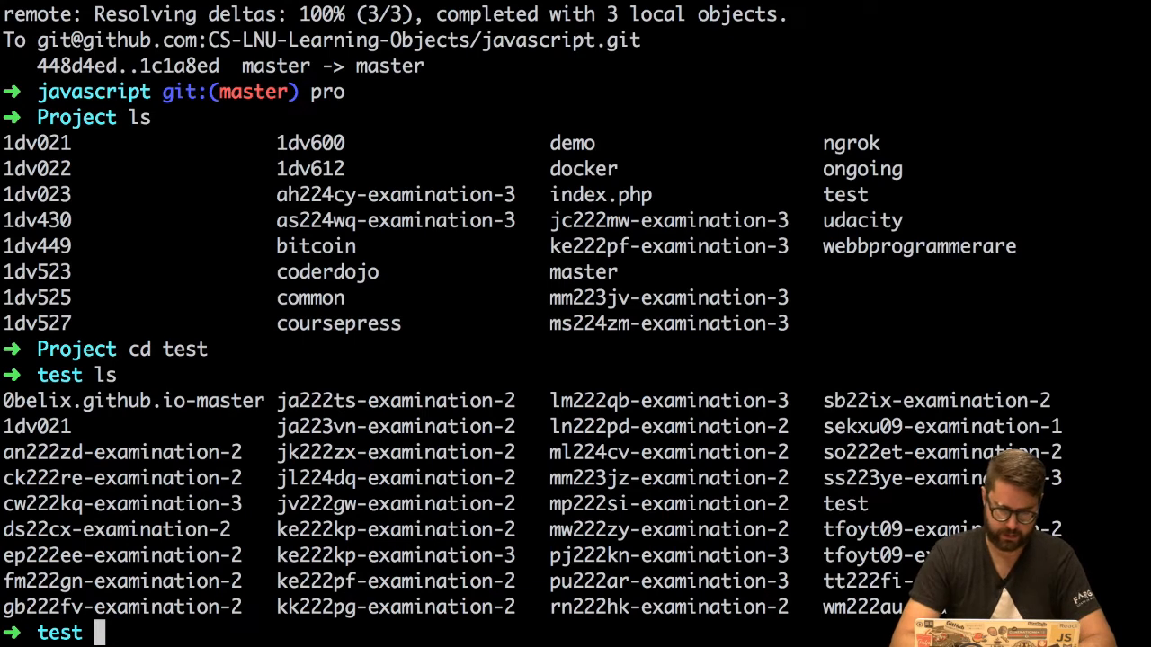
text(git)
text(cd)
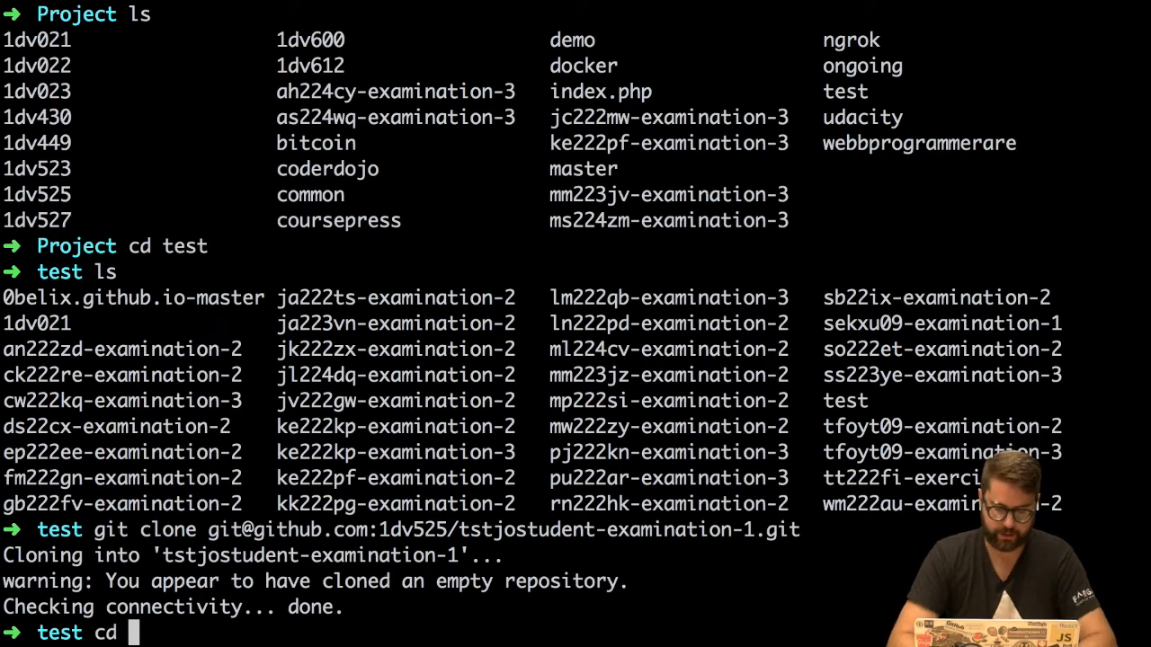
text(tstjostudent-examination-1/)
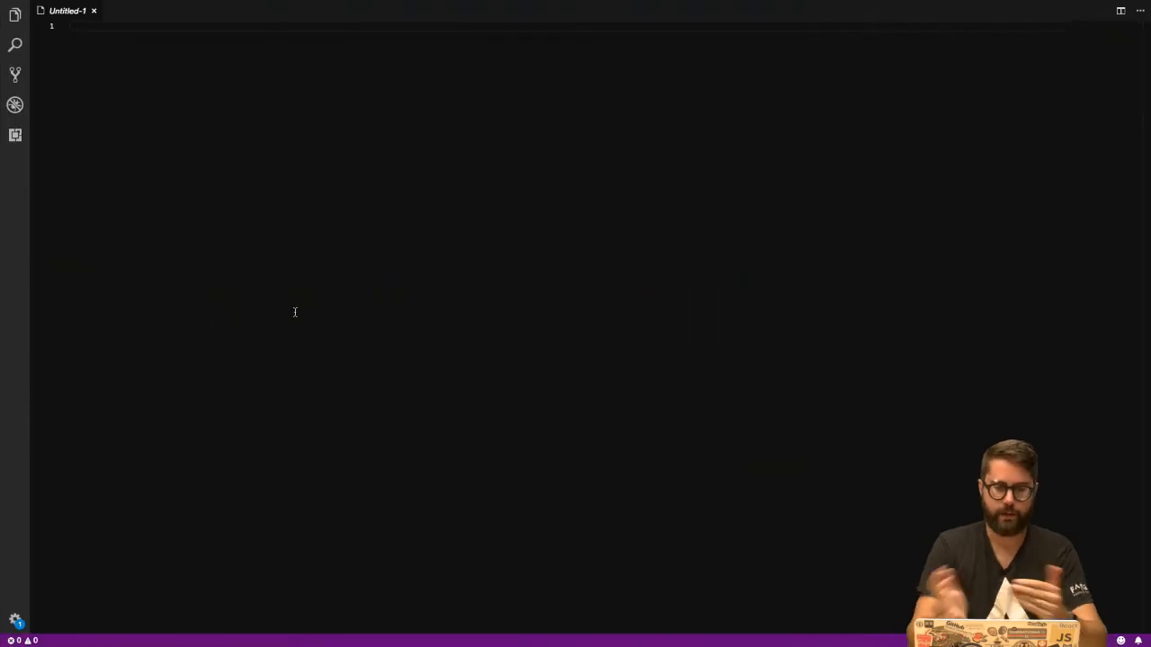
Open the Project/test/tstjostudent-examination-1 folder as the workspace
click(71, 7)
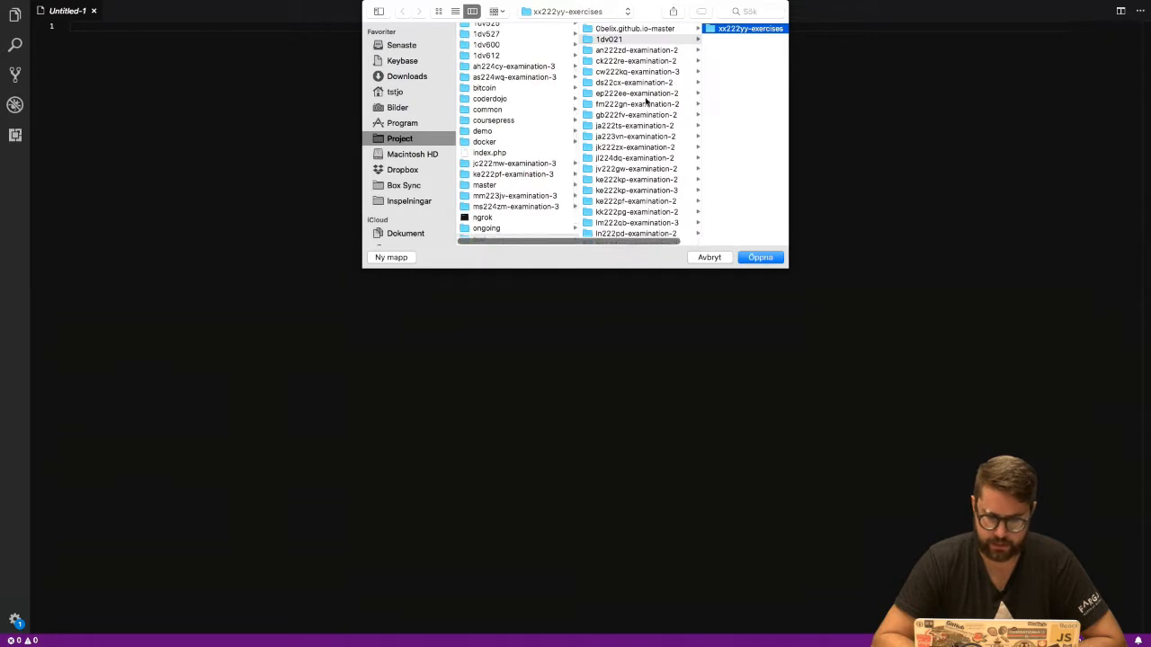
scroll(down, 3)
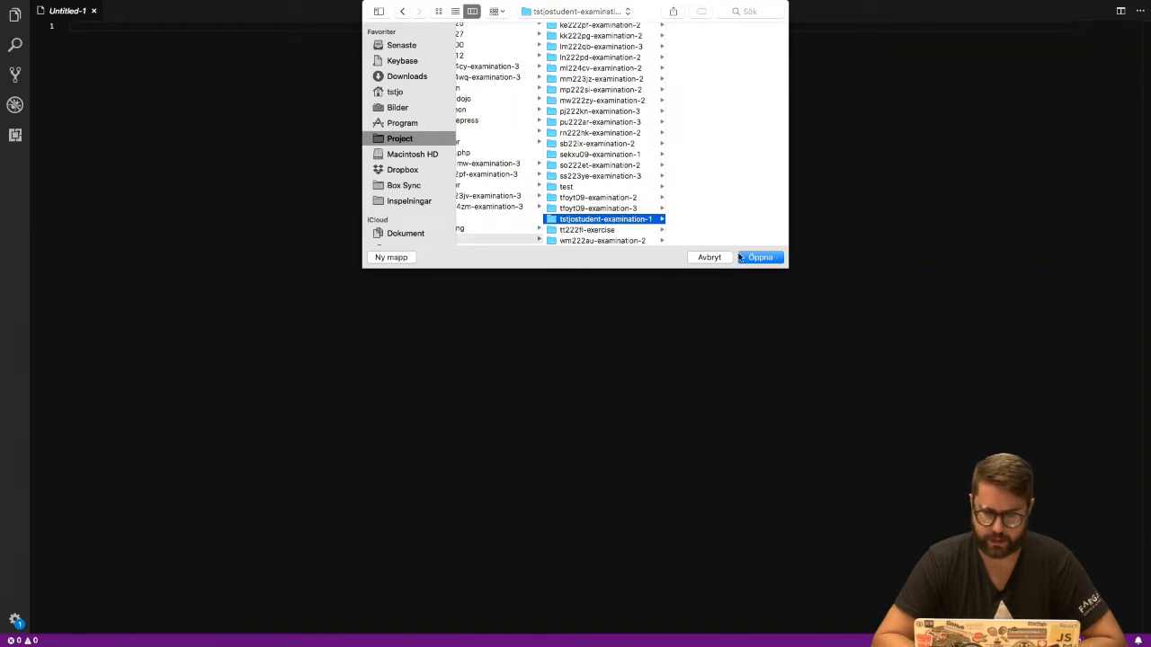
click(760, 258)
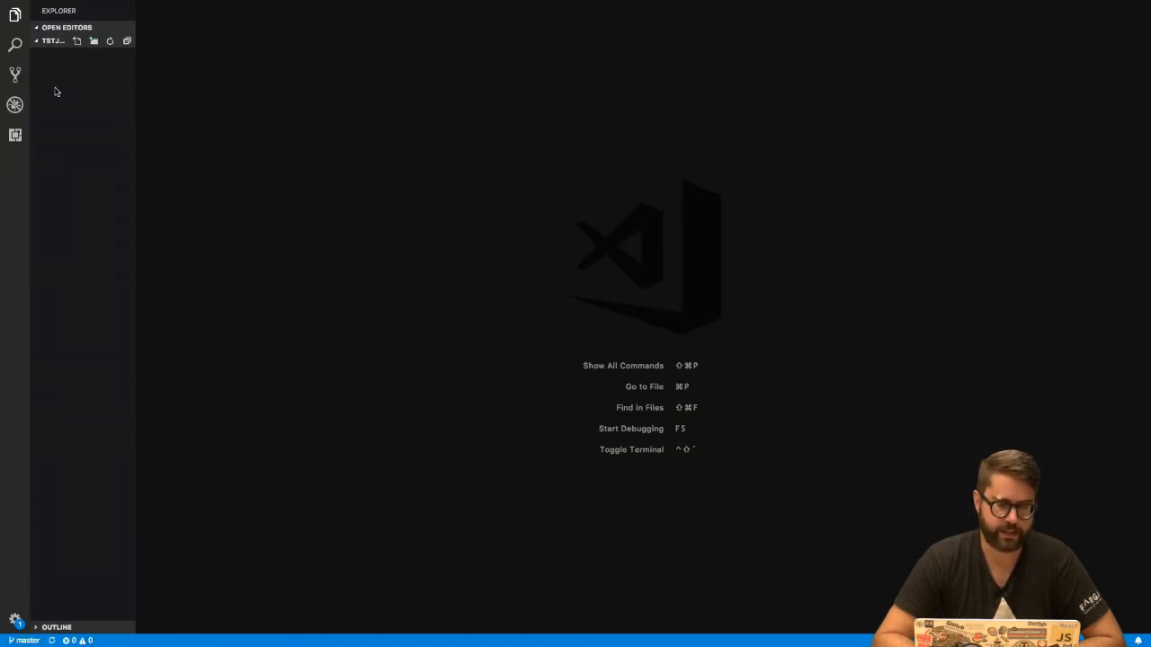
mouse_move(112, 117)
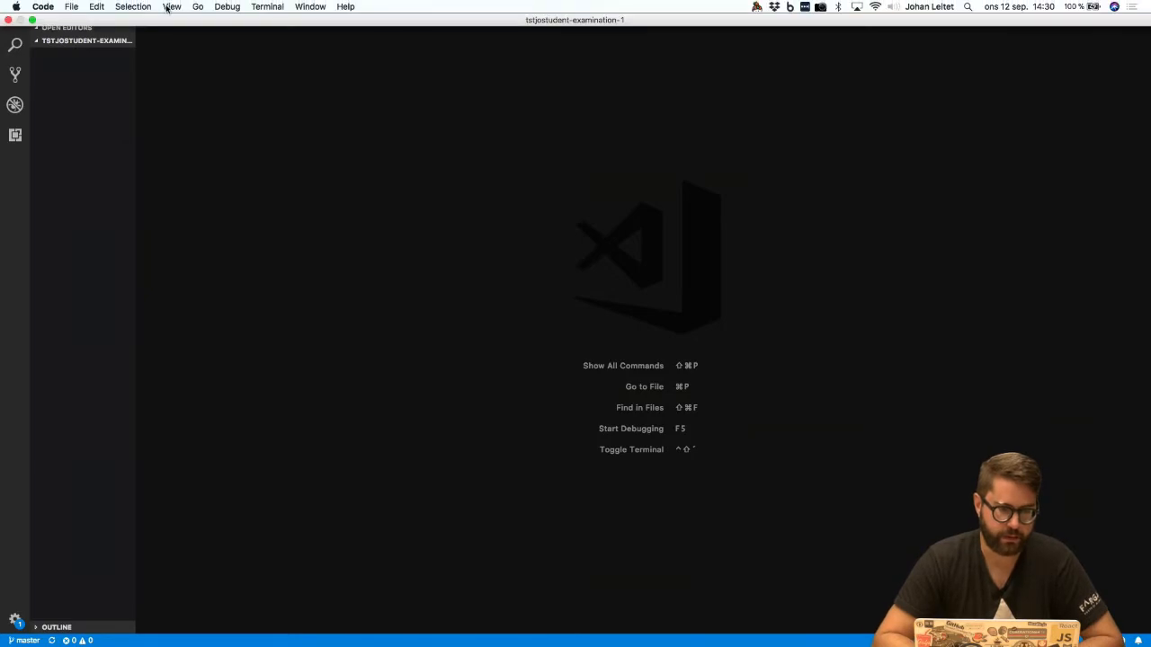
Show the integrated terminal from the View menu, discarding a half-typed git command
click(171, 6)
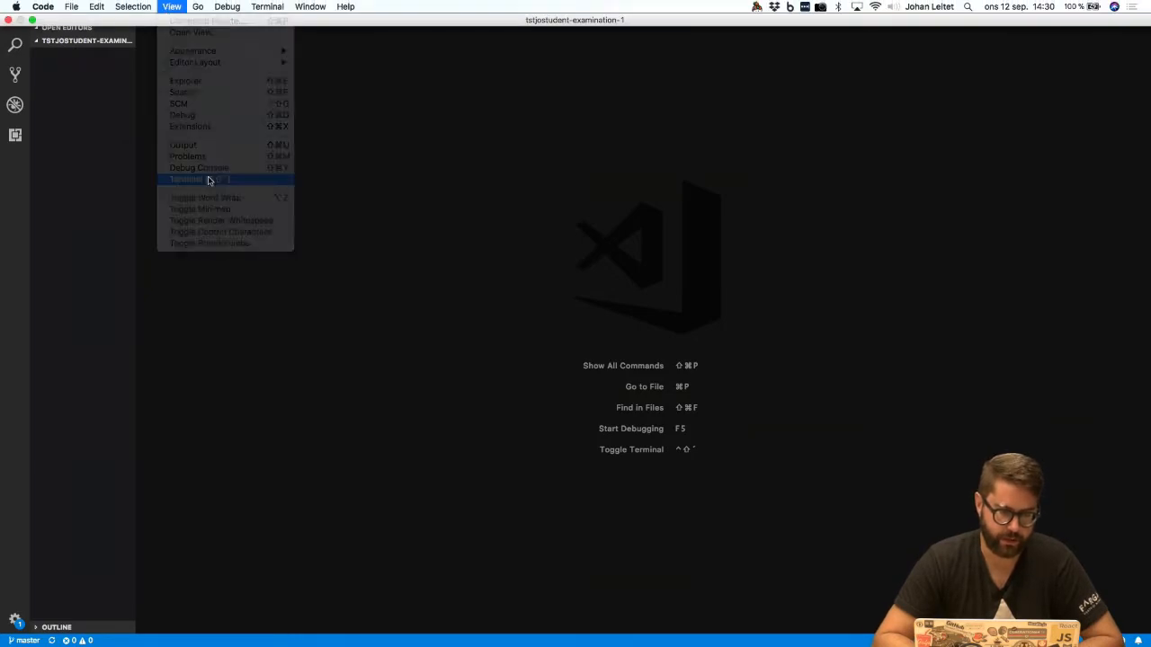
click(196, 178)
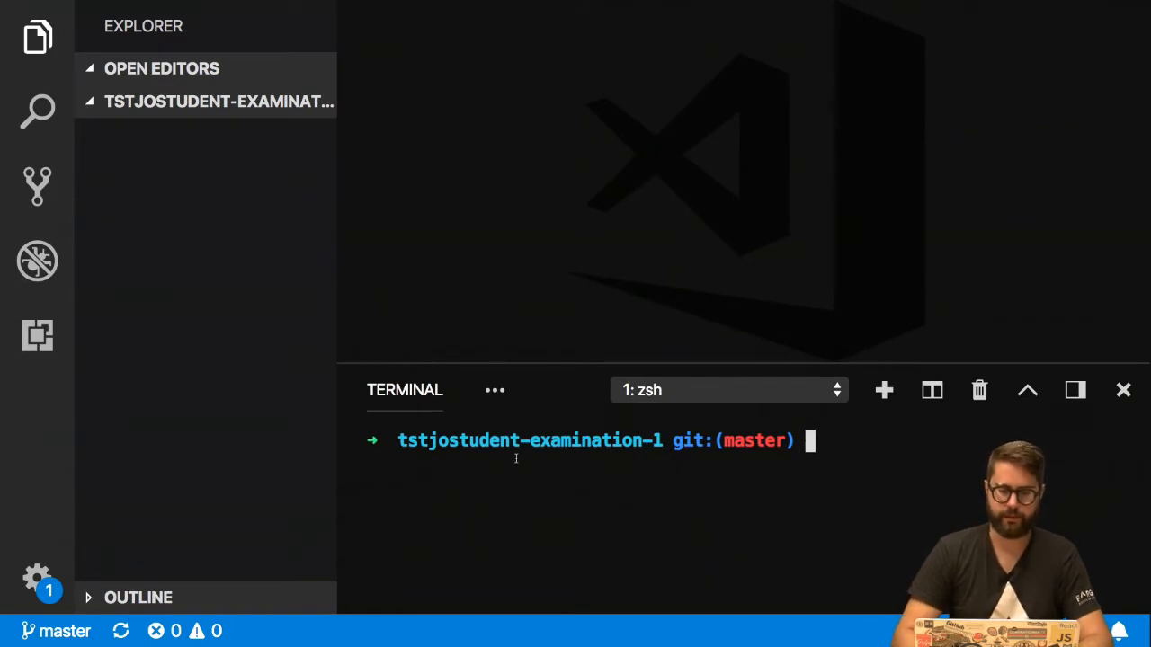
text(git)
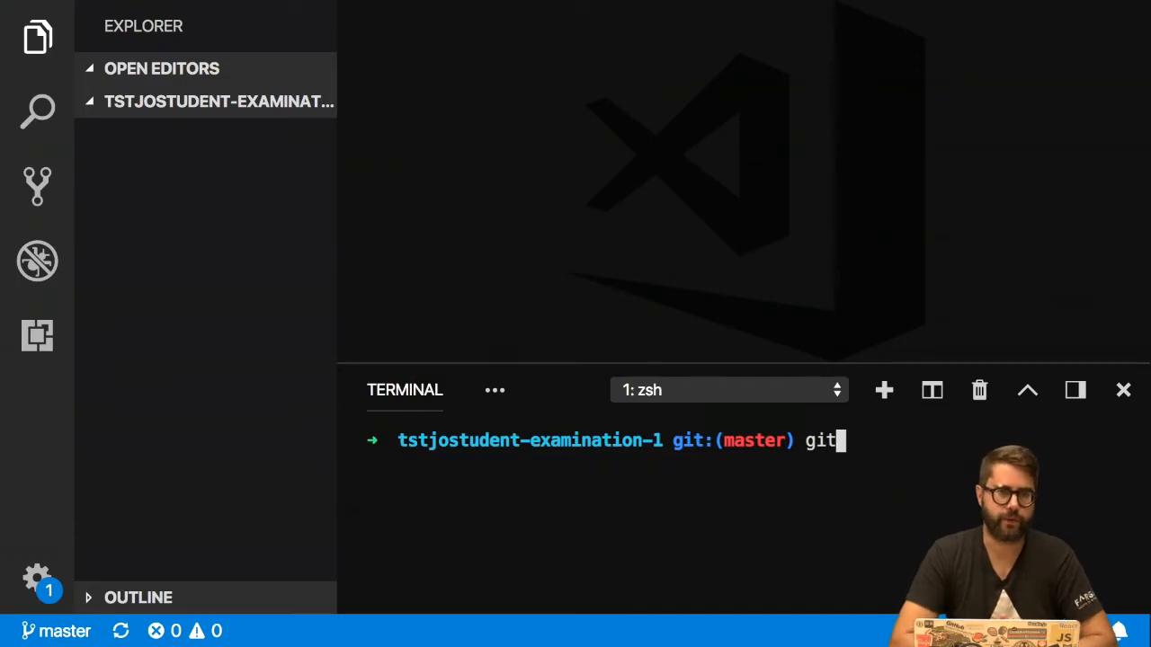
key(Backspace)
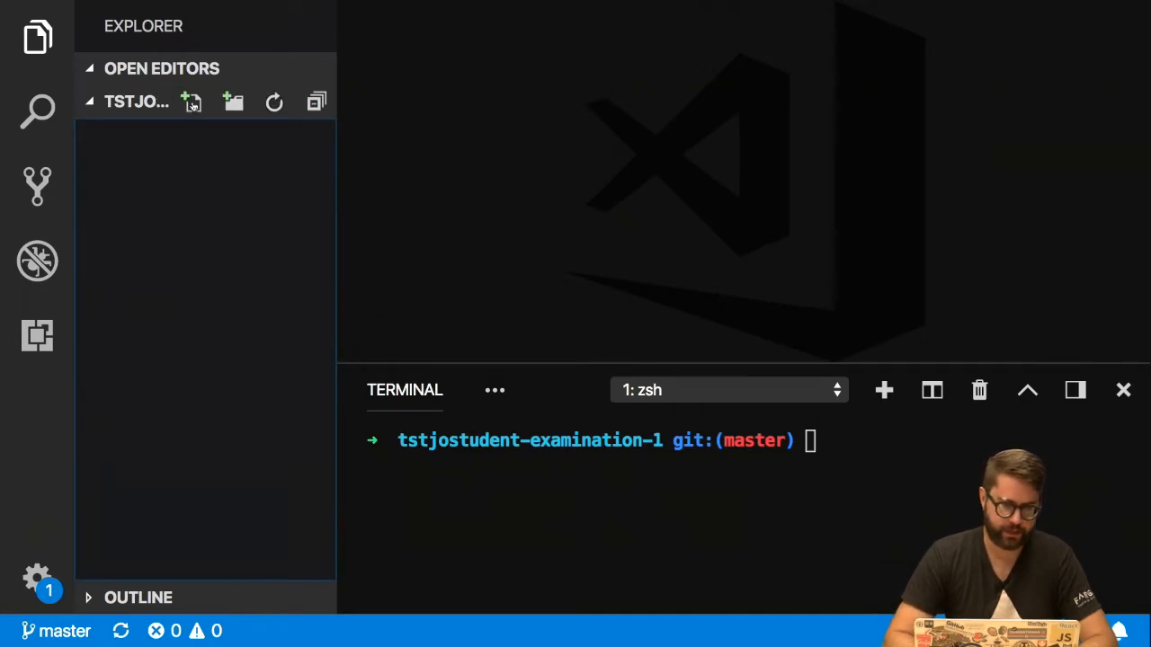
Create a new file named index.html from the Explorer
click(192, 102)
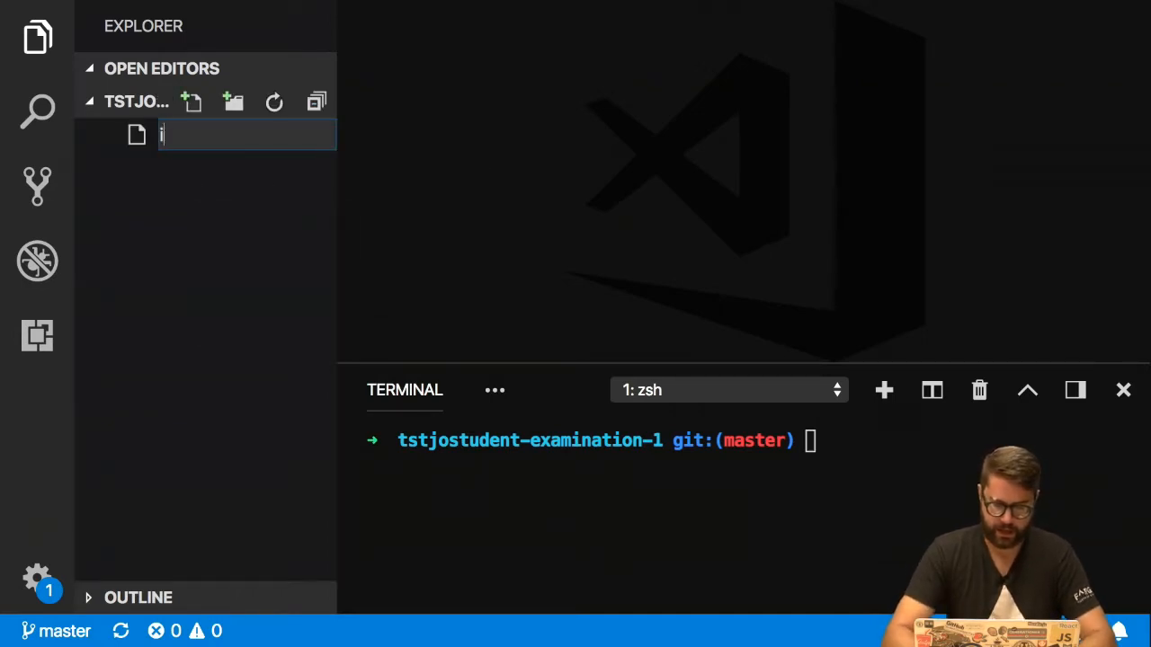
text(index.)
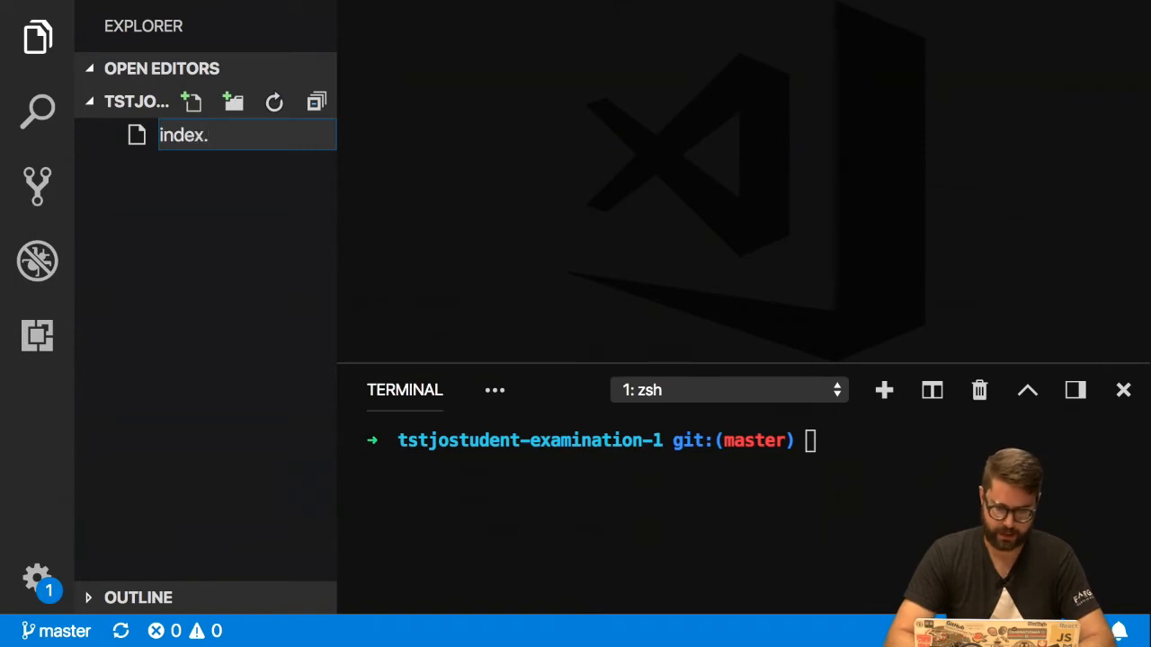
key(Enter)
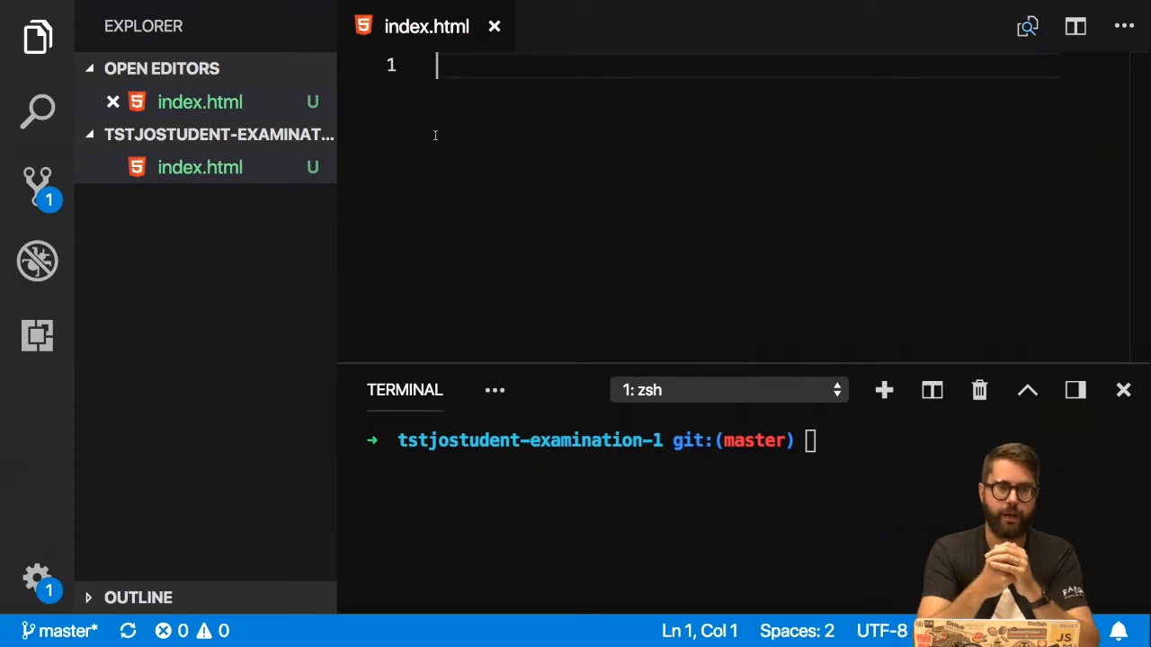
Type the doctype, head and body tags into index.html
text(<!)
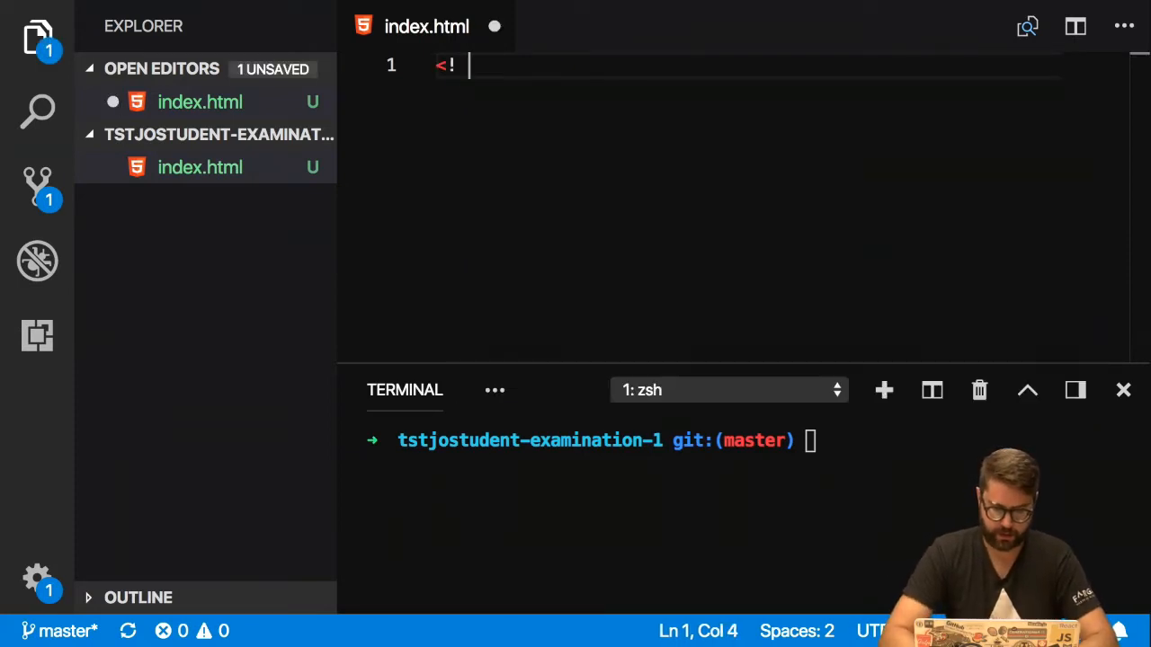
text(do)
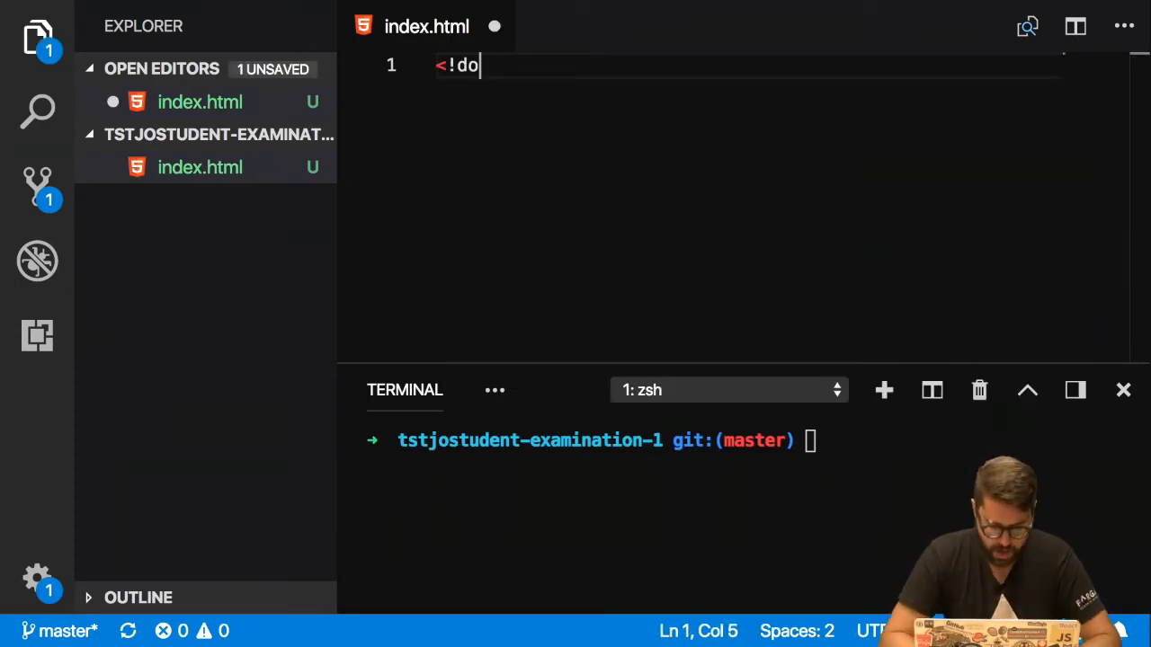
text(ctyoe)
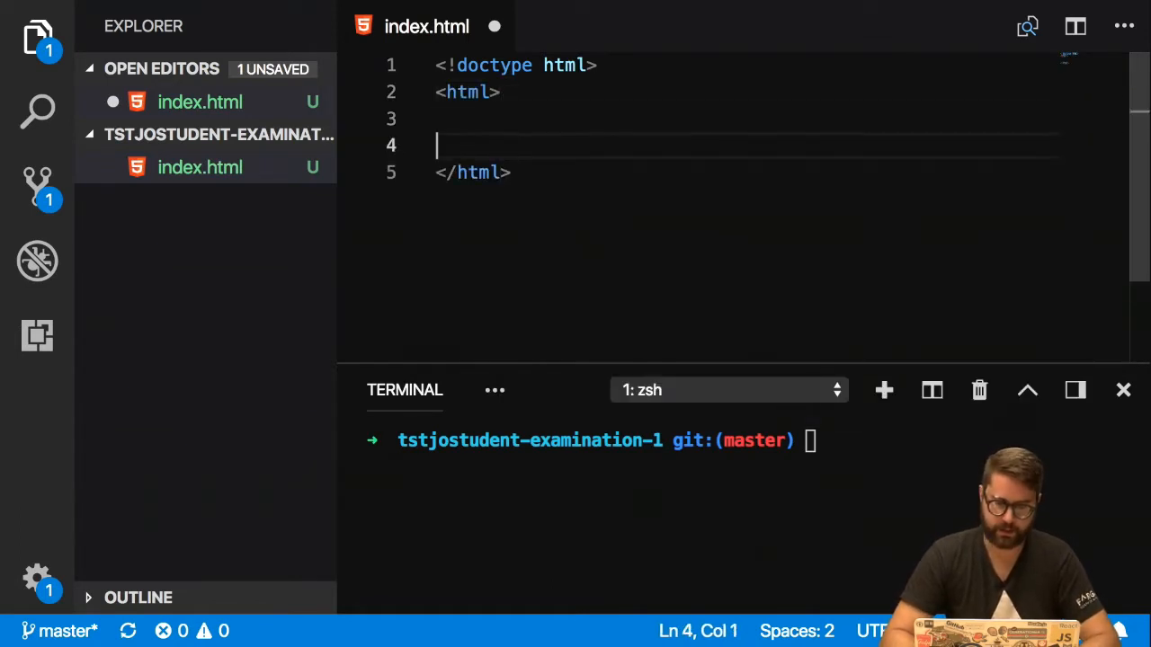
text(<h)
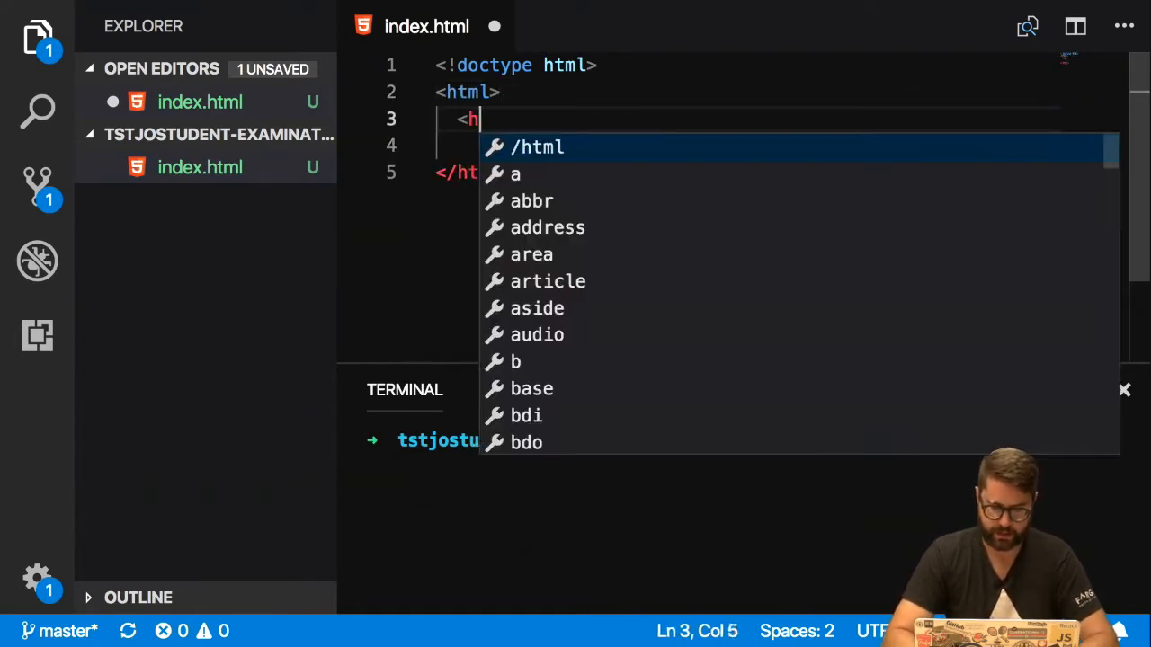
text(e)
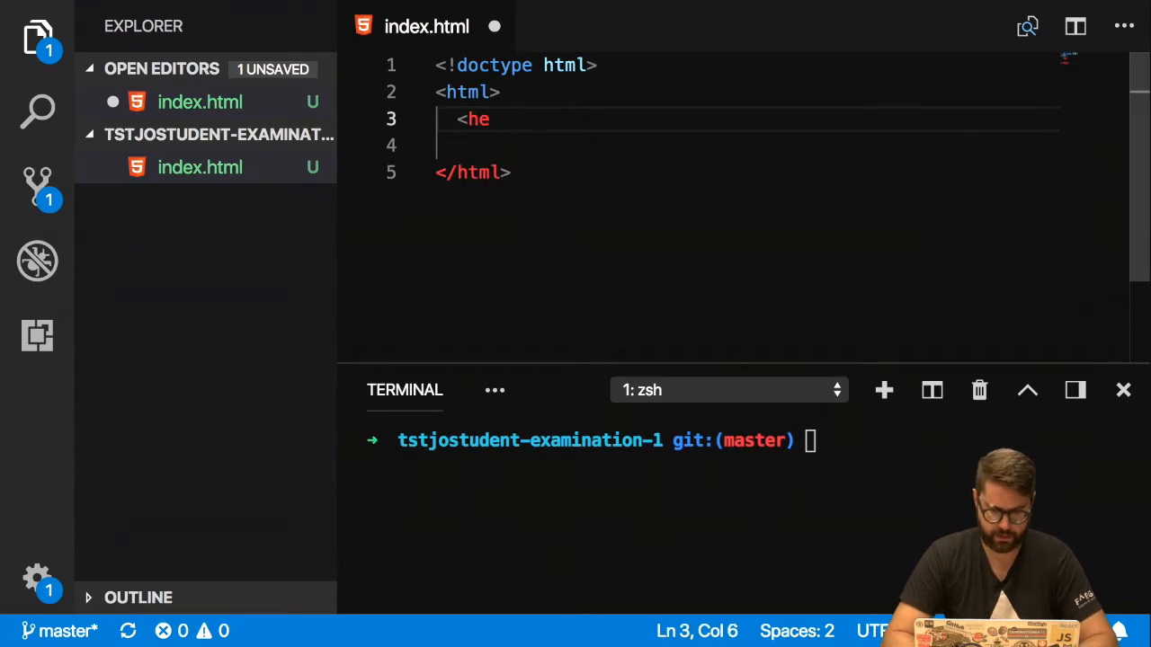
text(ad>)
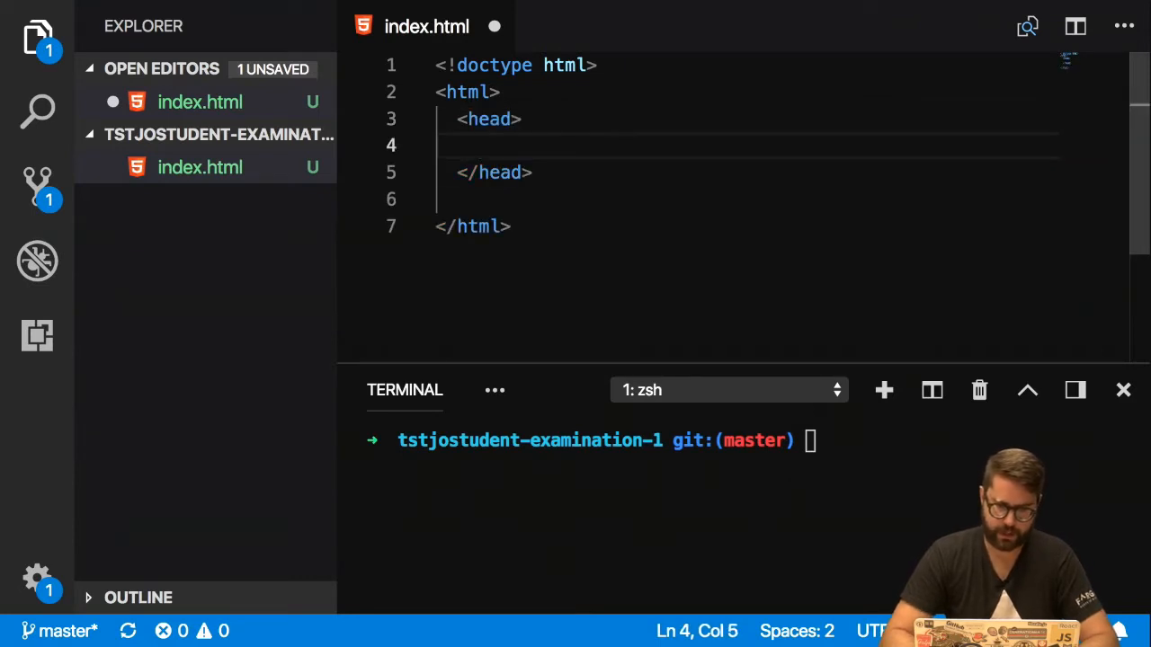
text(<body>)
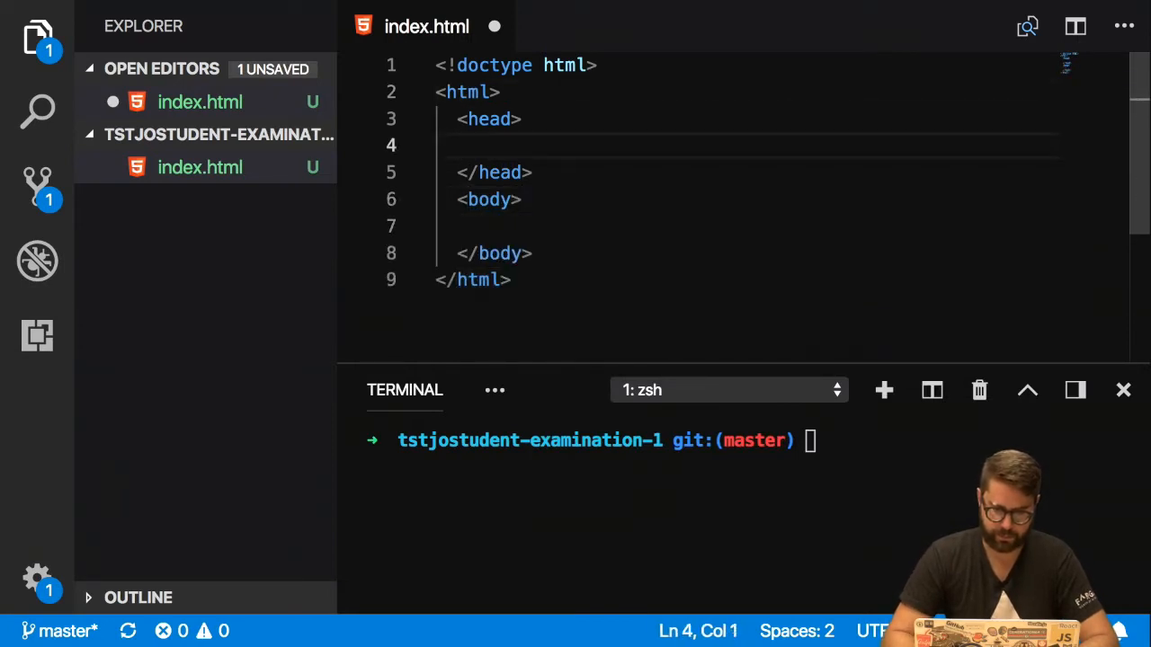
Add the lang attribute, a 'My first page' title and a 'Hello World!' paragraph
text(lang="en)
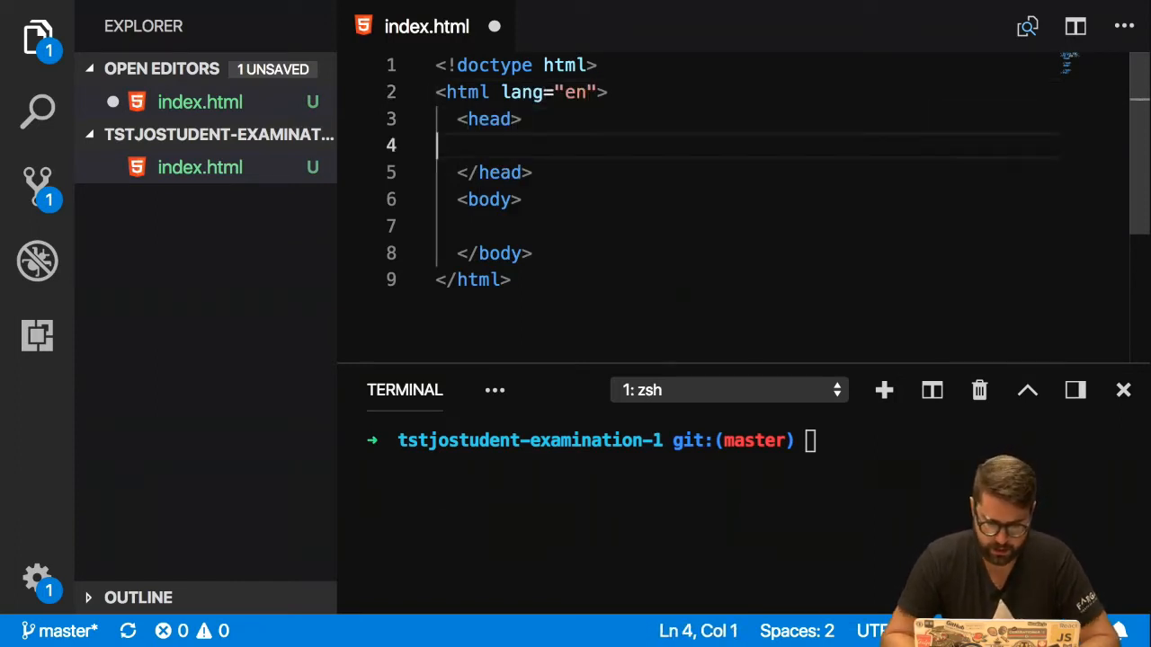
text(<til)
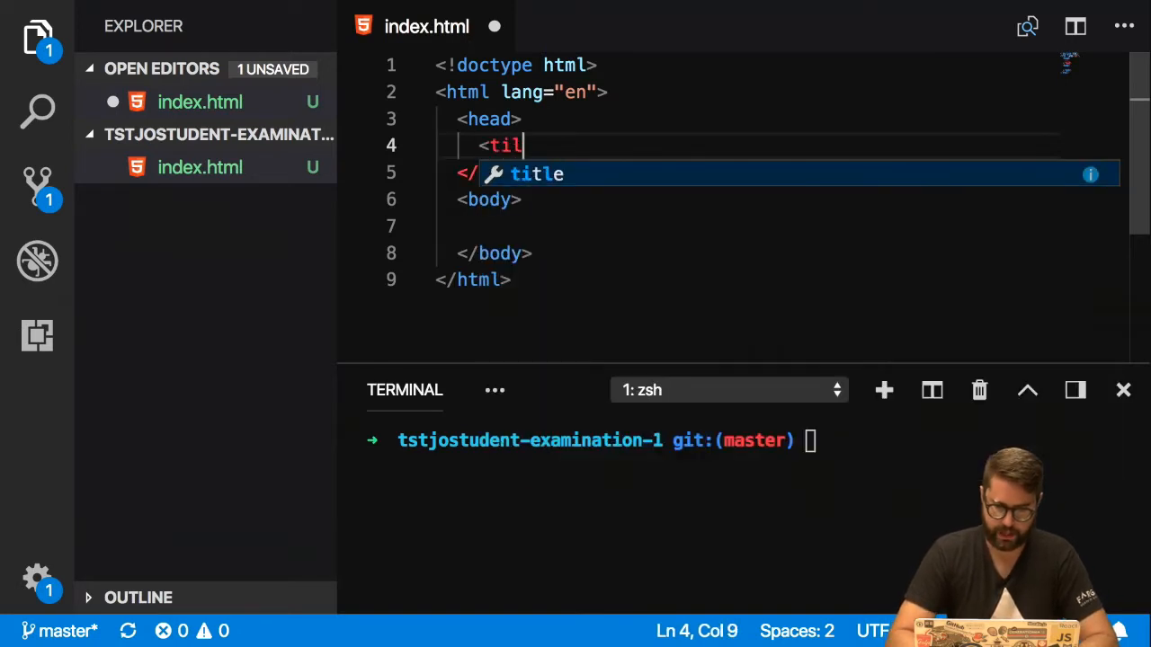
key(Tab)
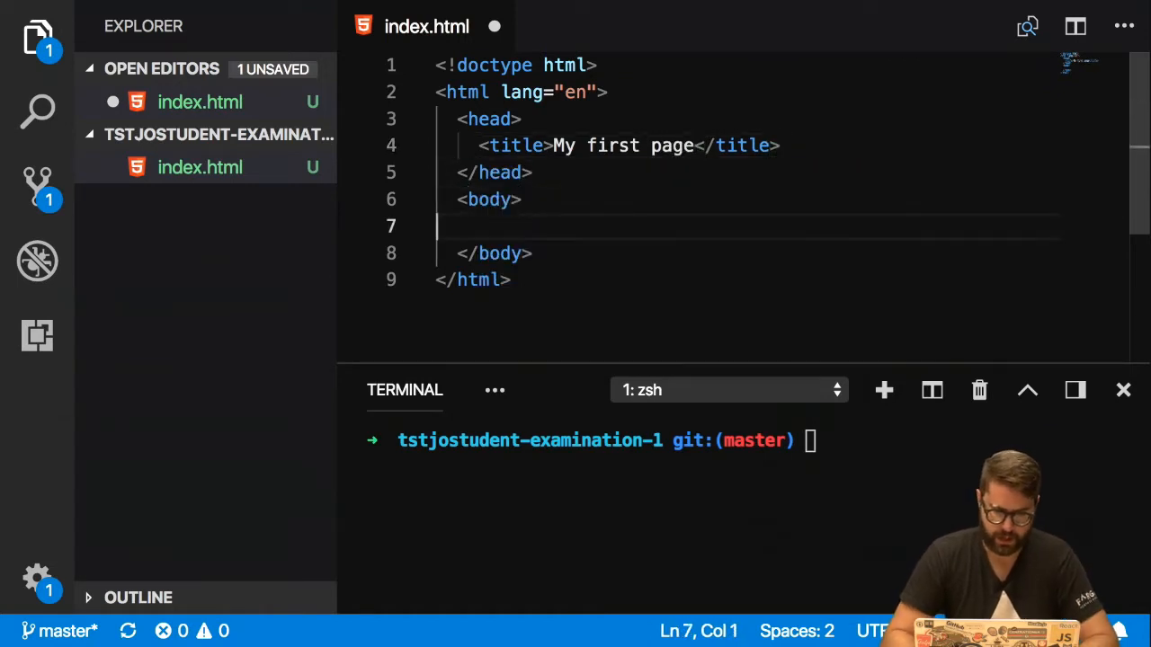
text(<p)
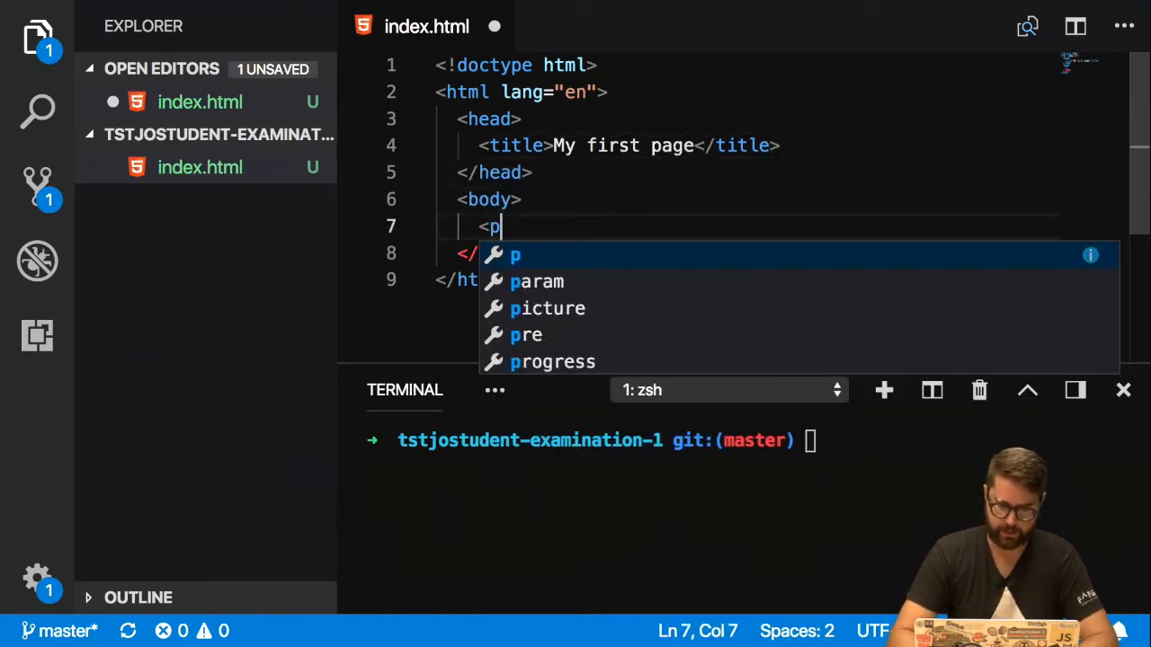
text(>Hello World!</p>)
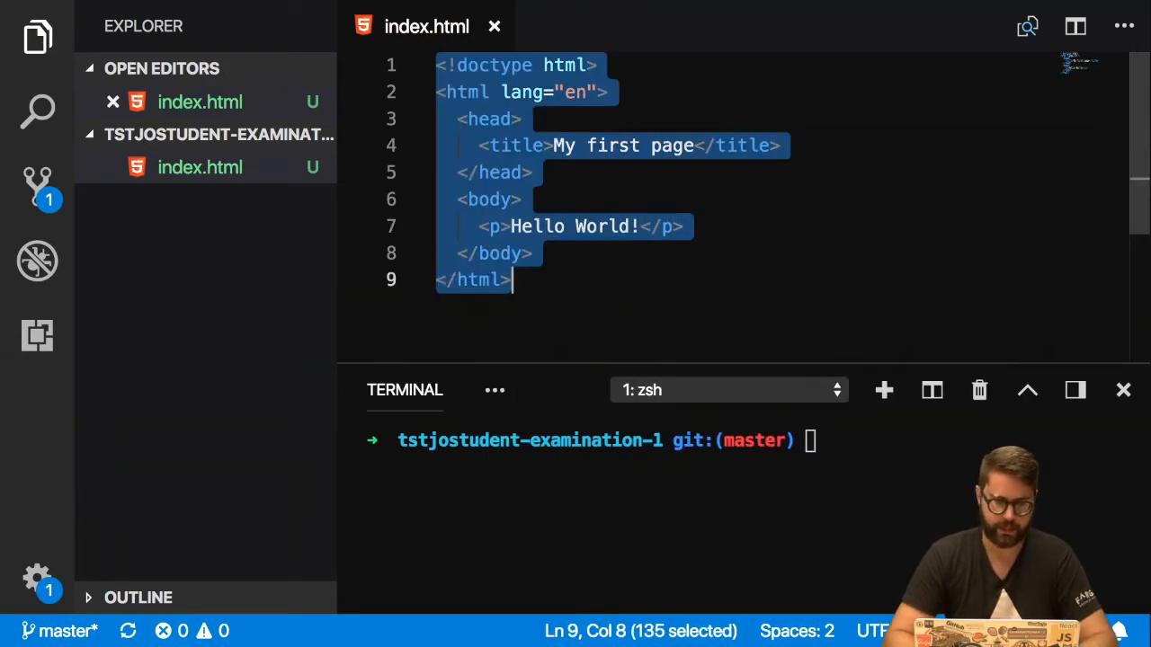
click(504, 172)
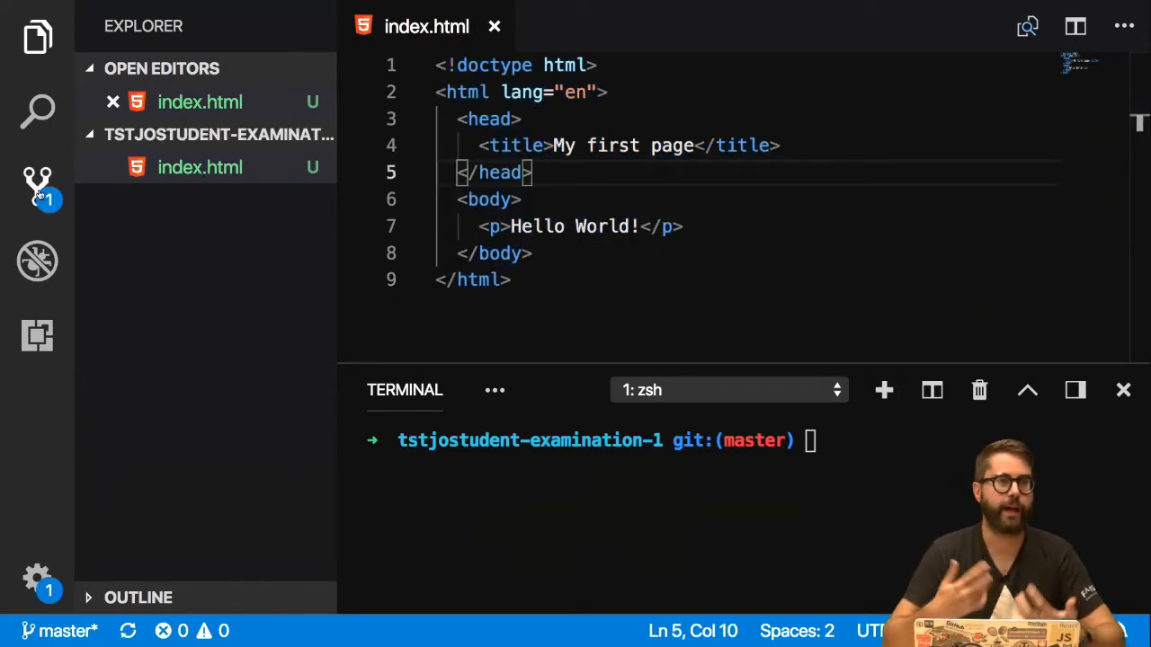
mouse_move(38, 186)
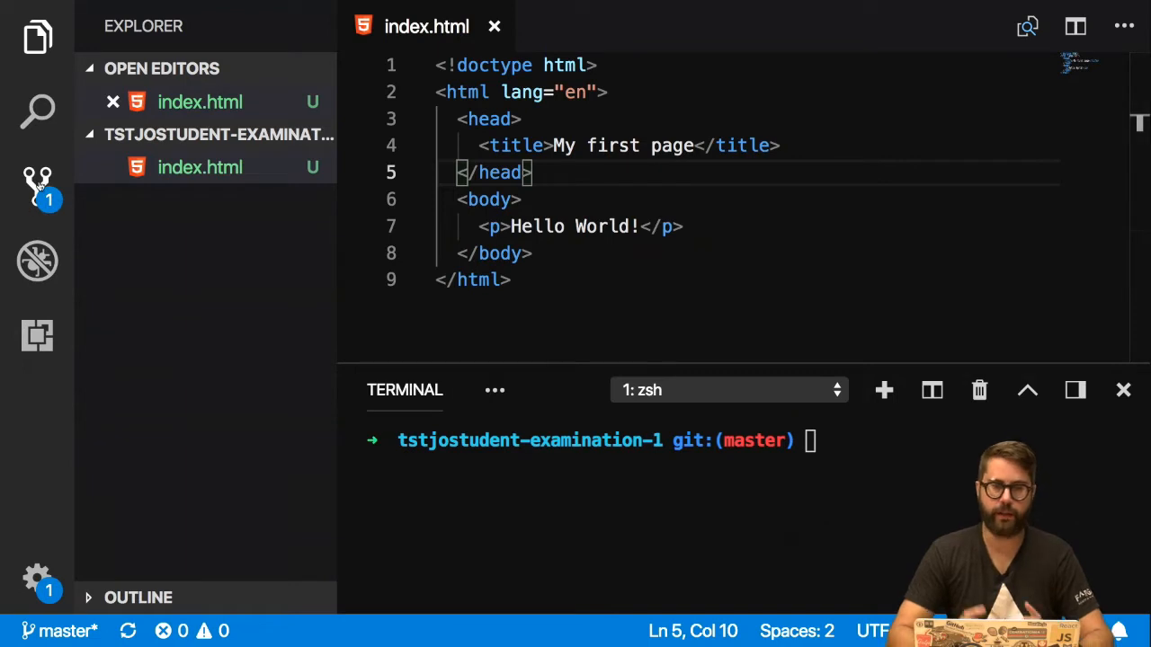
mouse_move(38, 184)
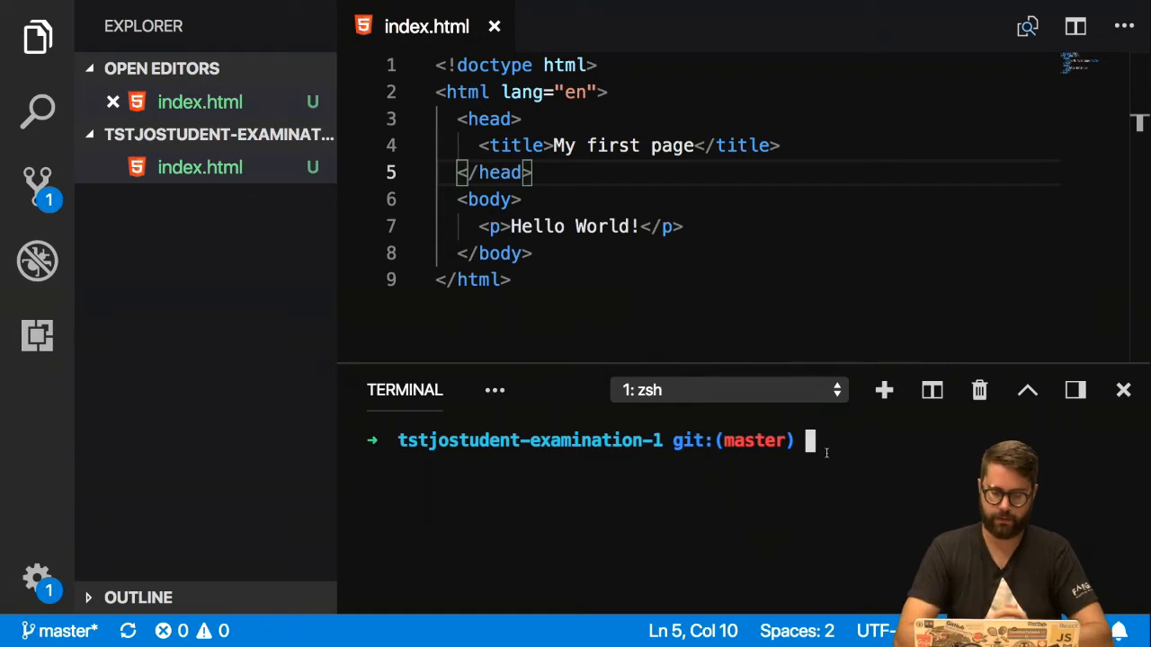
Stage and commit index.html as 'Initial', checking git status before and after
text(git st)
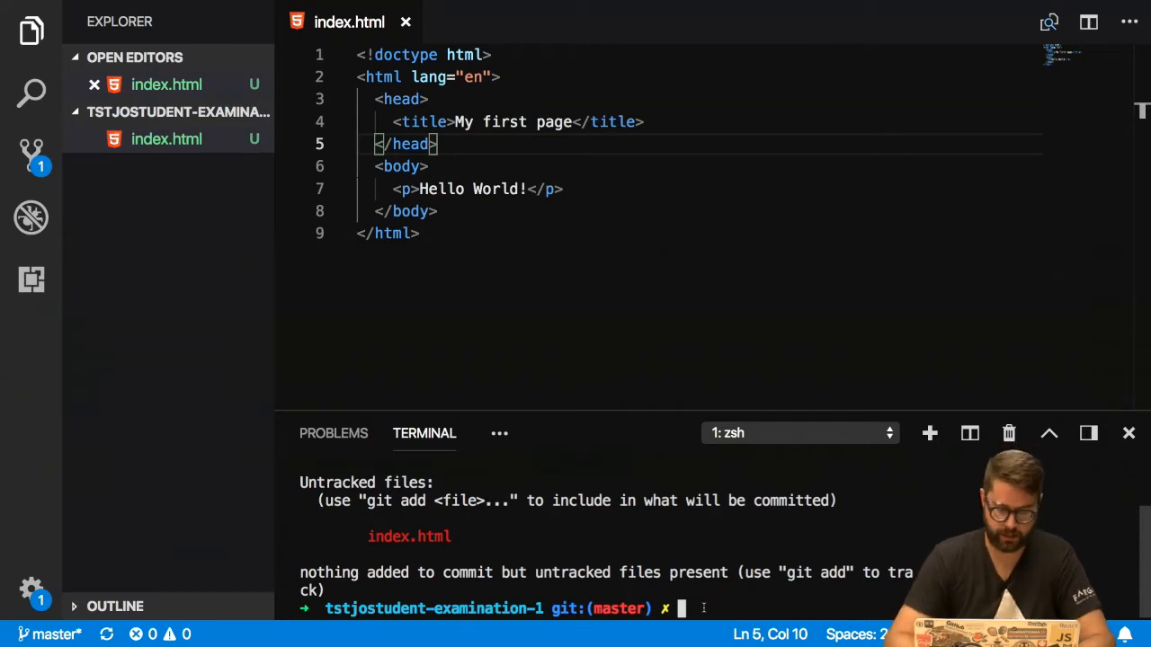
text(git ad)
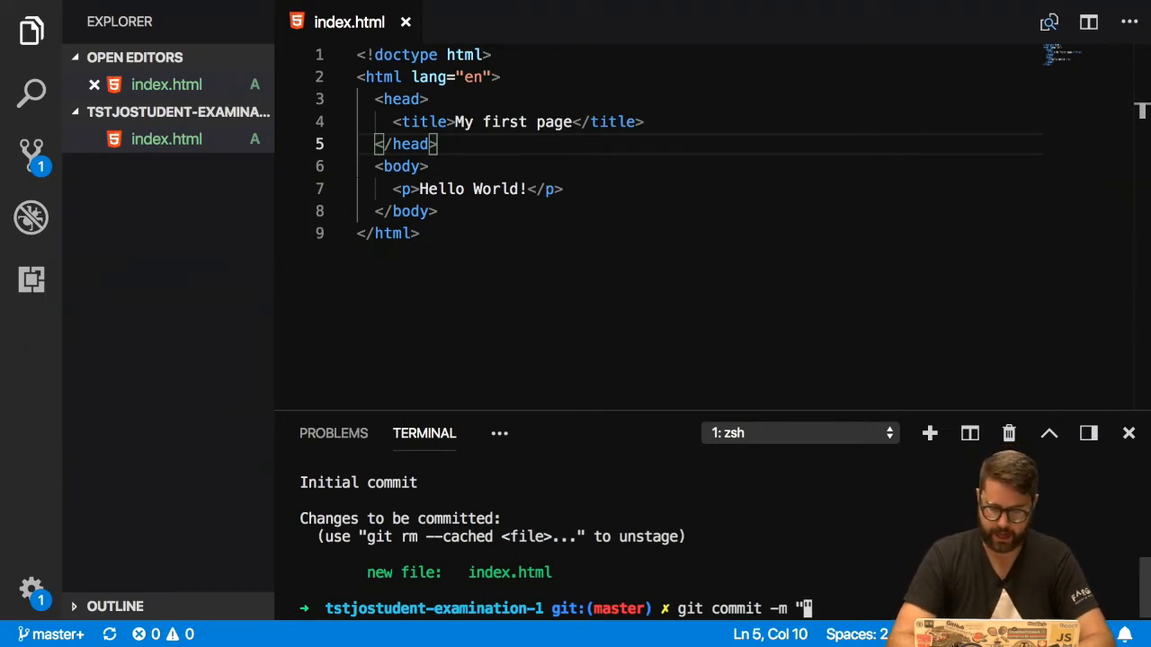
text(Initial")
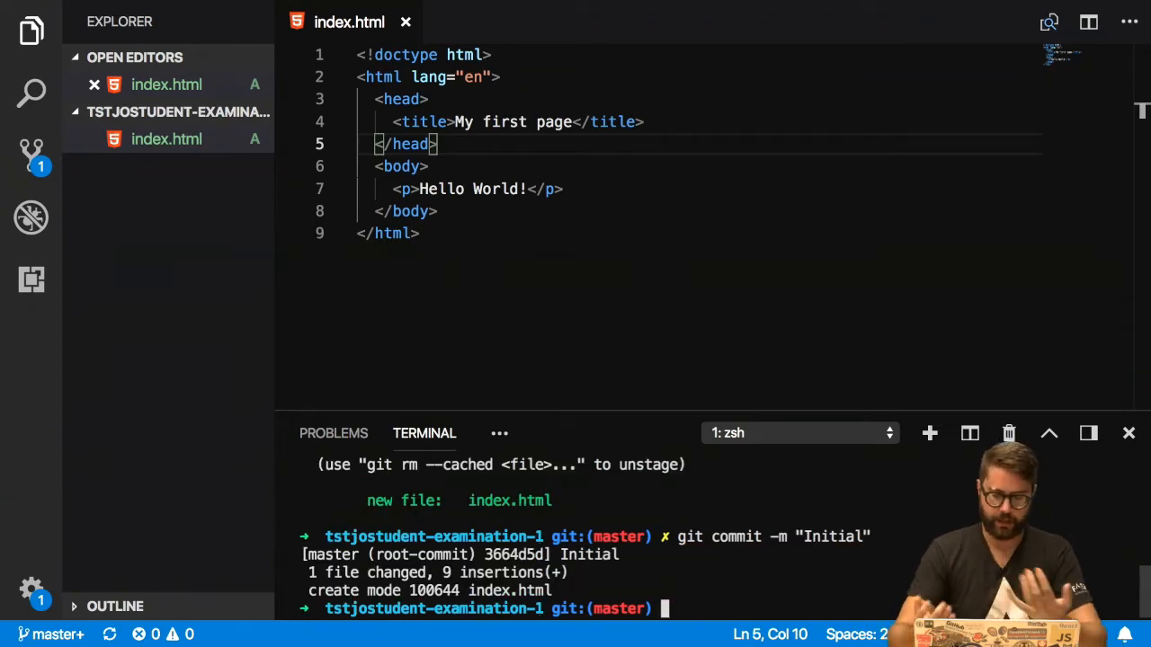
text(git status)
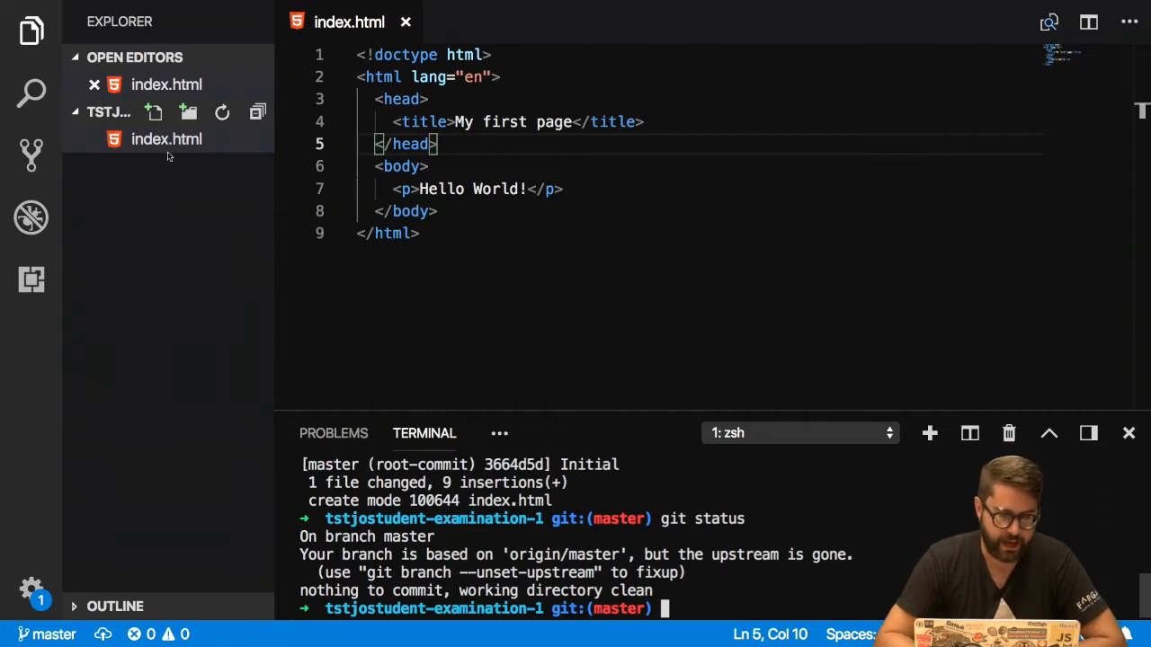
mouse_move(167, 138)
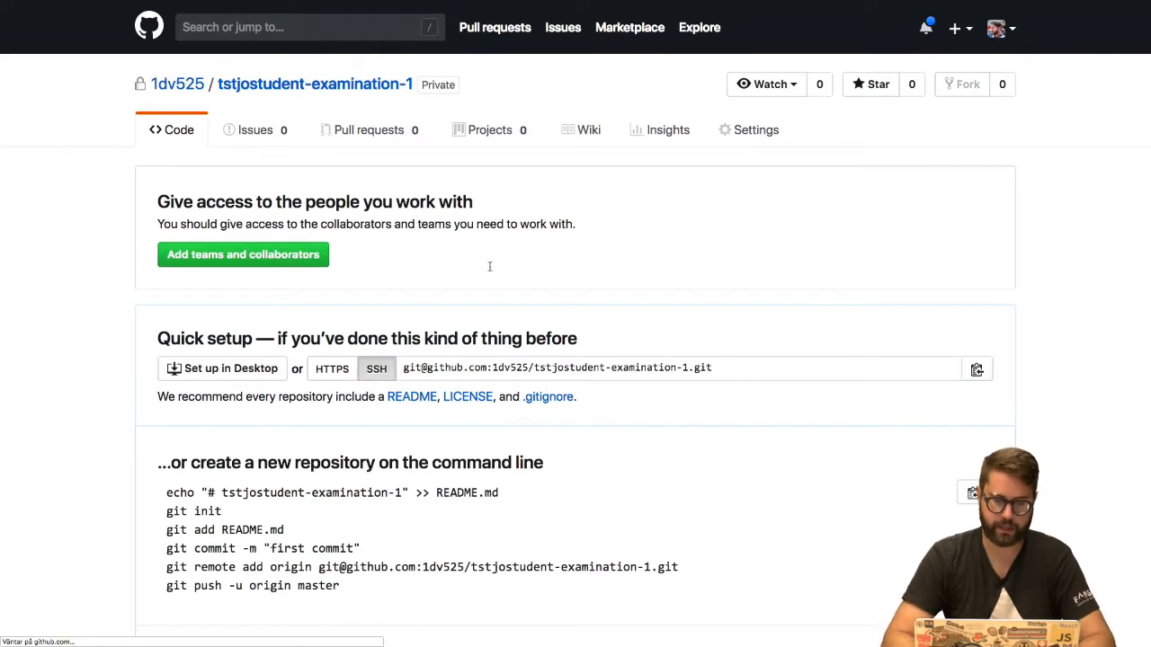
mouse_move(539, 263)
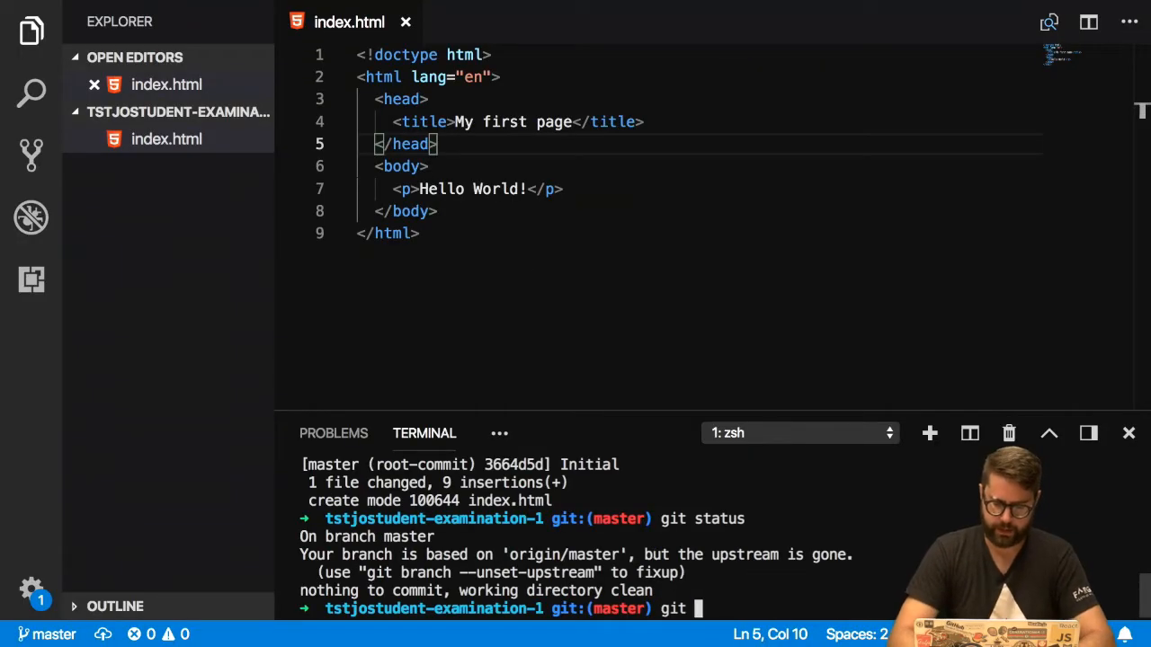
Push the Initial commit to the examination-1 GitHub repository with git push
text(push)
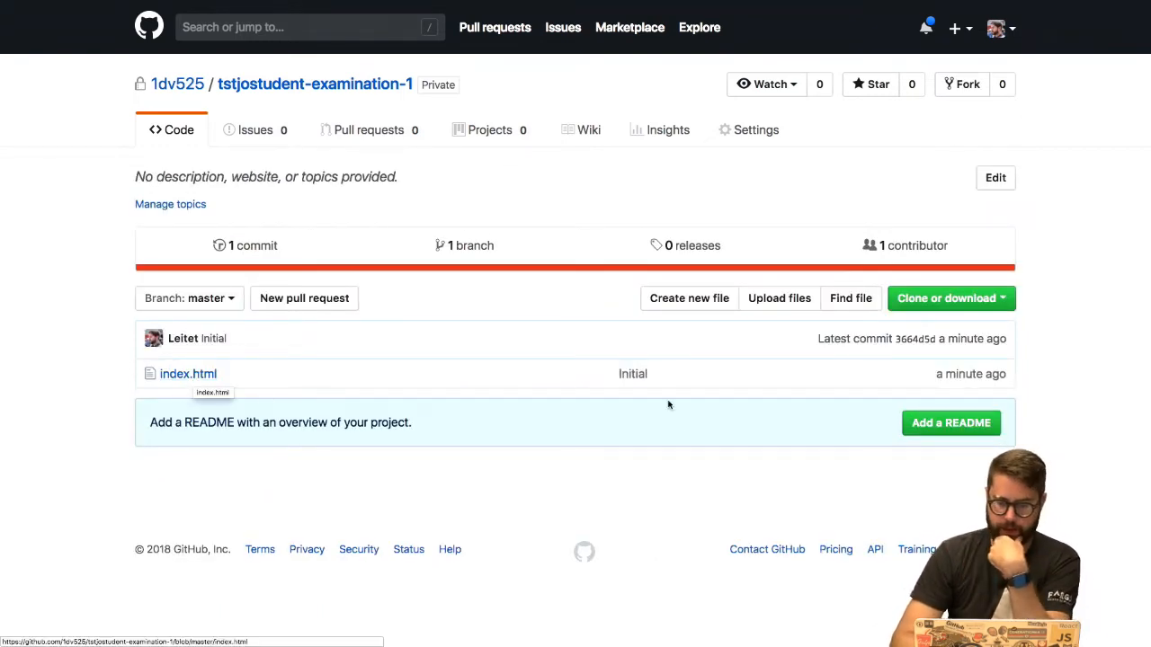
Review the Initial commit's diff of nine added lines, then reopen it from the commit history
click(914, 338)
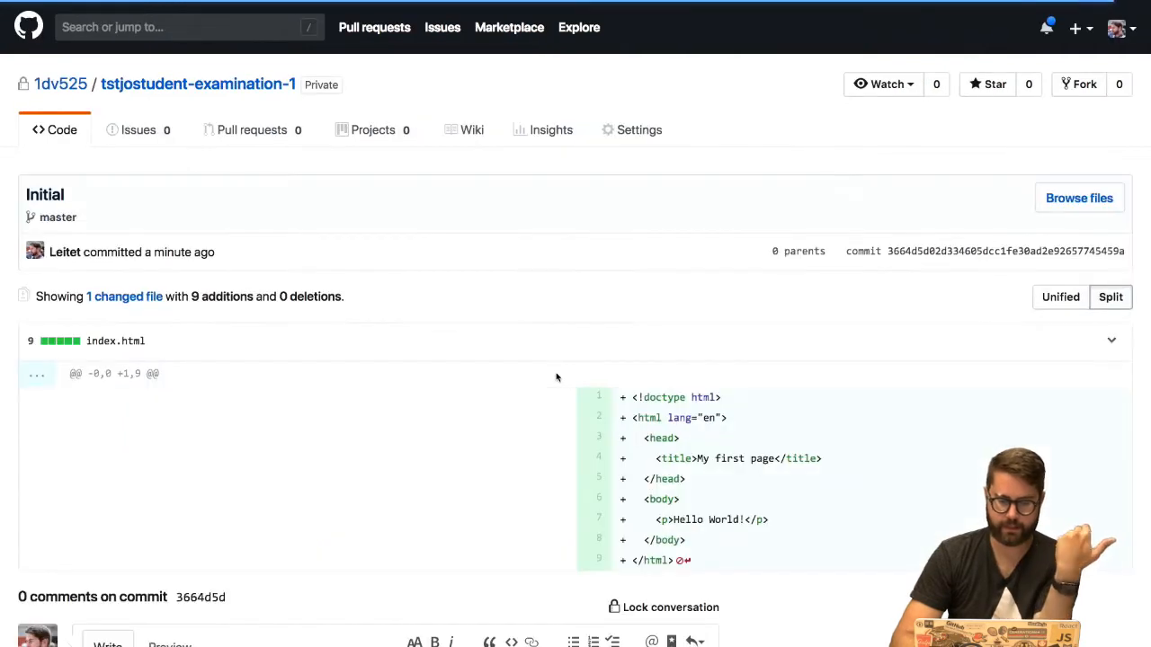
scroll(down, 3)
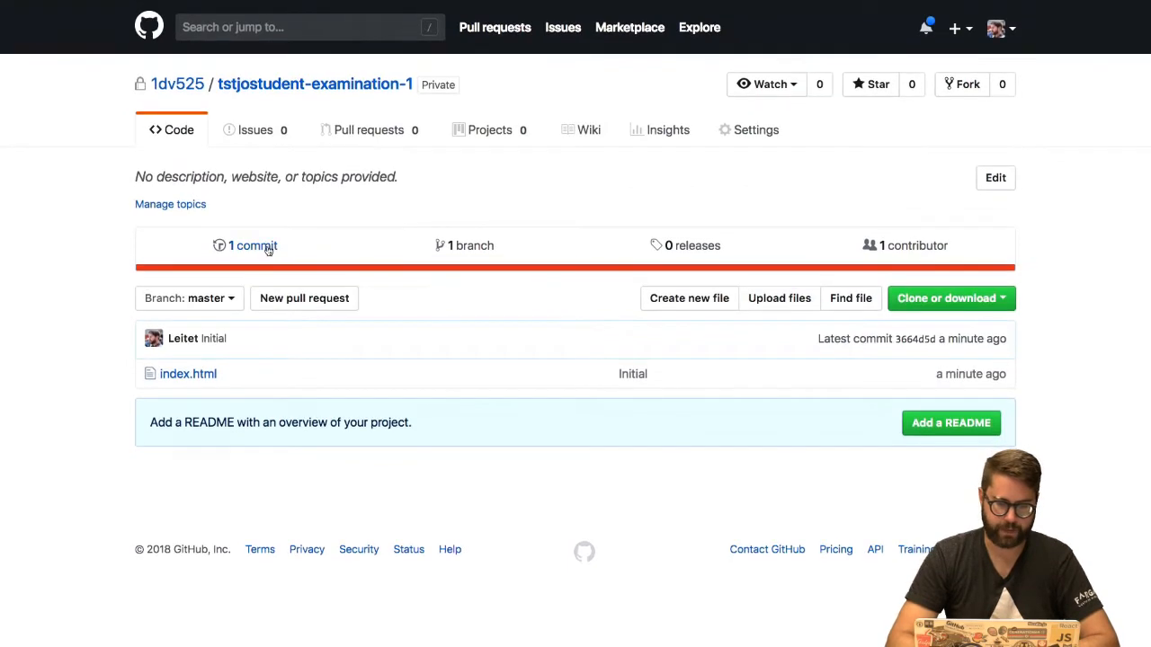
click(254, 245)
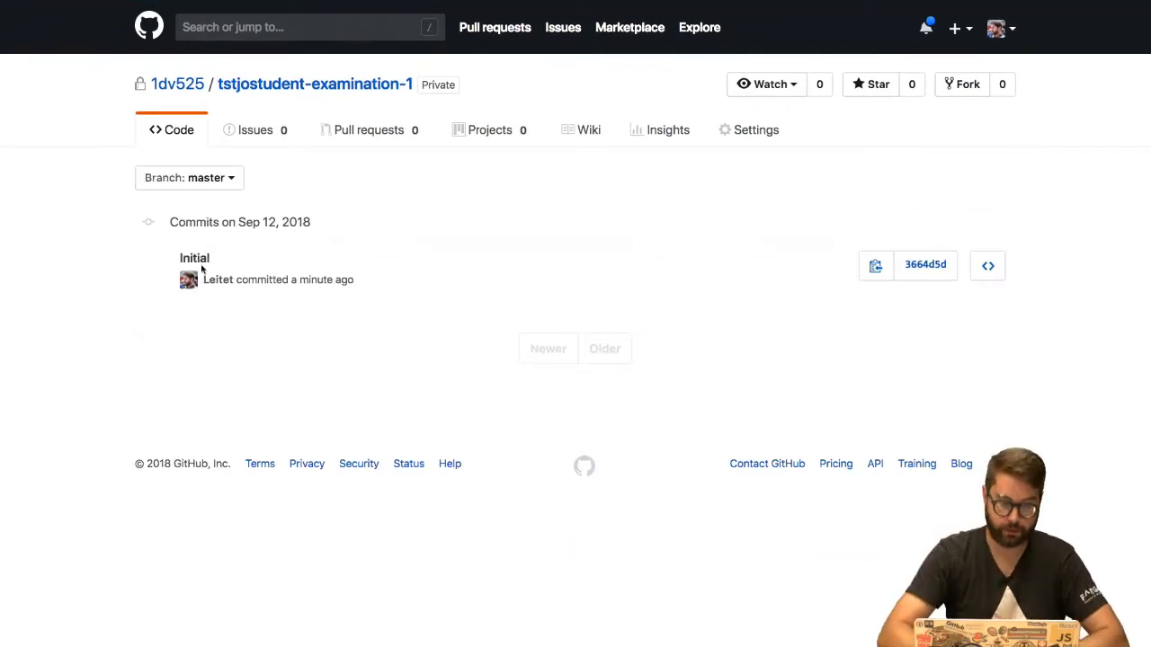
click(178, 129)
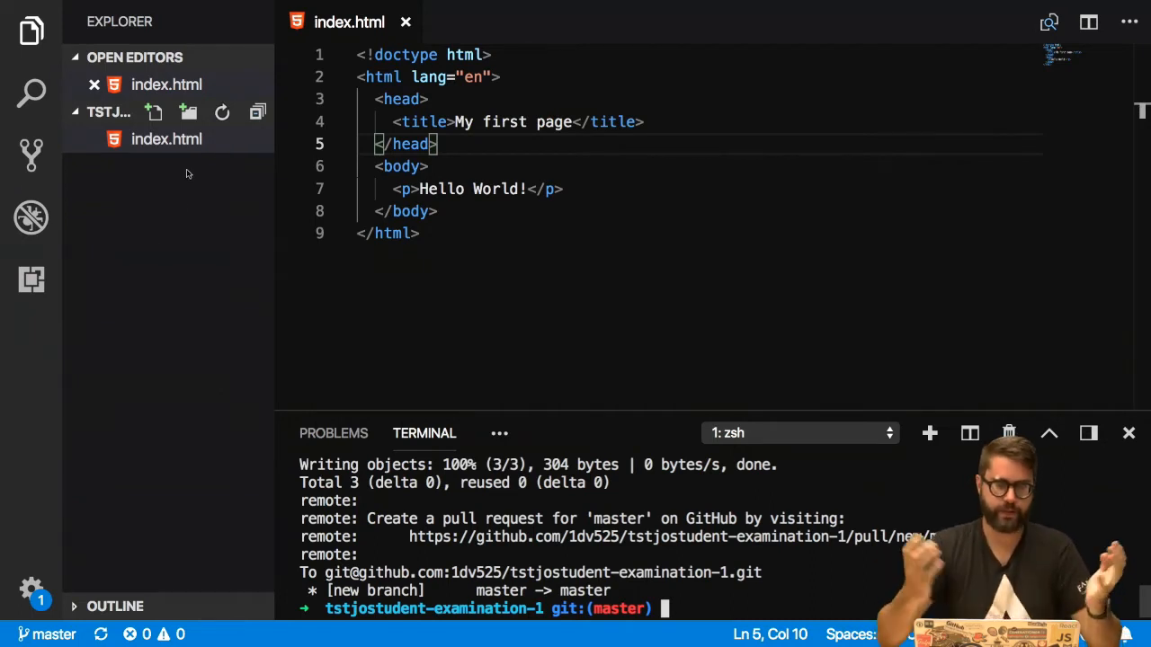
mouse_move(184, 156)
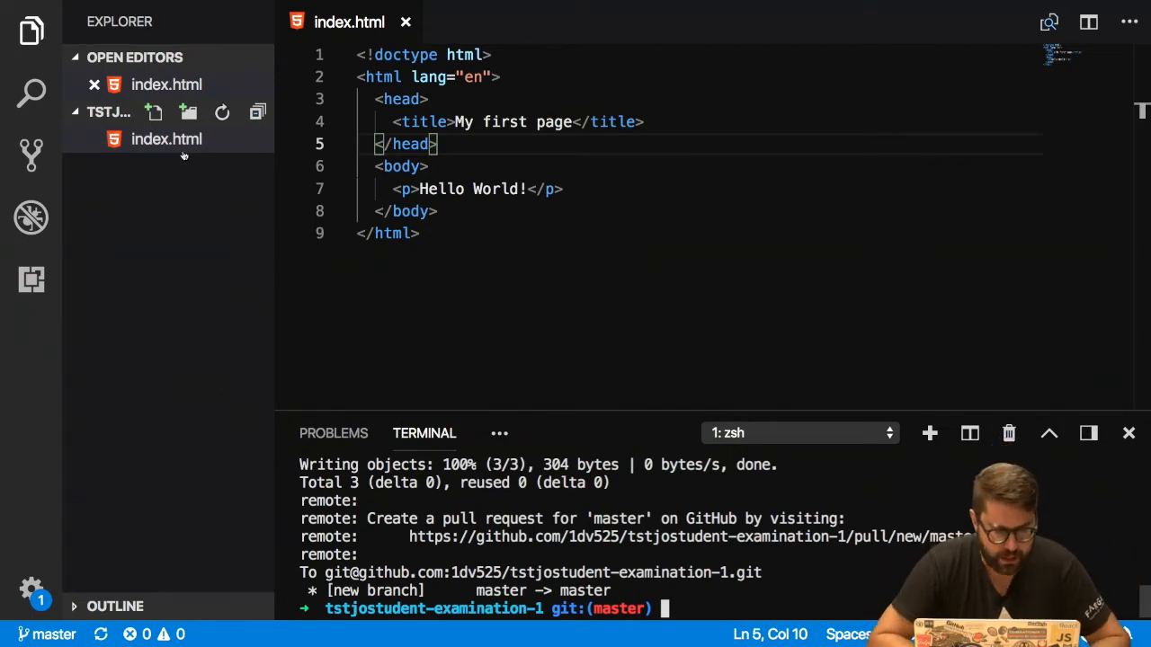
mouse_move(167, 139)
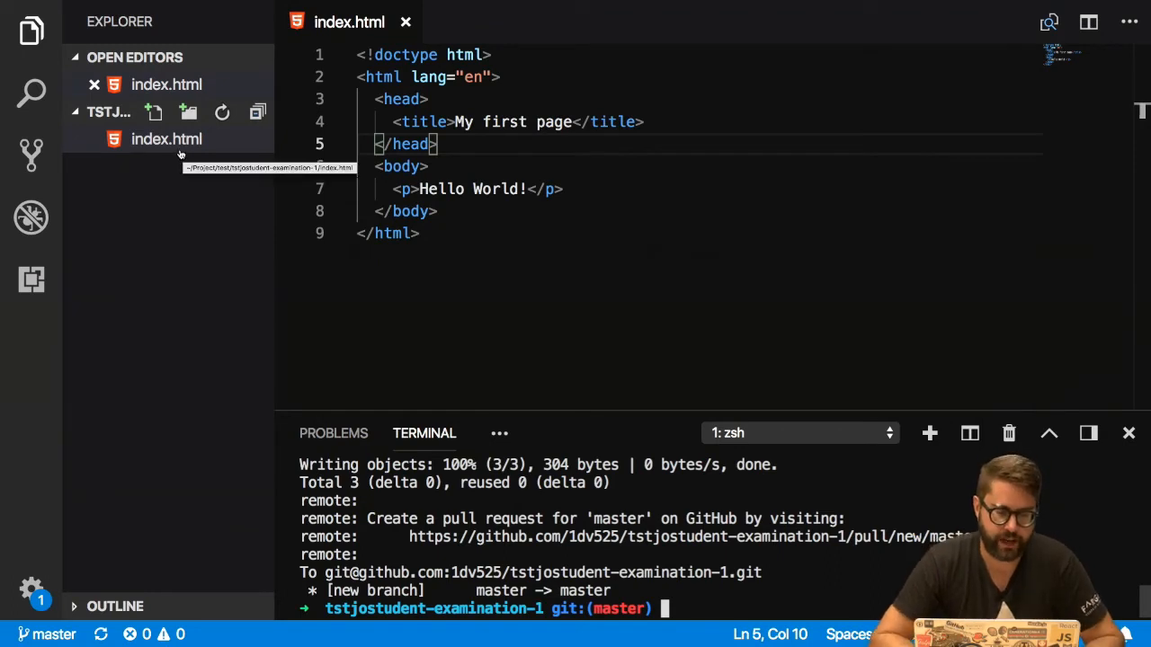
Reveal index.html in Finder from the Explorer and open it in the browser
right_click(167, 138)
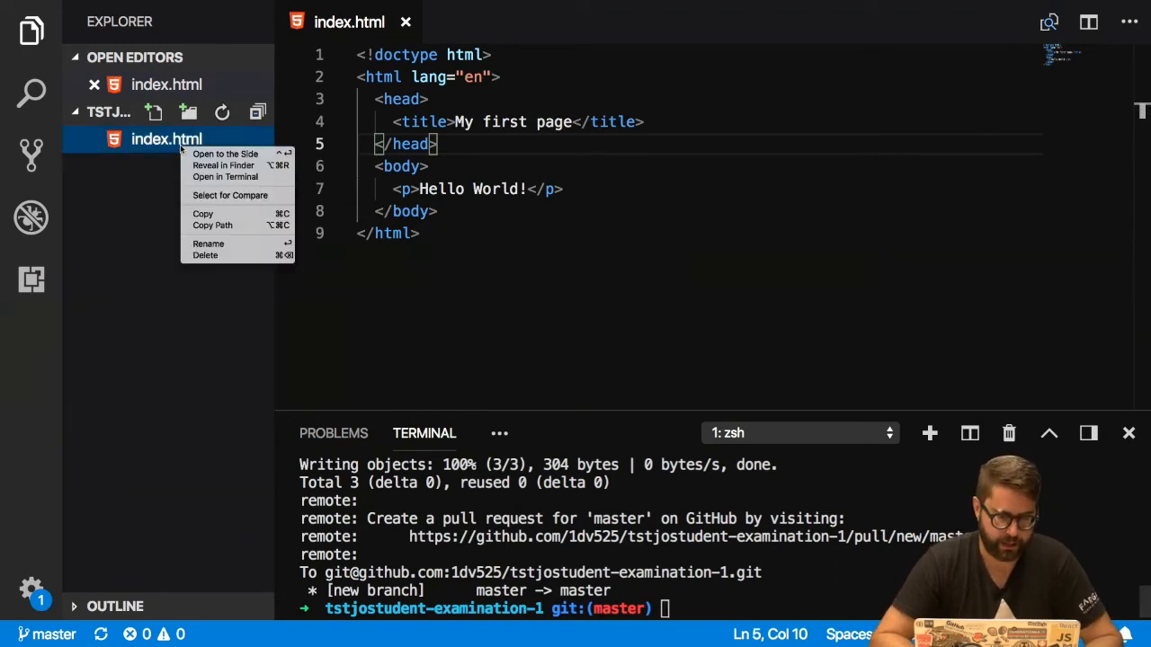
mouse_move(223, 166)
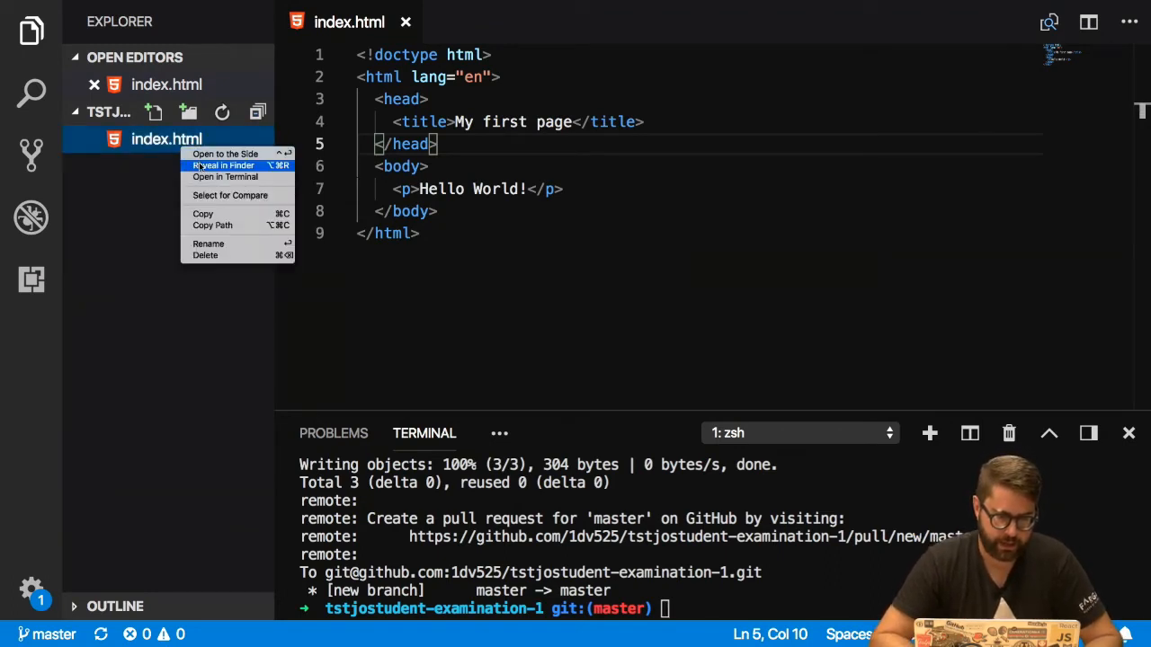
click(224, 166)
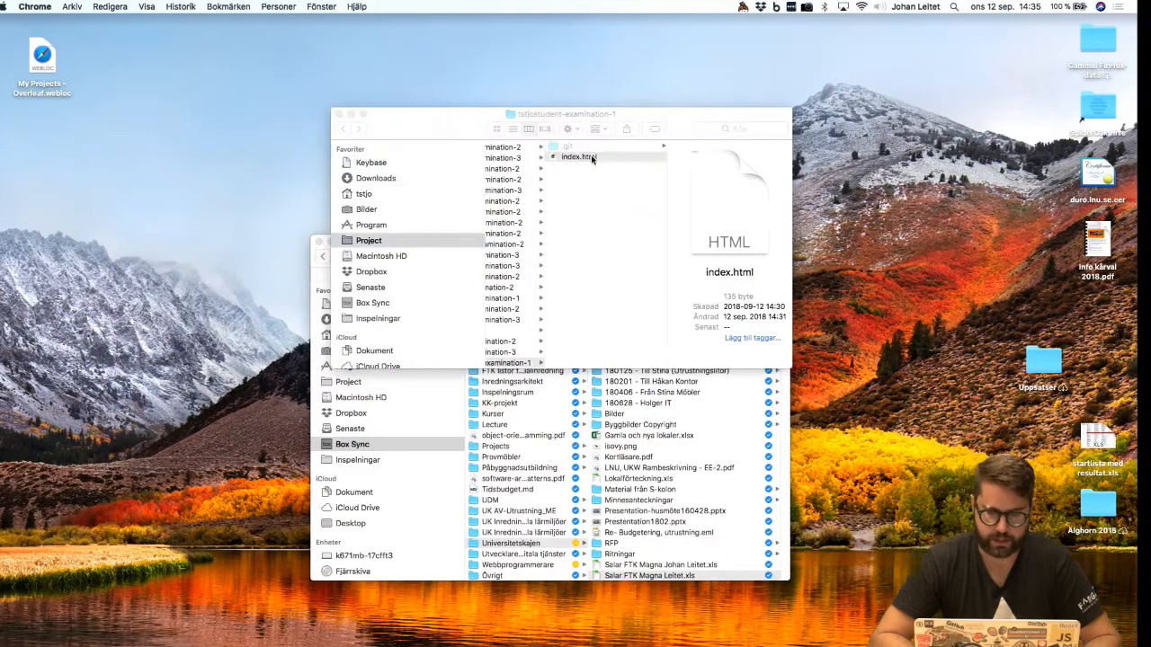
double_click(578, 157)
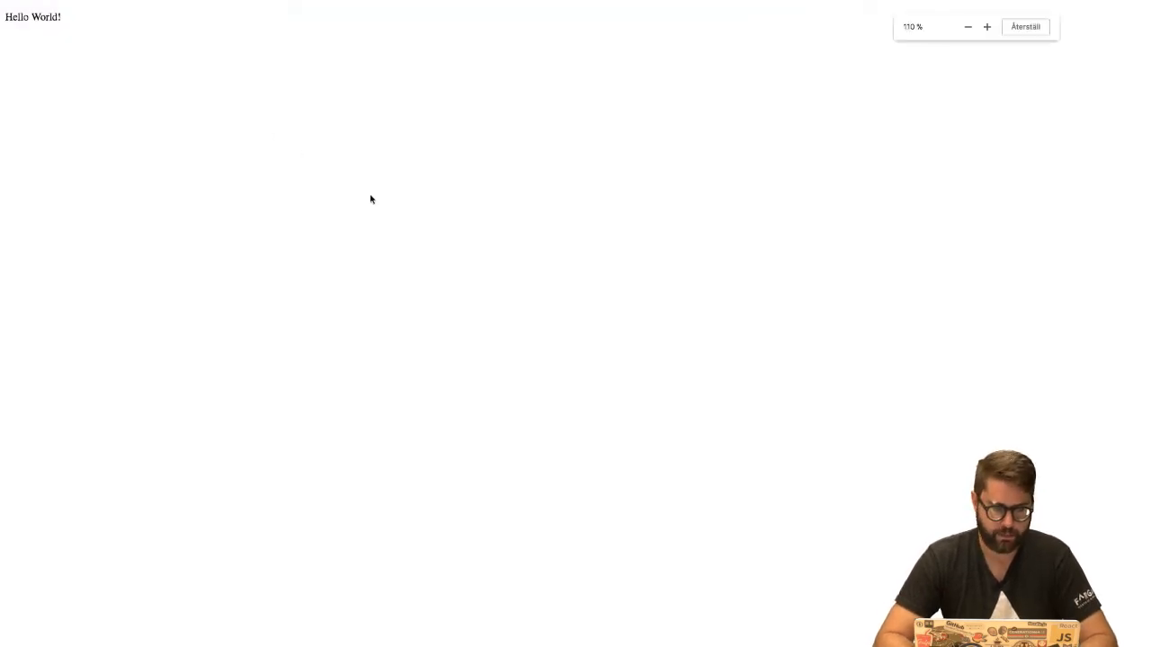
Check the local Hello World! page in Chrome, then return to the GitHub repository tab
click(986, 26)
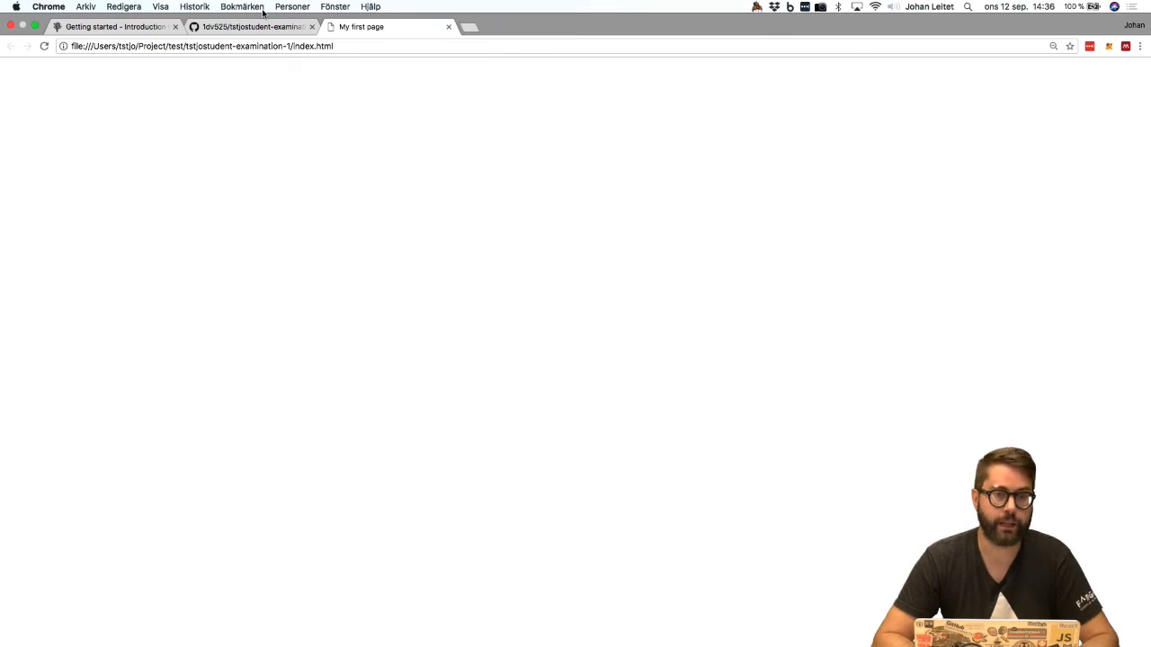
click(251, 26)
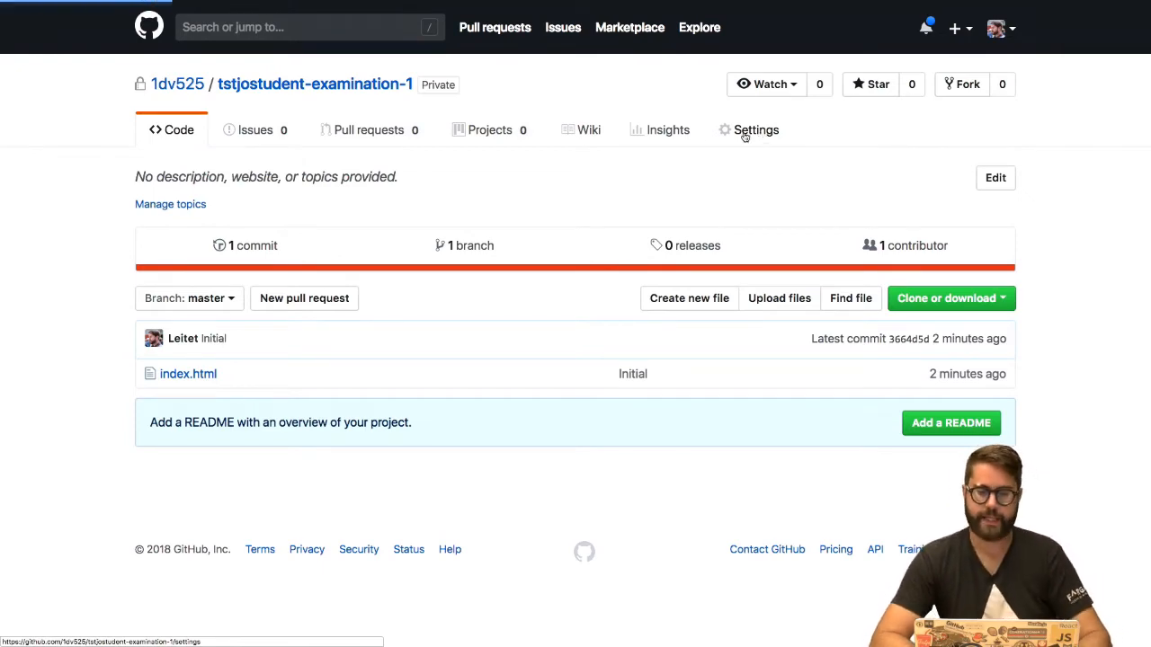
Set the GitHub Pages source to the master branch in repository Settings and save
click(756, 129)
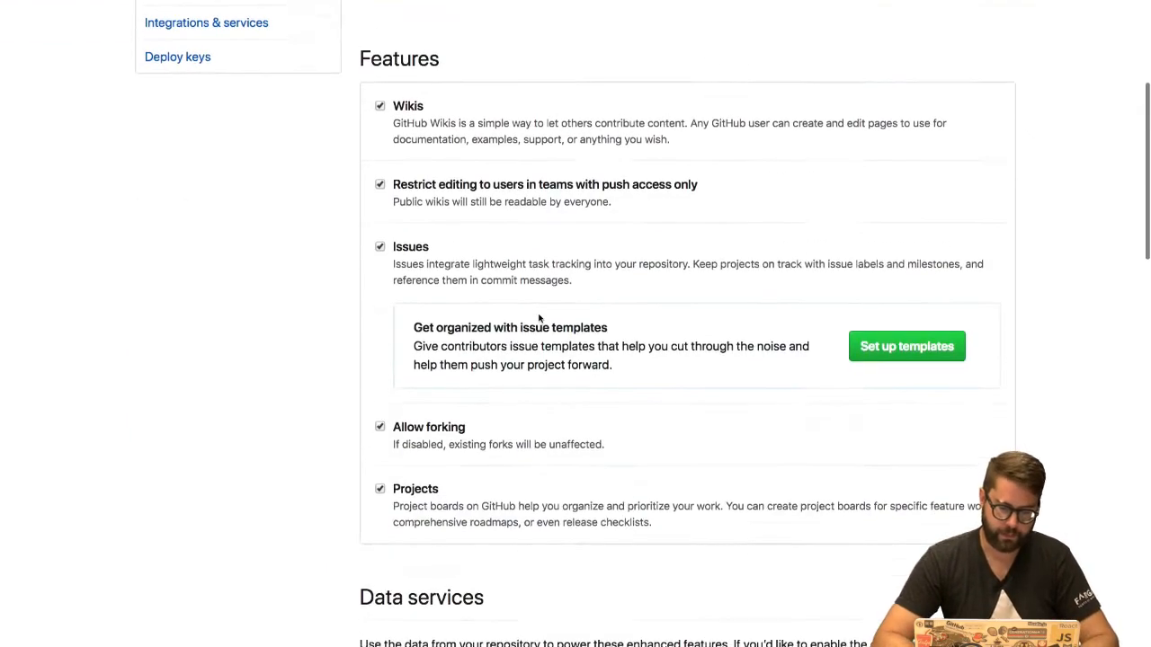
scroll(down, 3)
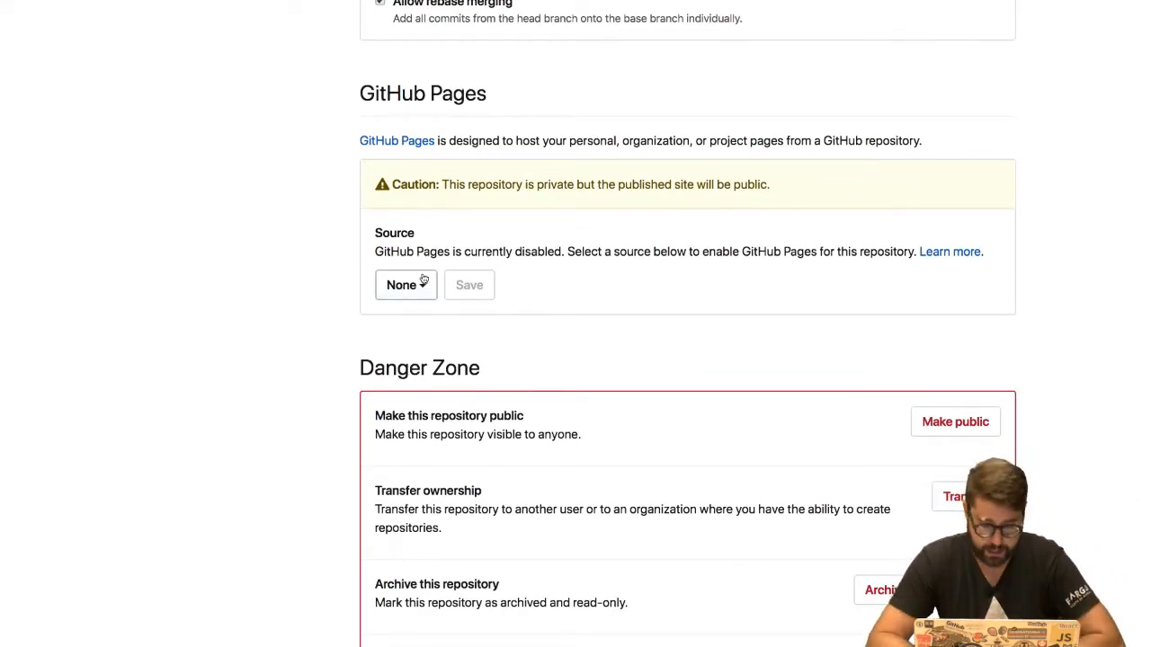
click(406, 285)
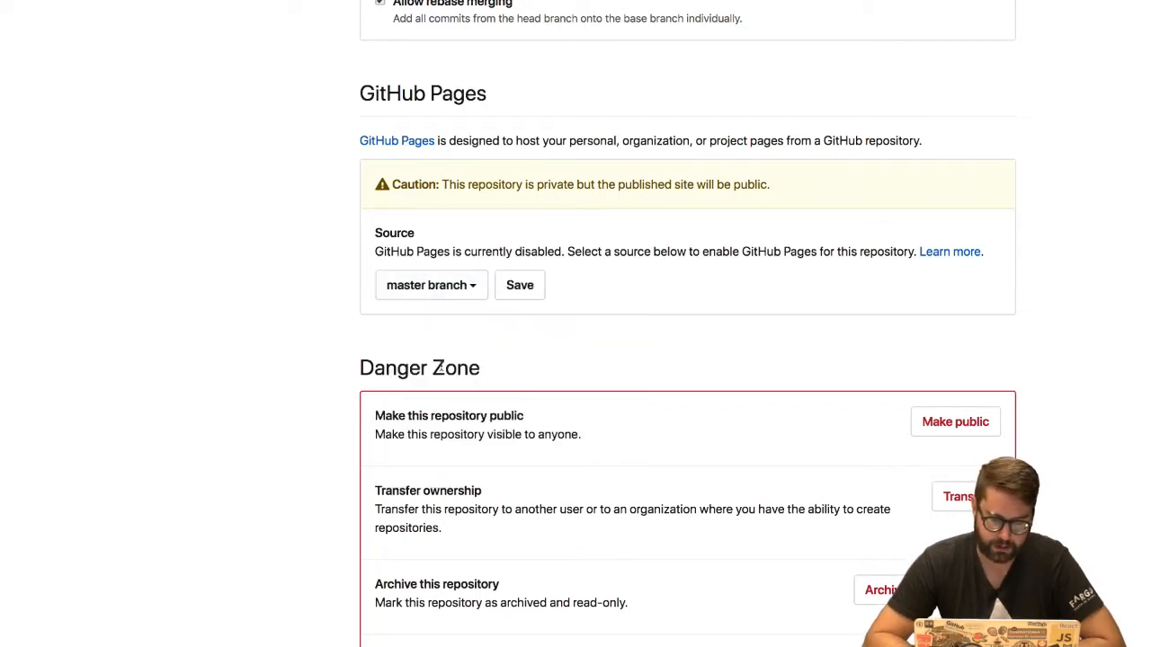
click(520, 285)
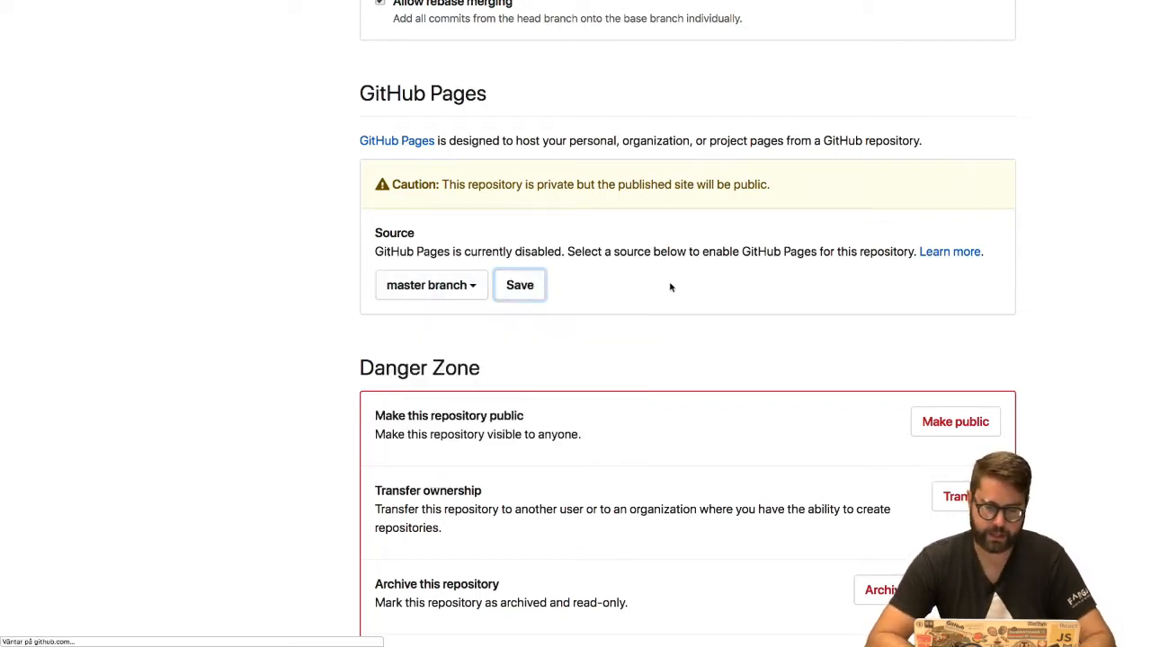
click(519, 285)
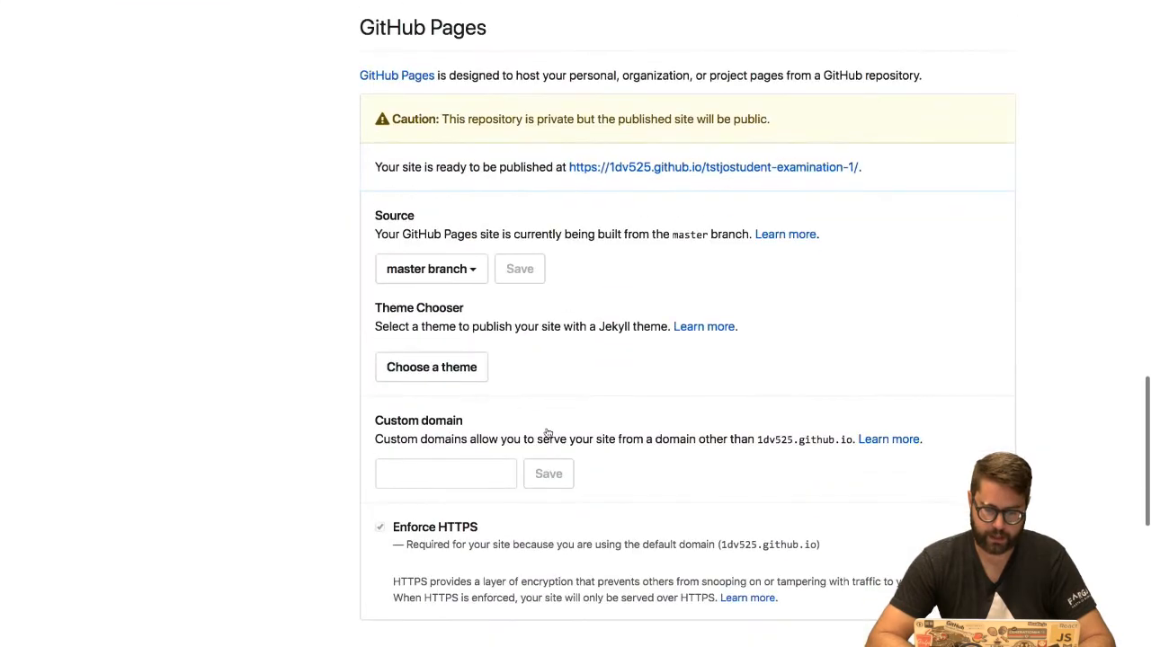
right_click(712, 167)
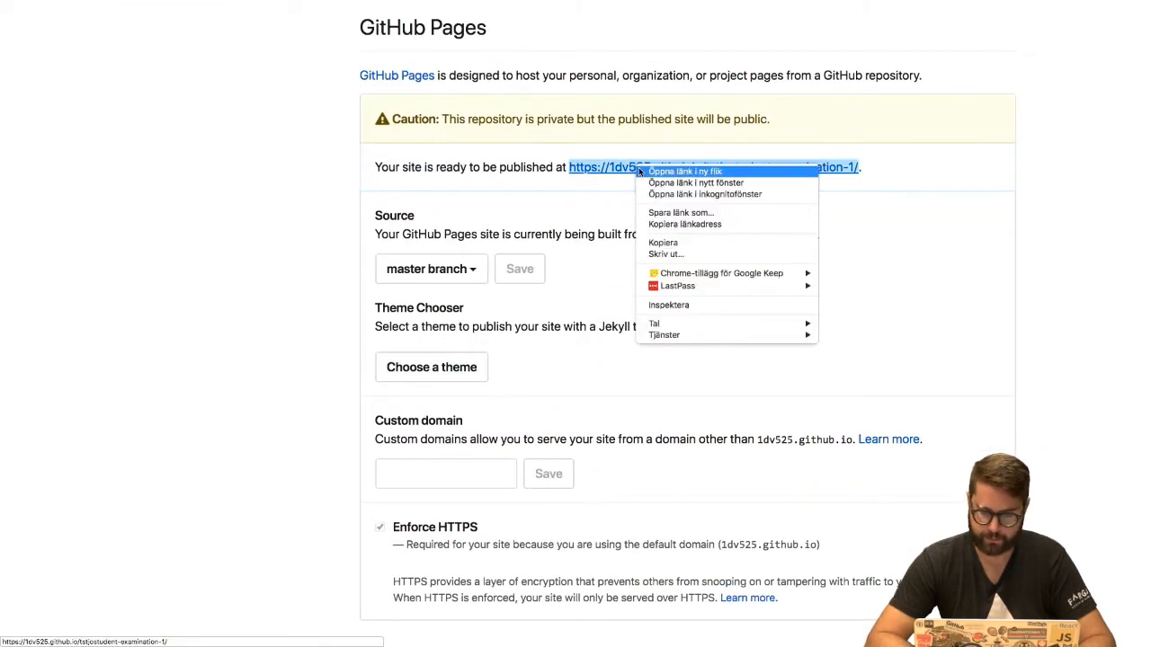
mouse_move(684, 224)
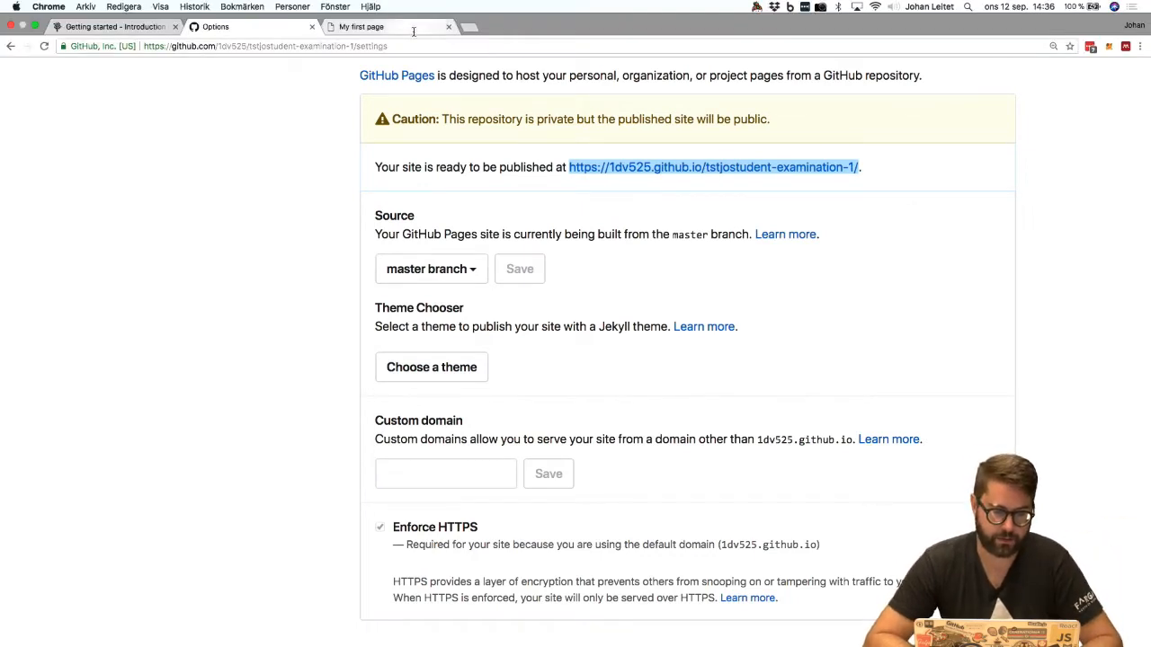
text(https://1dv525.github.io/tstjostudent-examination-1/)
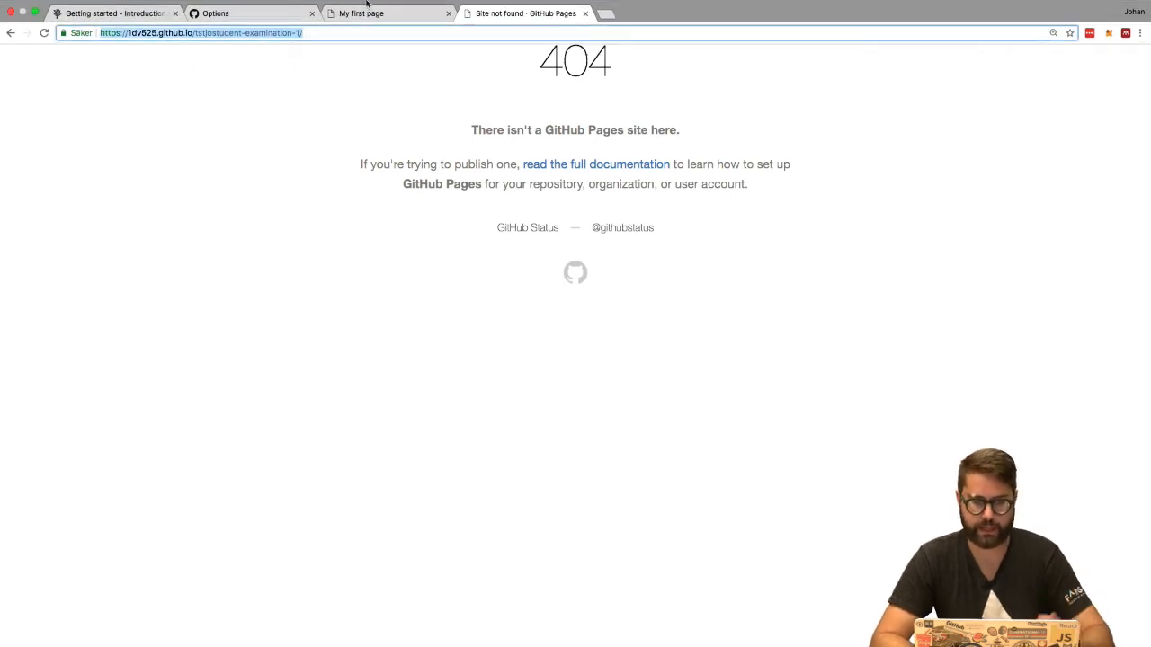
mouse_move(369, 13)
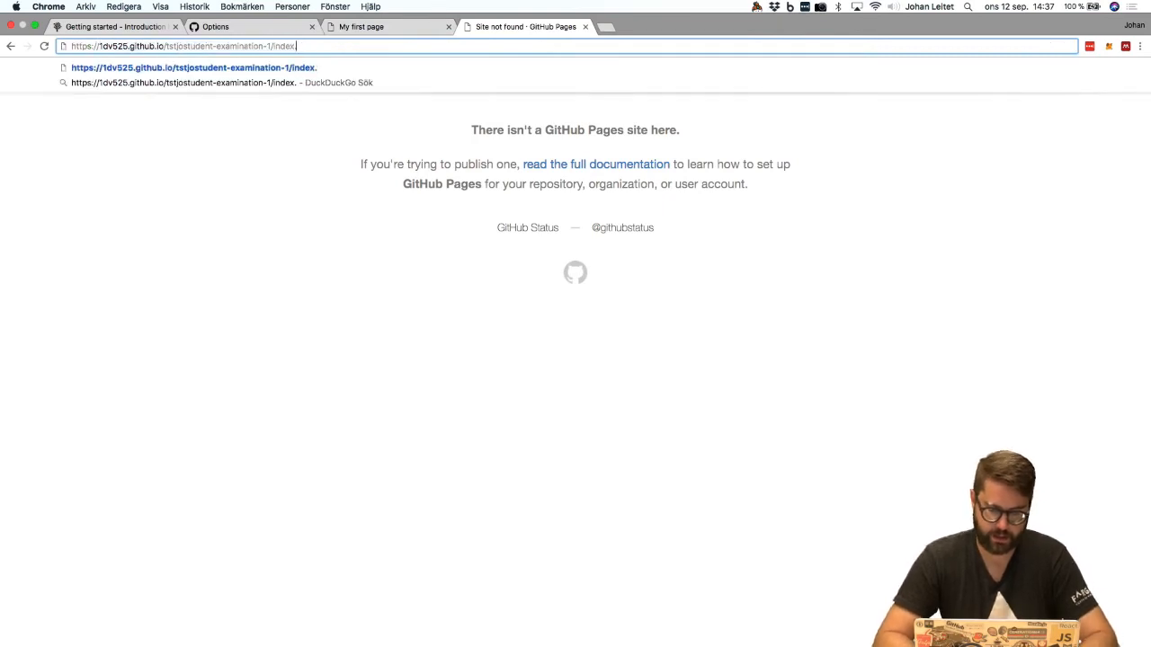
key(Return)
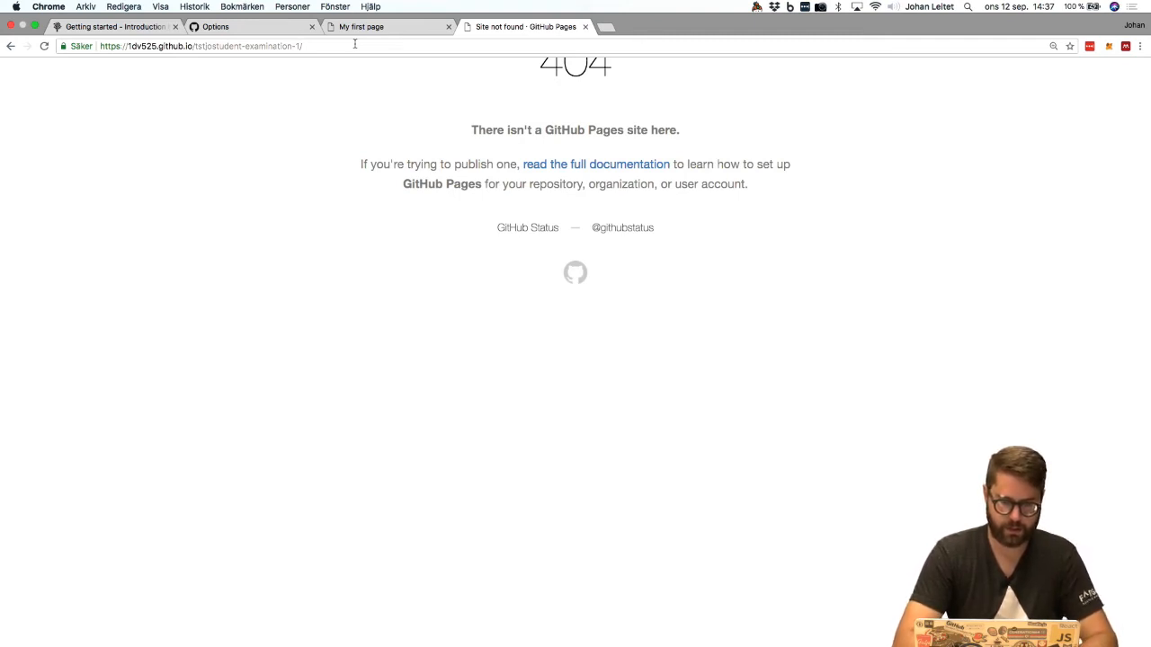
click(225, 46)
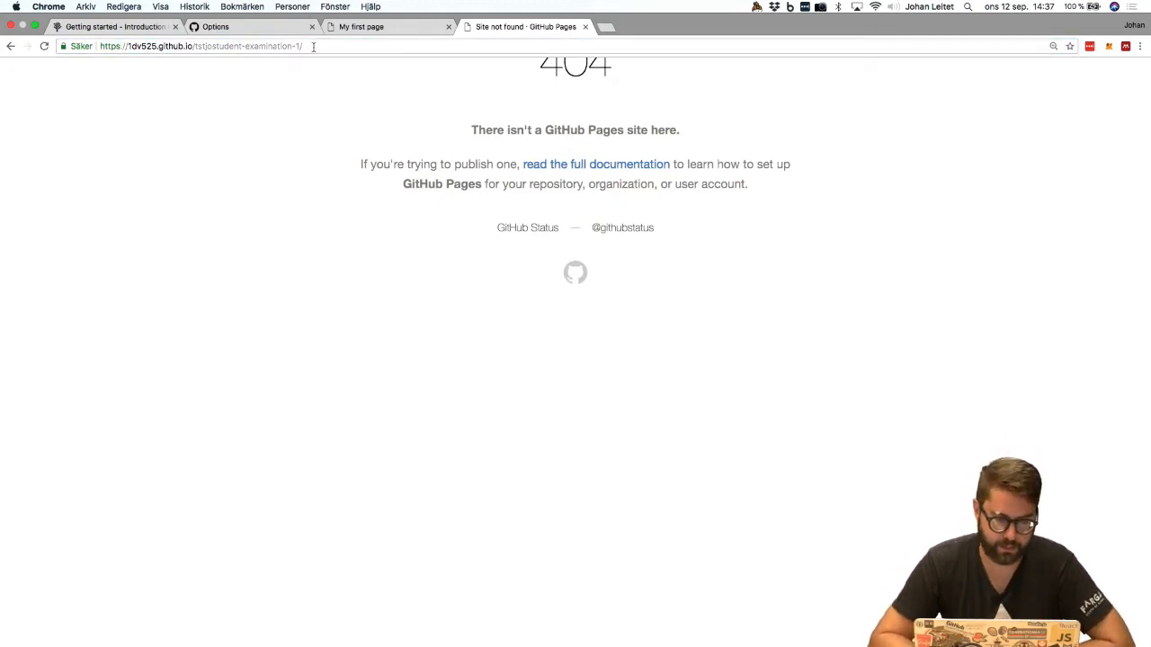
text(INDE)
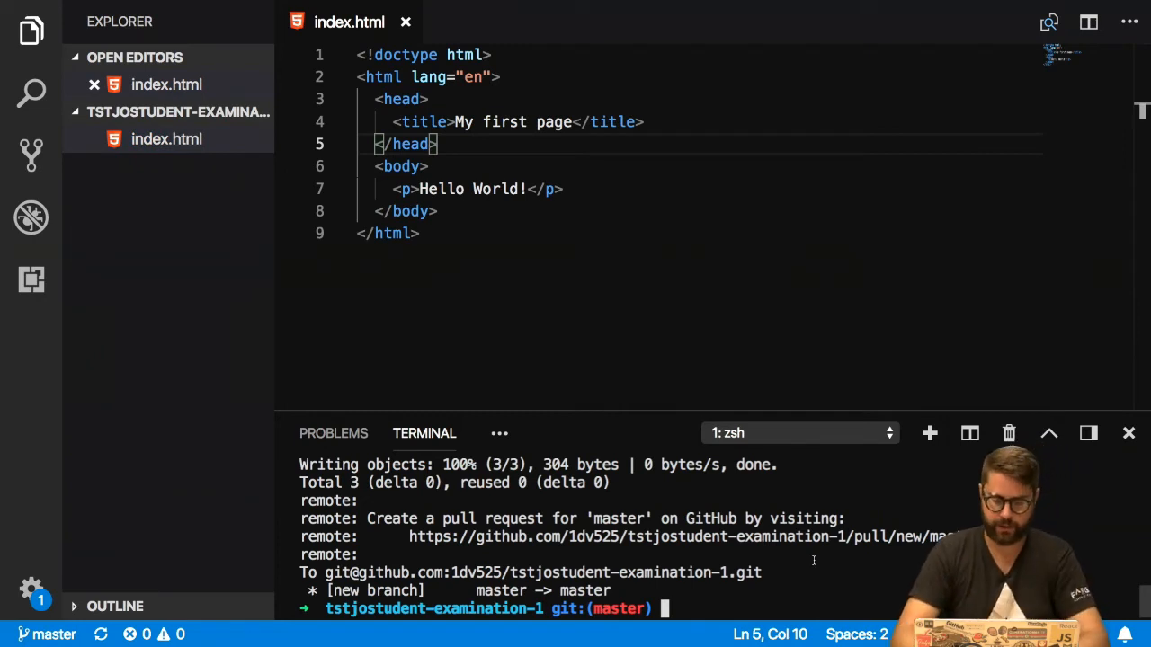
Run git pull in the project's integrated terminal
text(git pull)
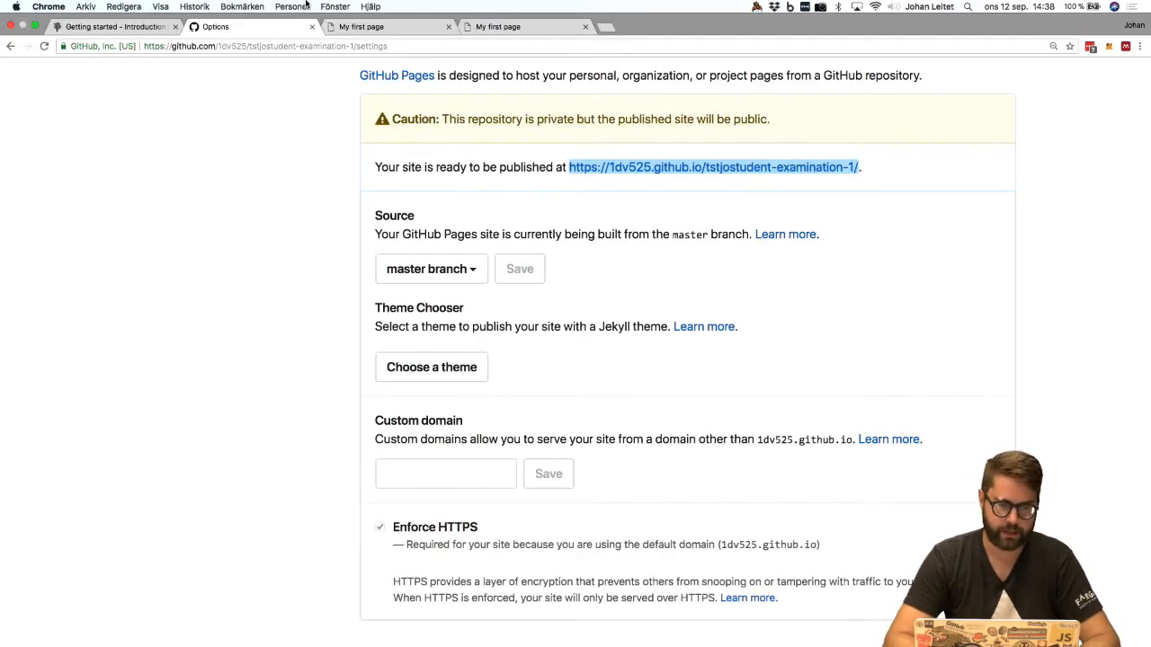
Open index.html from the repository's Code tab in GitHub's web editor
click(519, 268)
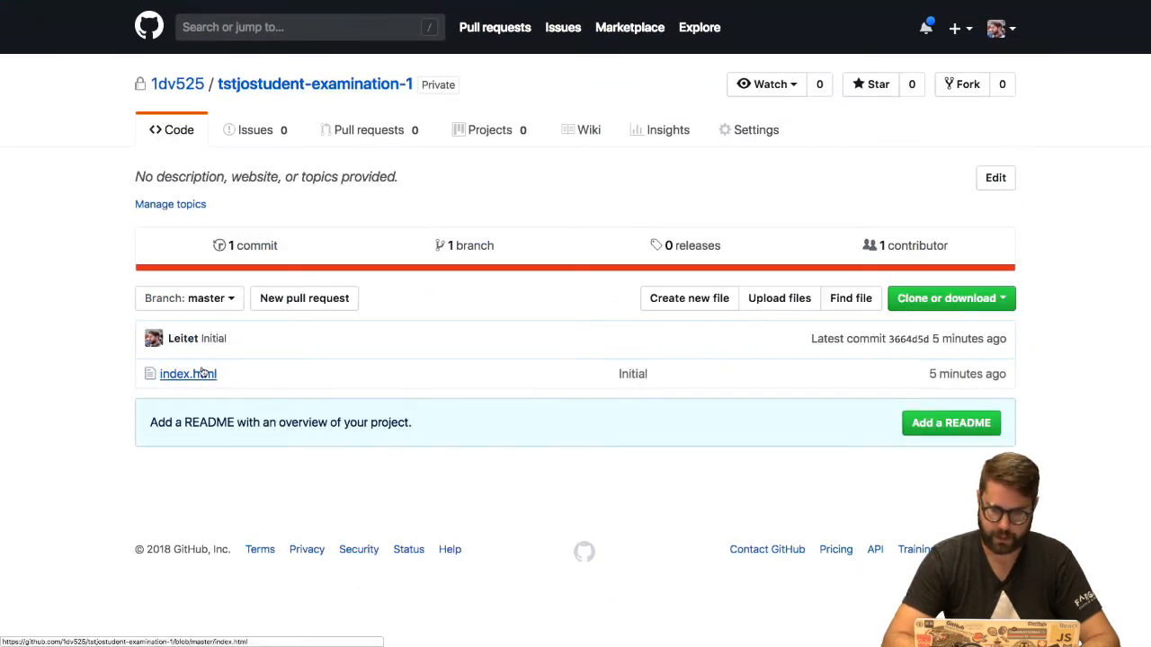
click(188, 373)
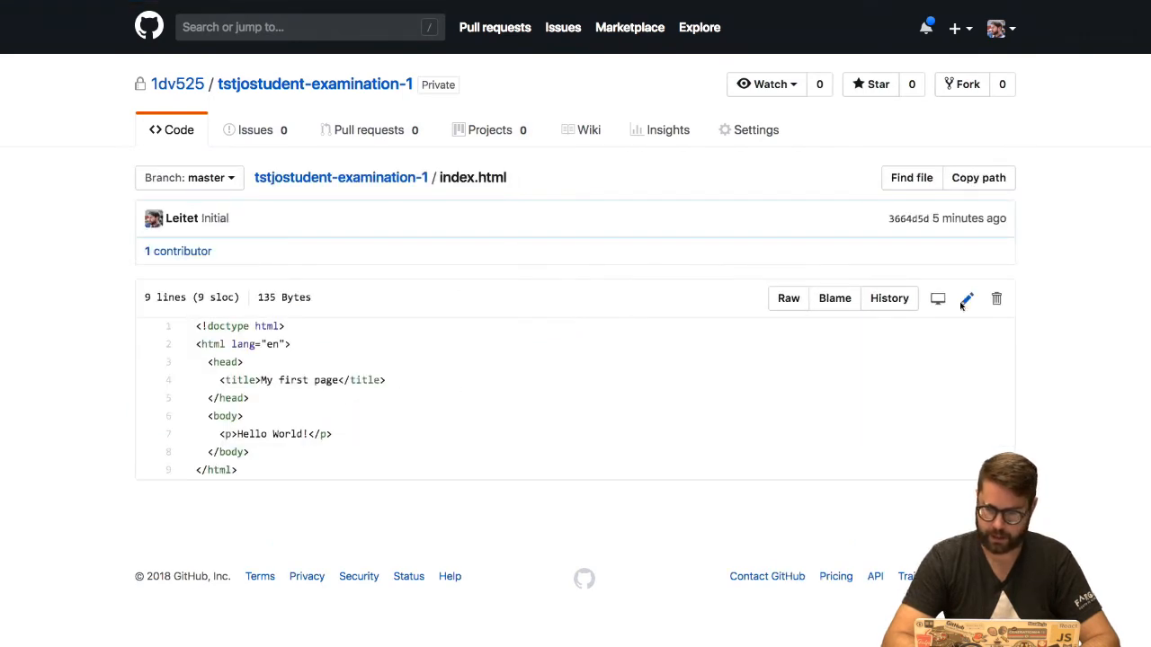
click(967, 298)
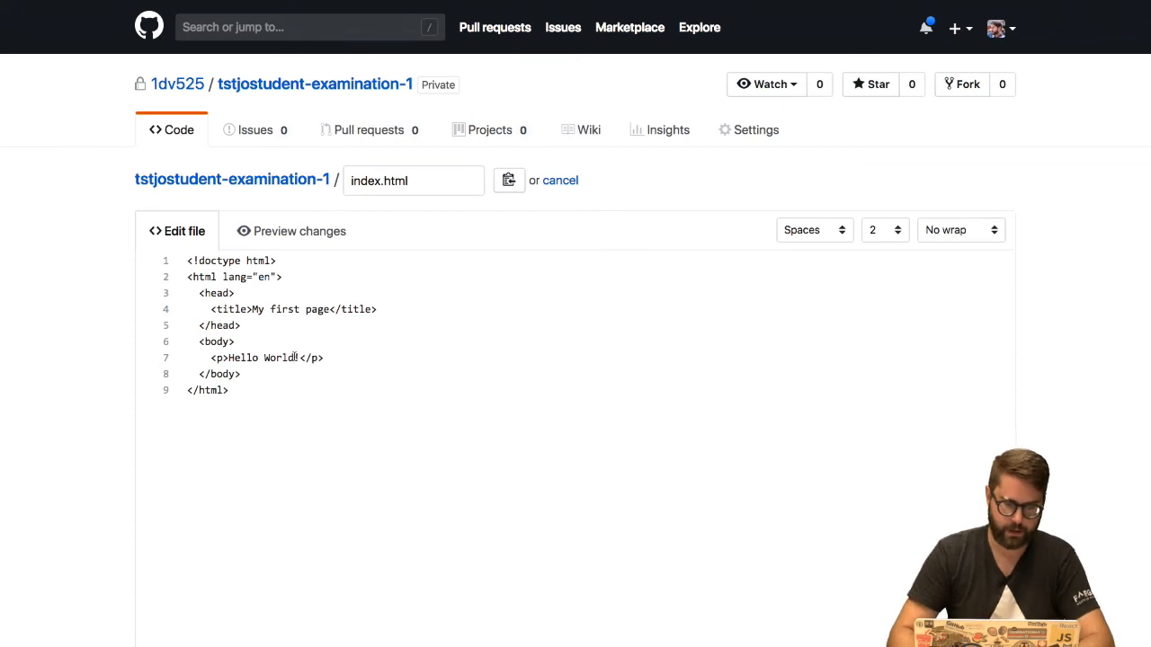
Change the paragraph to 'Hello World from github!', commit to master, and view the commit list
text(from gi)
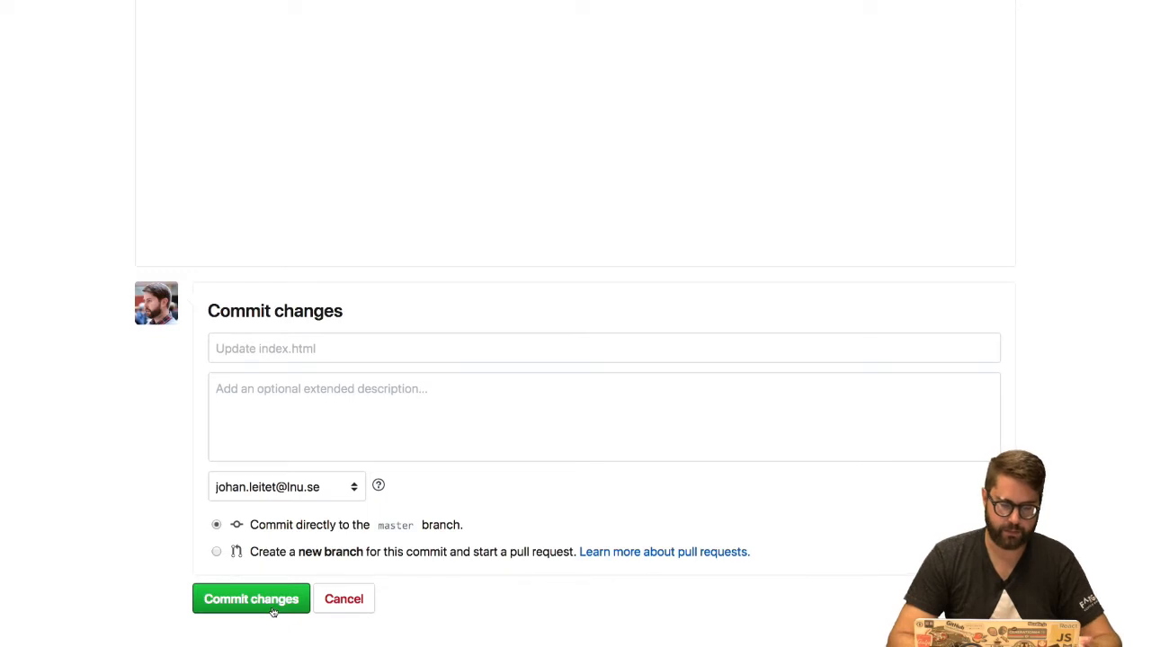
click(250, 599)
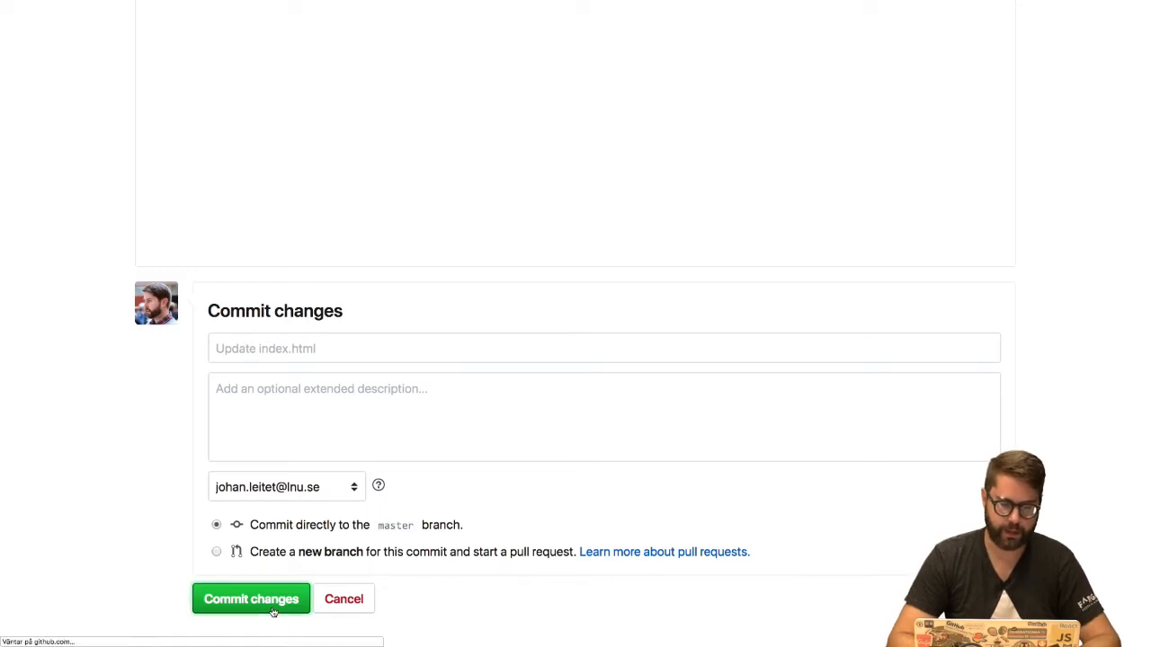
click(251, 599)
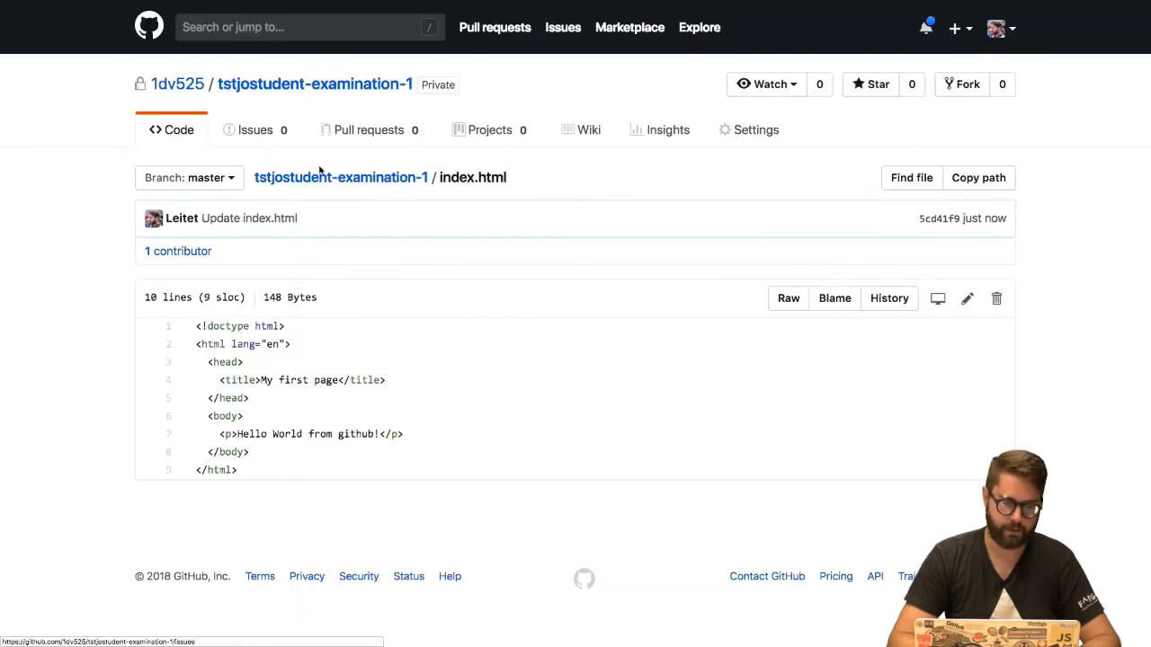
click(315, 83)
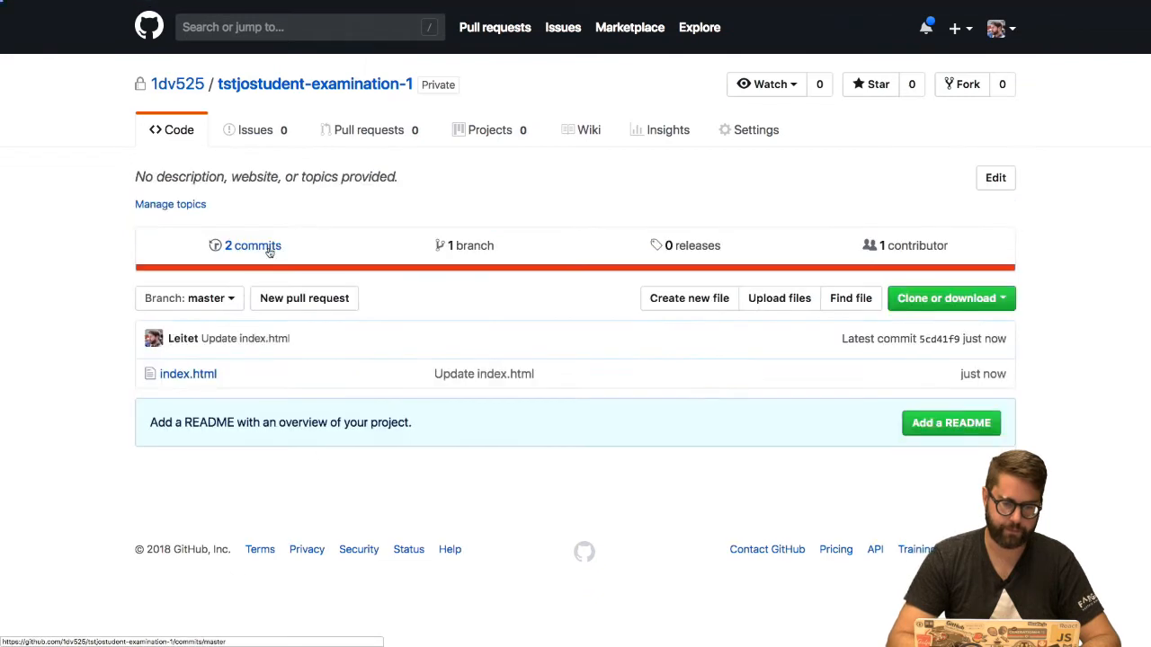
click(252, 245)
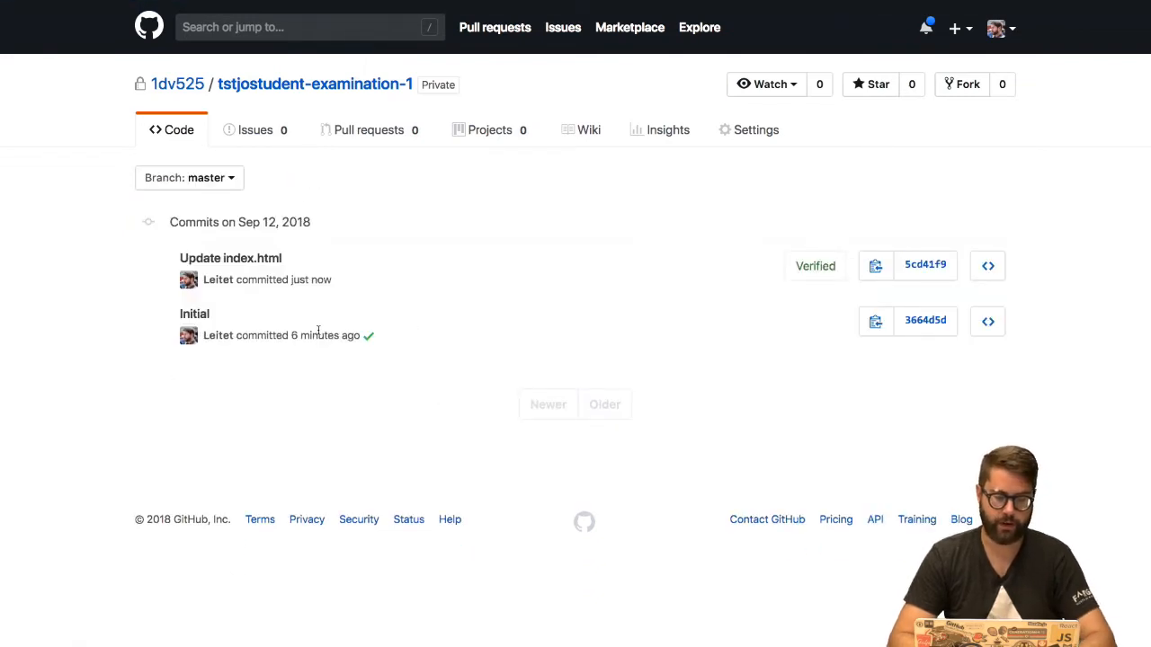
mouse_move(337, 335)
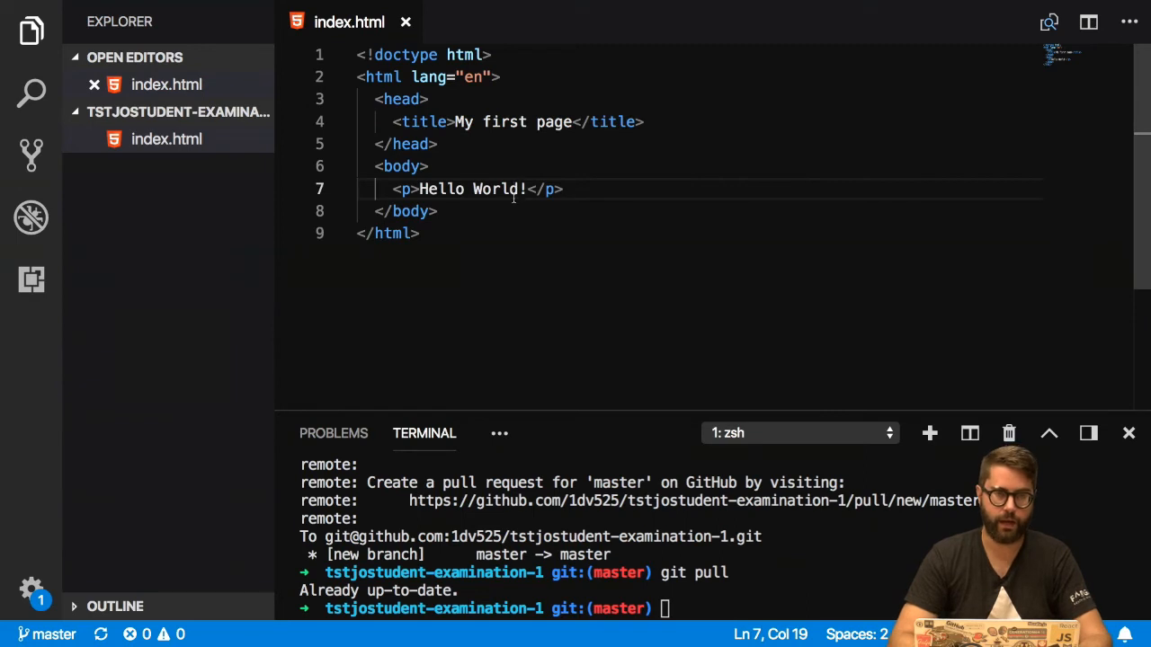
Run git pull in the terminal so index.html reads 'Hello World from github!'
text(gi)
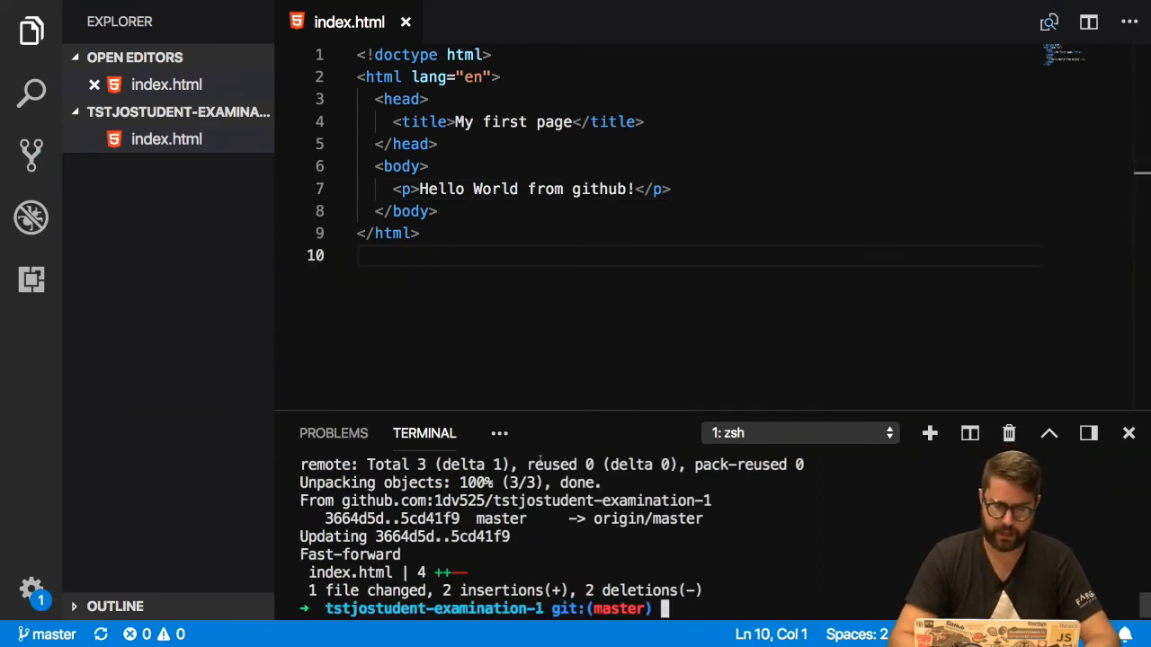
double_click(598, 188)
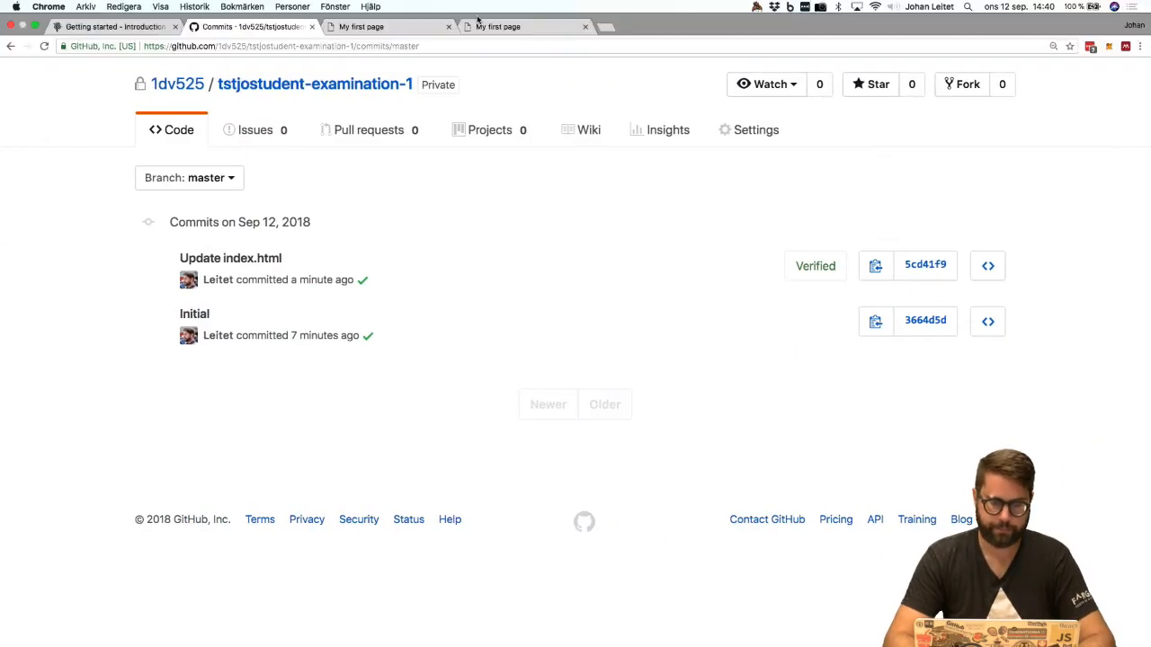
Go back to the Getting started tab, scroll down, and open the Exercises page
click(115, 26)
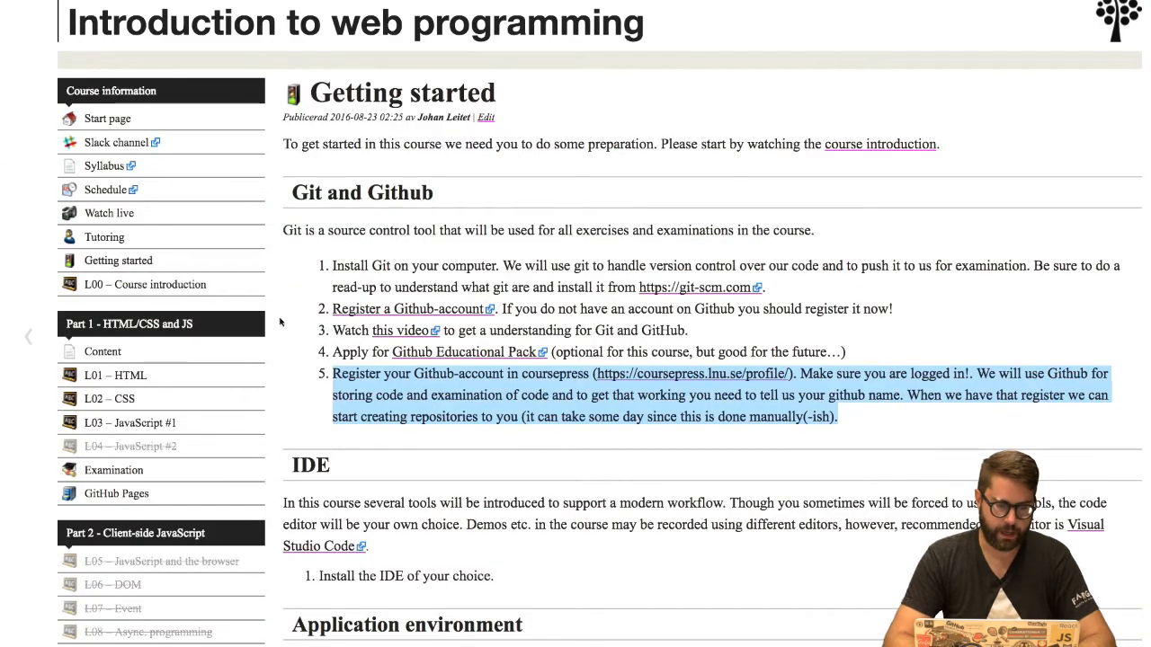
scroll(down, 3)
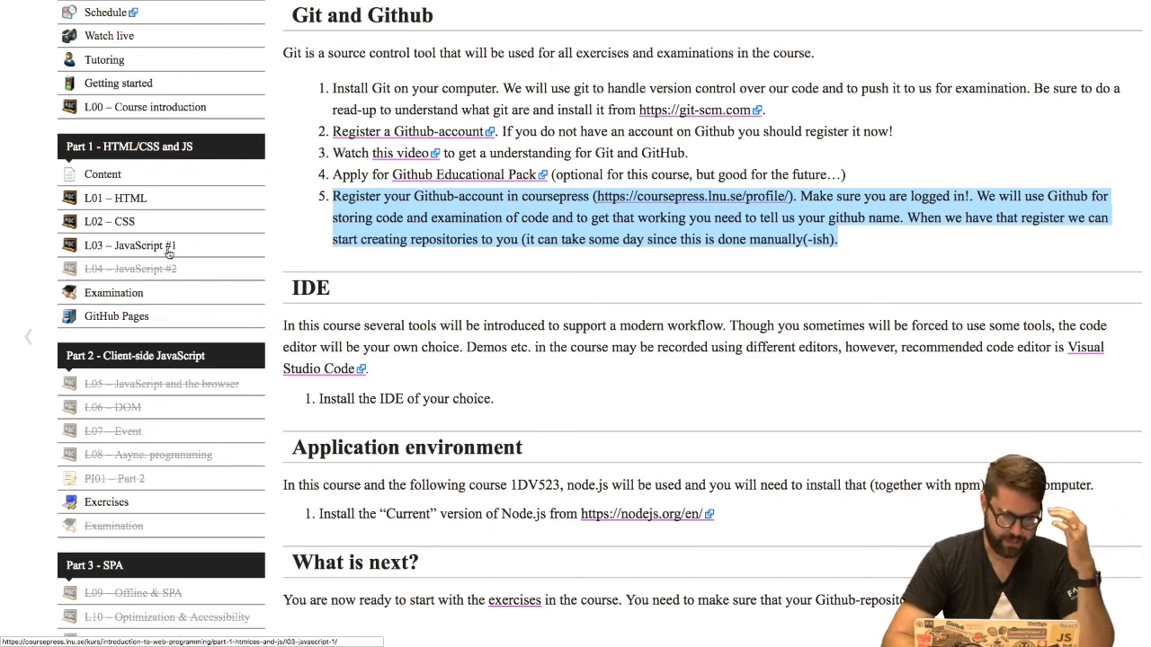
scroll(down, 3)
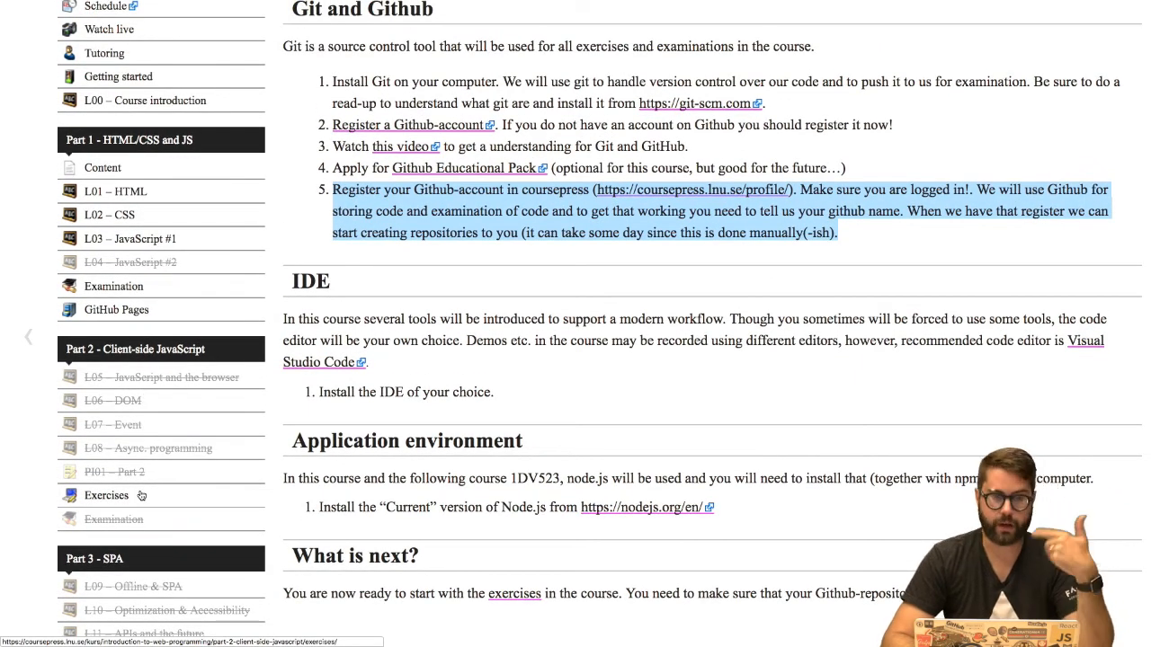
click(106, 496)
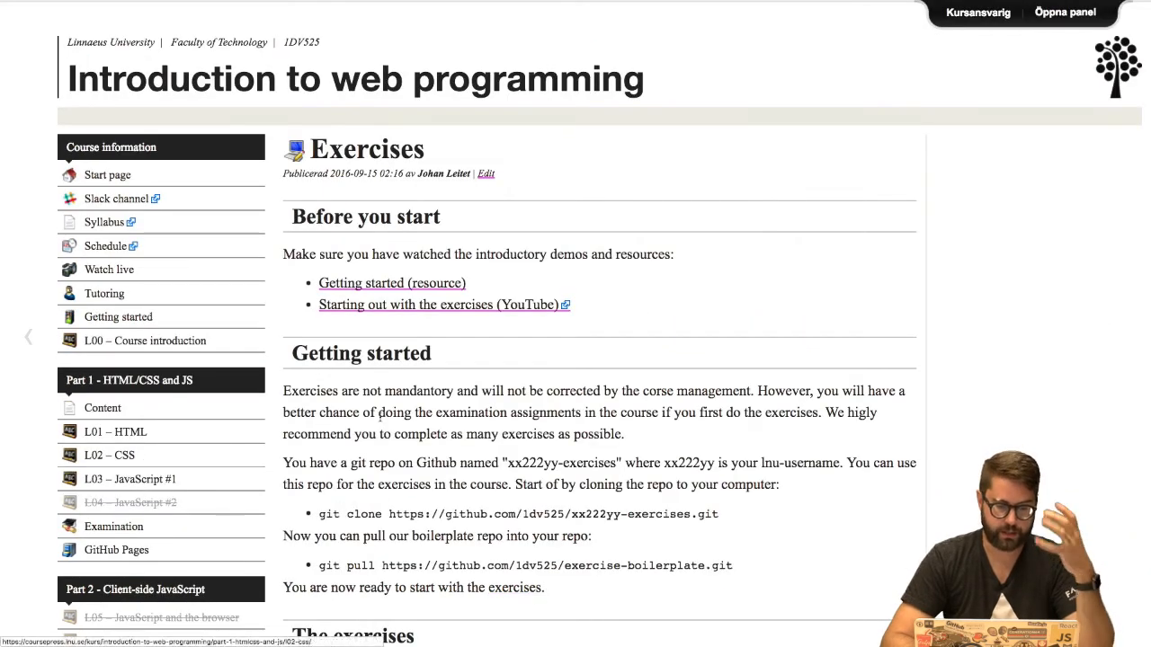
scroll(down, 3)
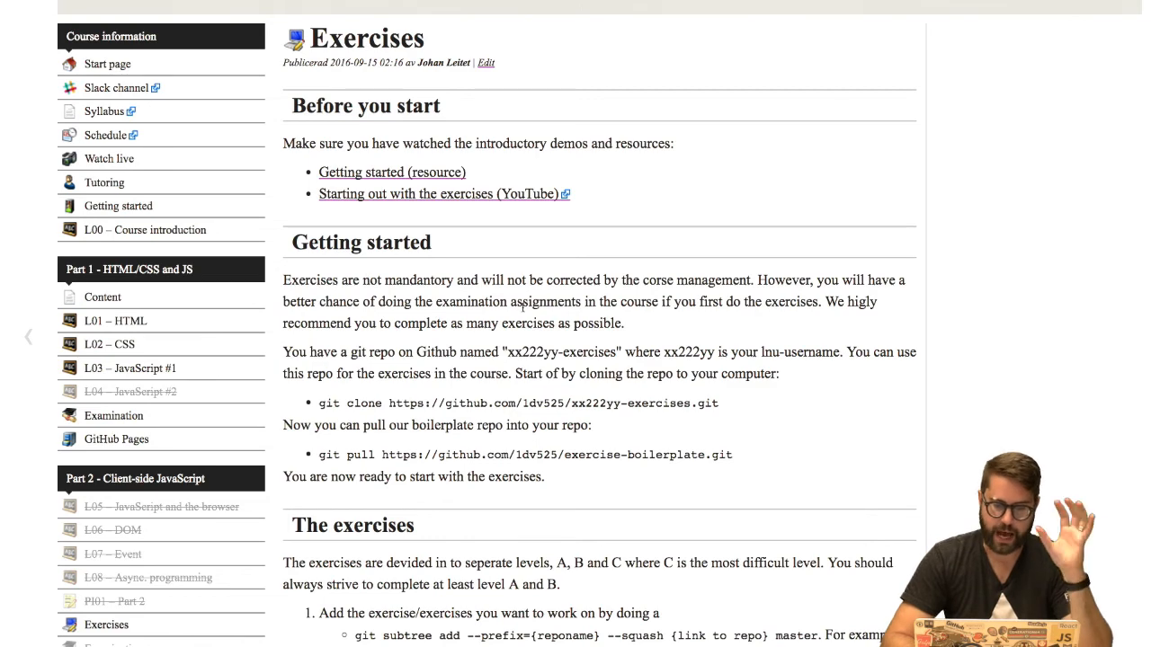
scroll(down, 3)
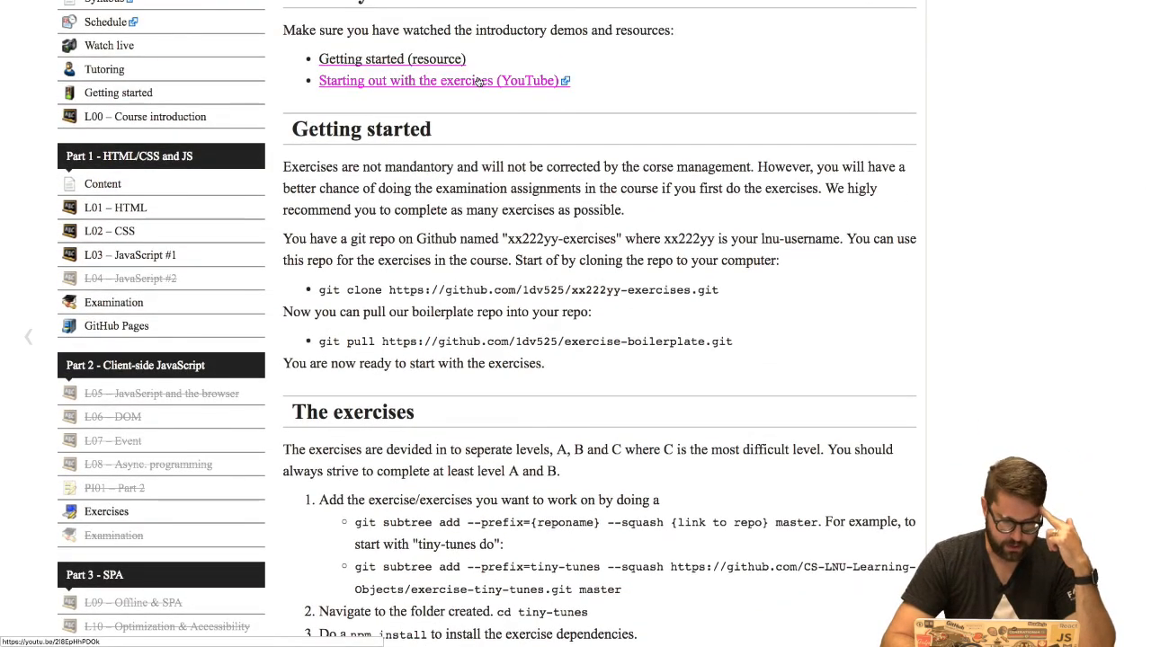
scroll(down, 3)
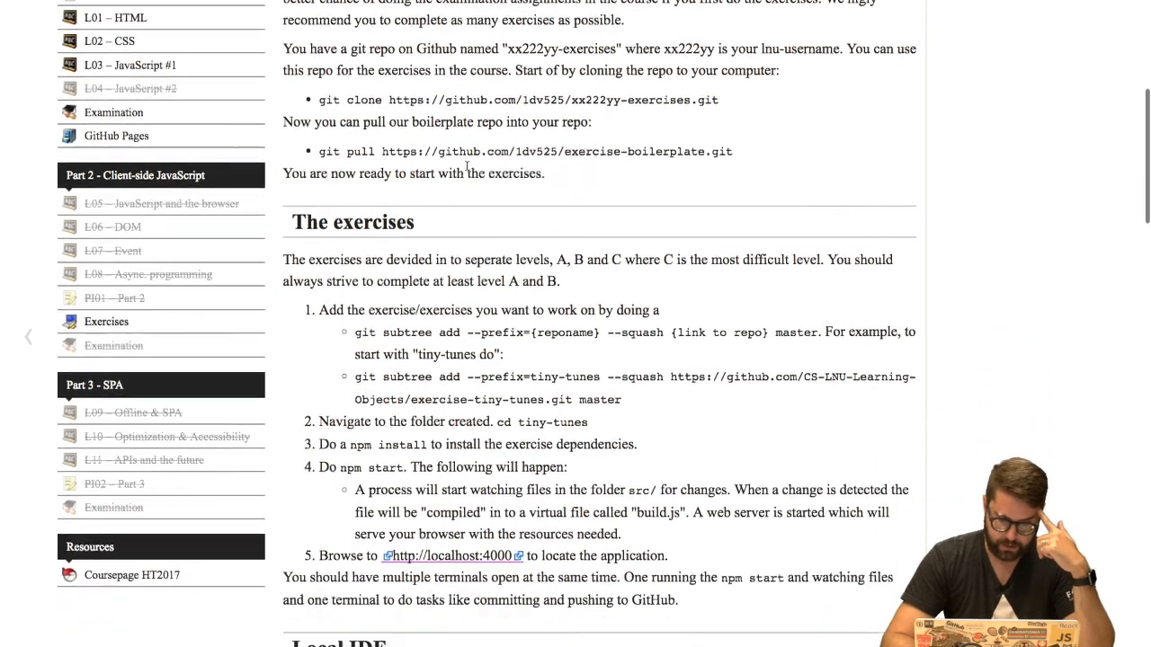
scroll(down, 3)
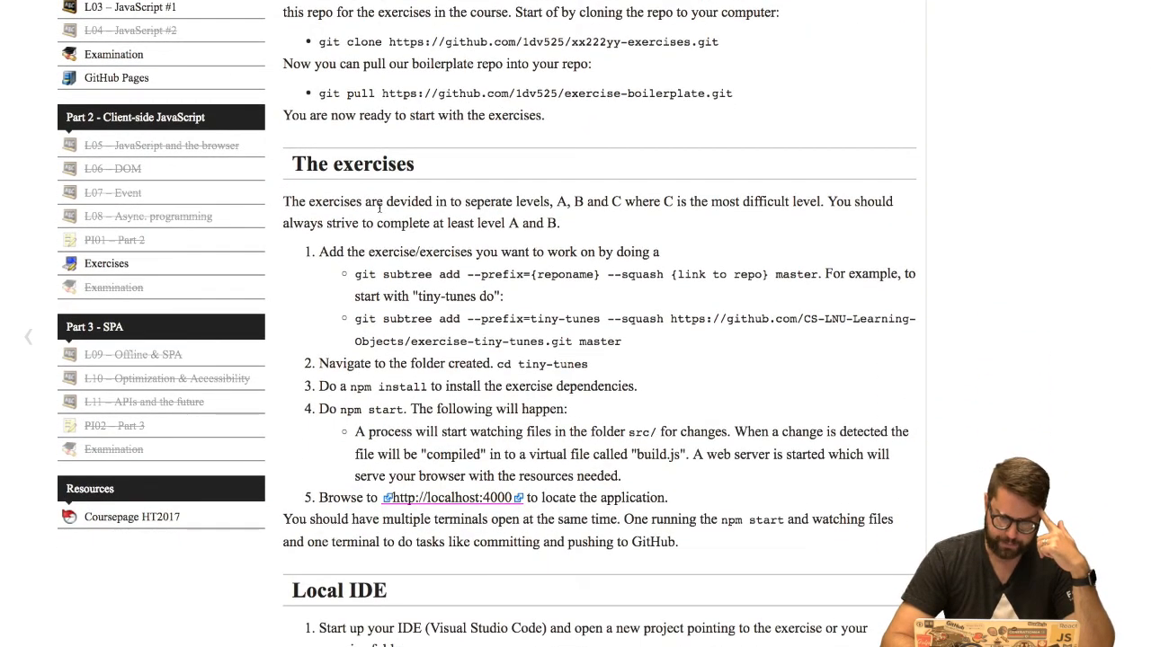
mouse_move(467, 430)
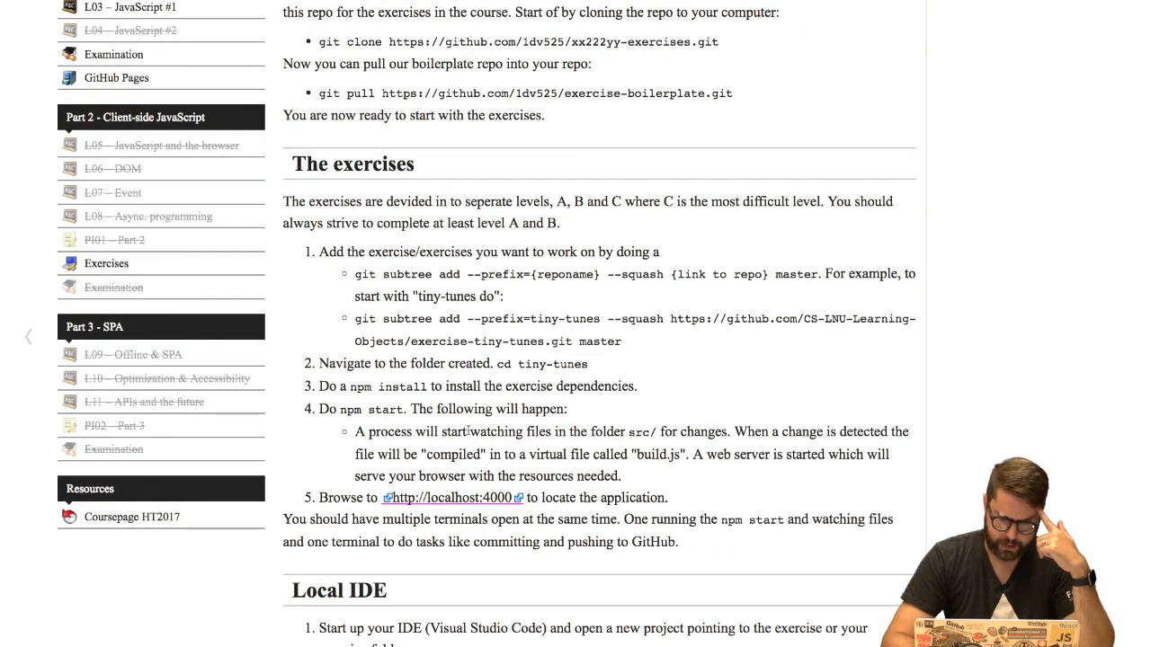
scroll(down, 3)
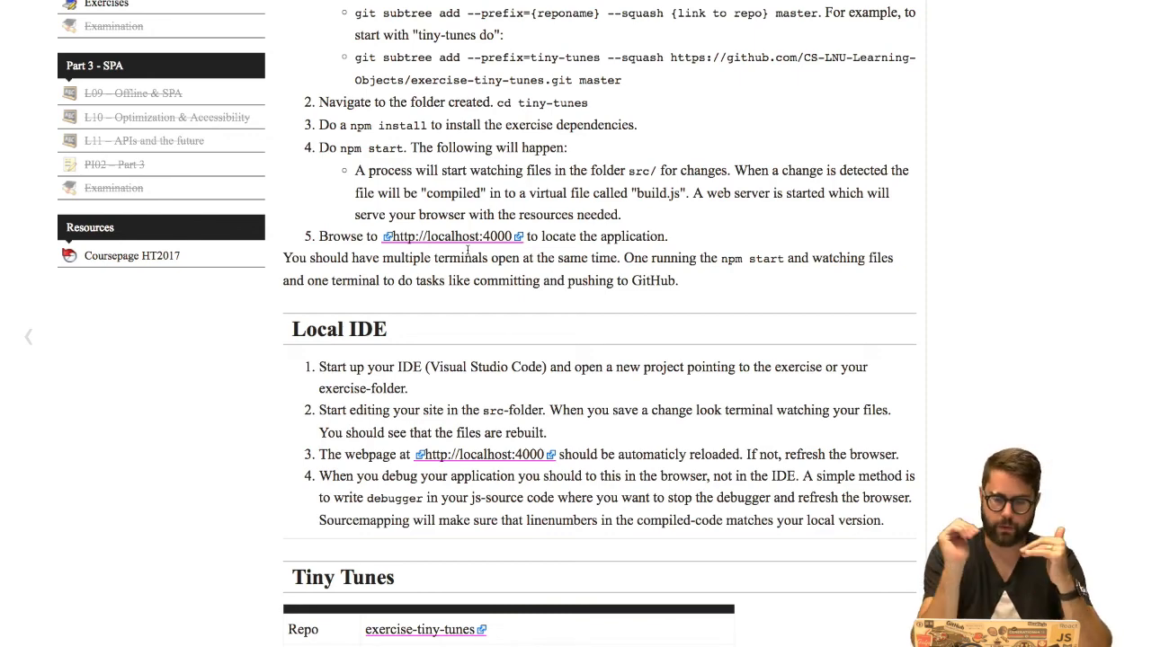
scroll(down, 3)
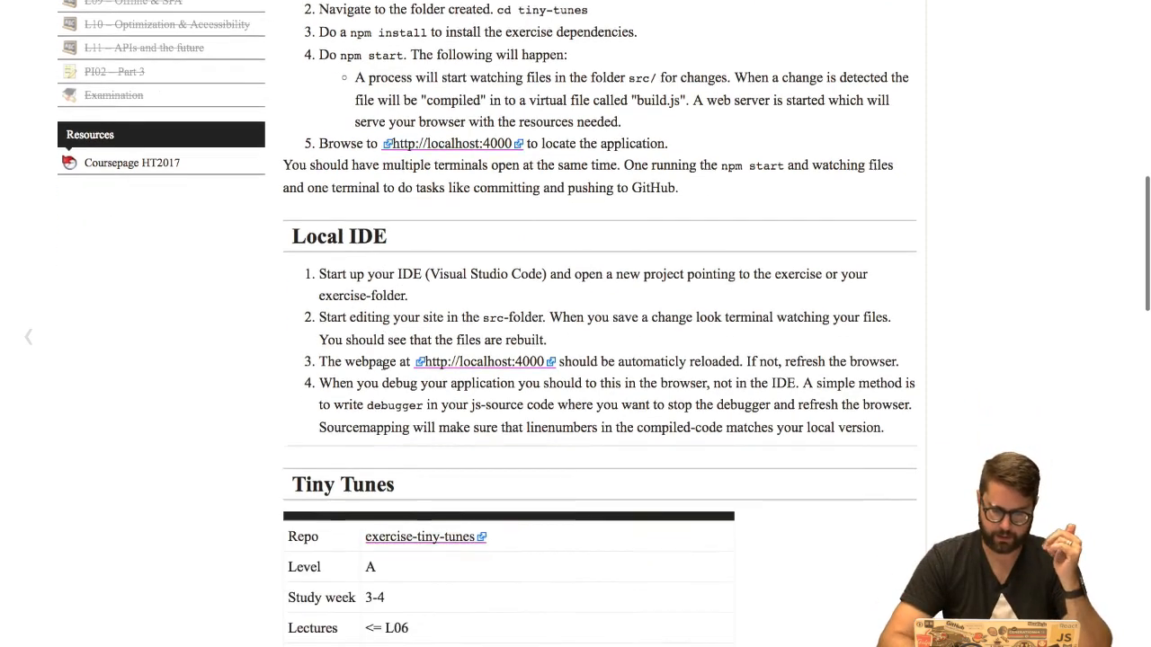
scroll(down, 3)
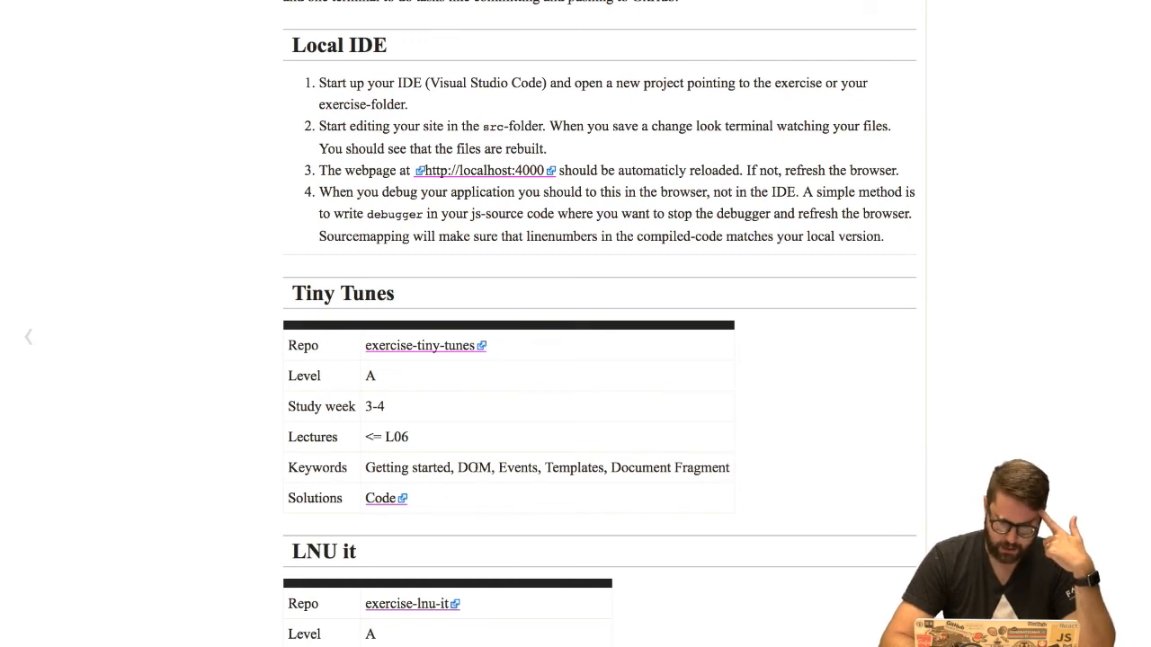
double_click(474, 467)
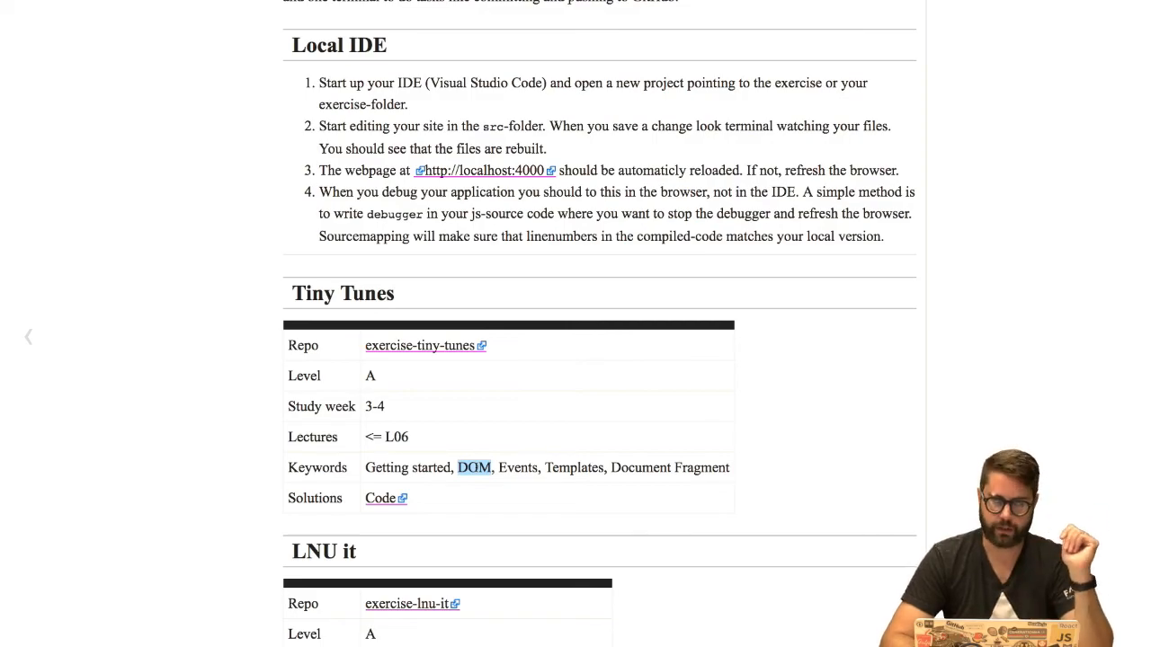
scroll(up, 3)
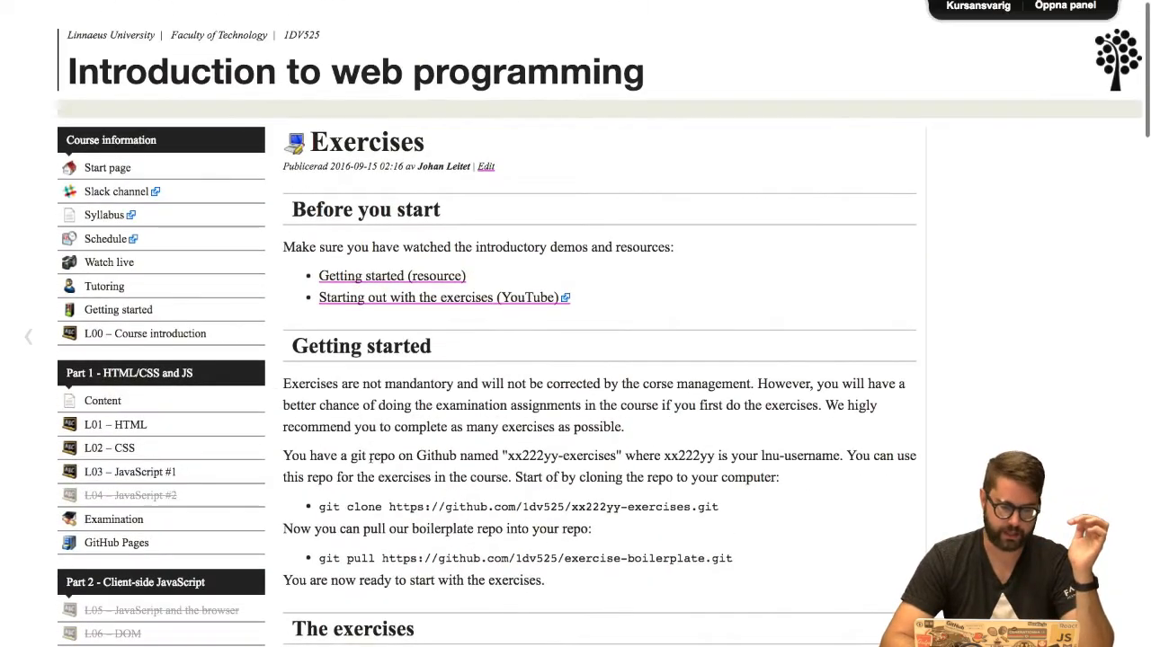
scroll(down, 3)
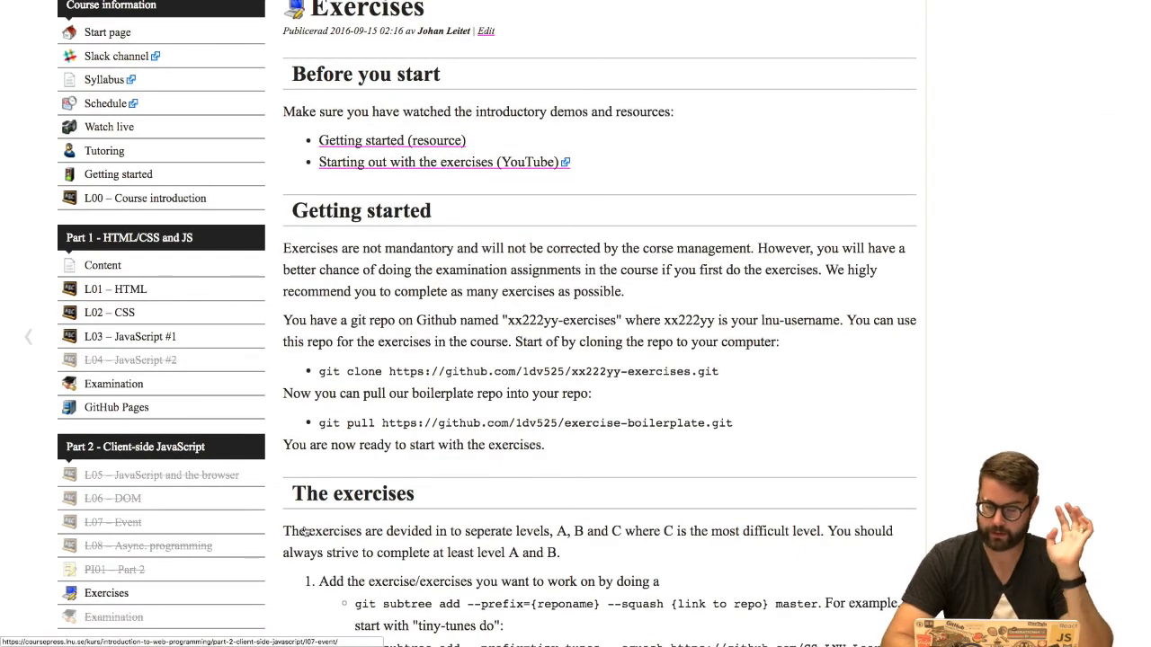
scroll(down, 3)
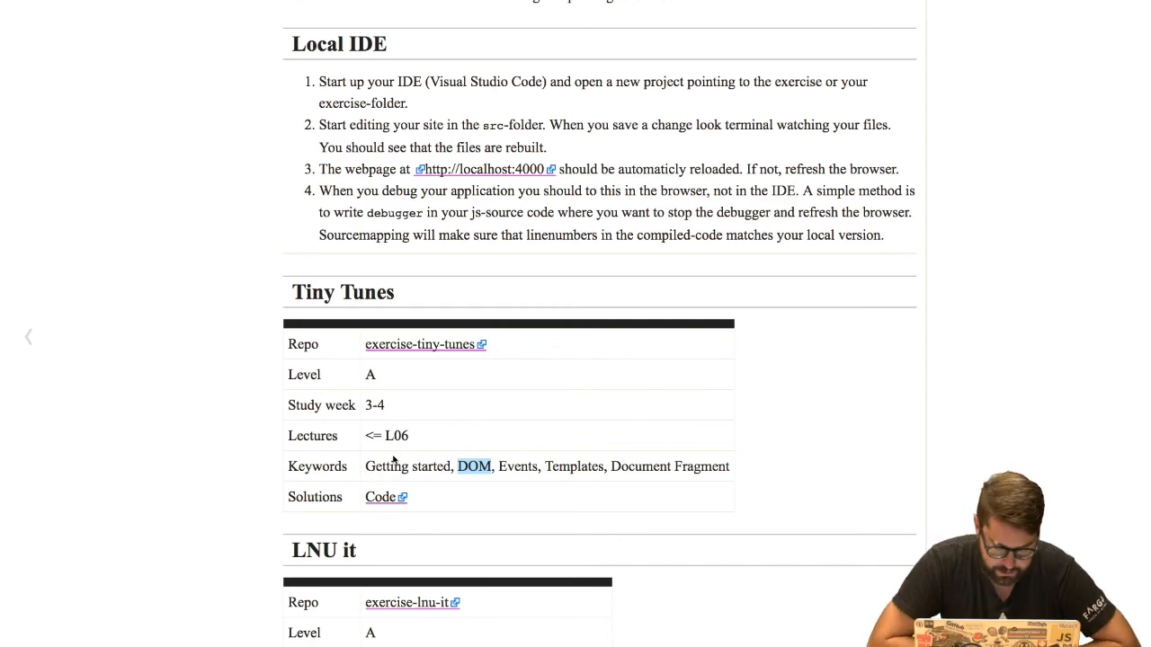
scroll(down, 3)
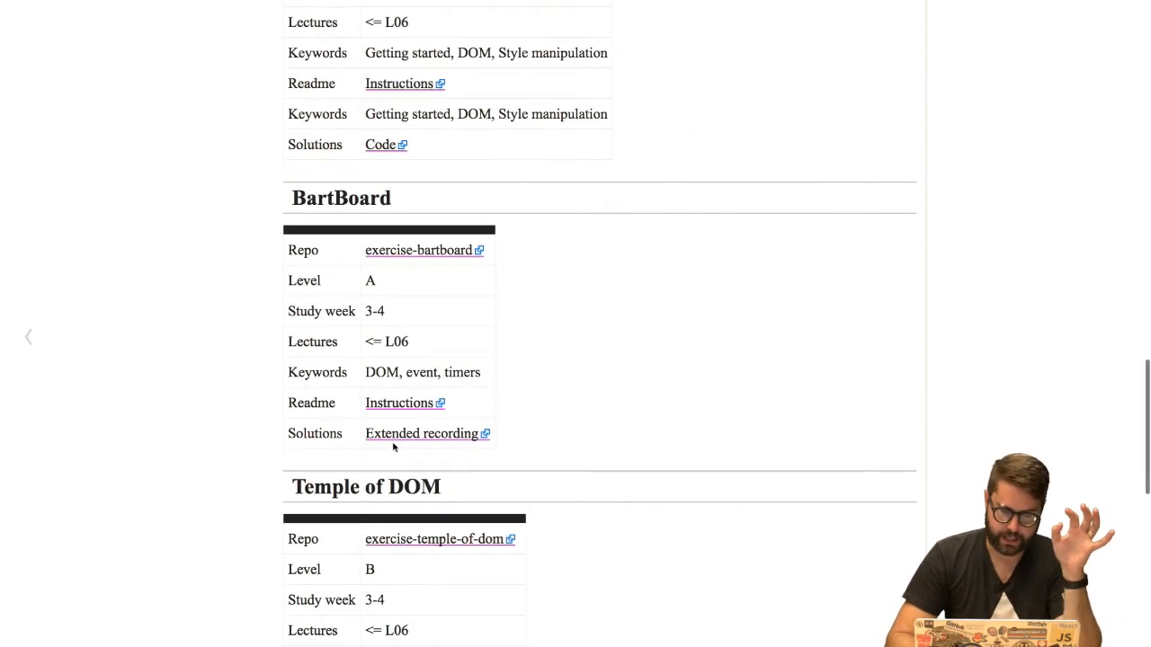
scroll(down, 3)
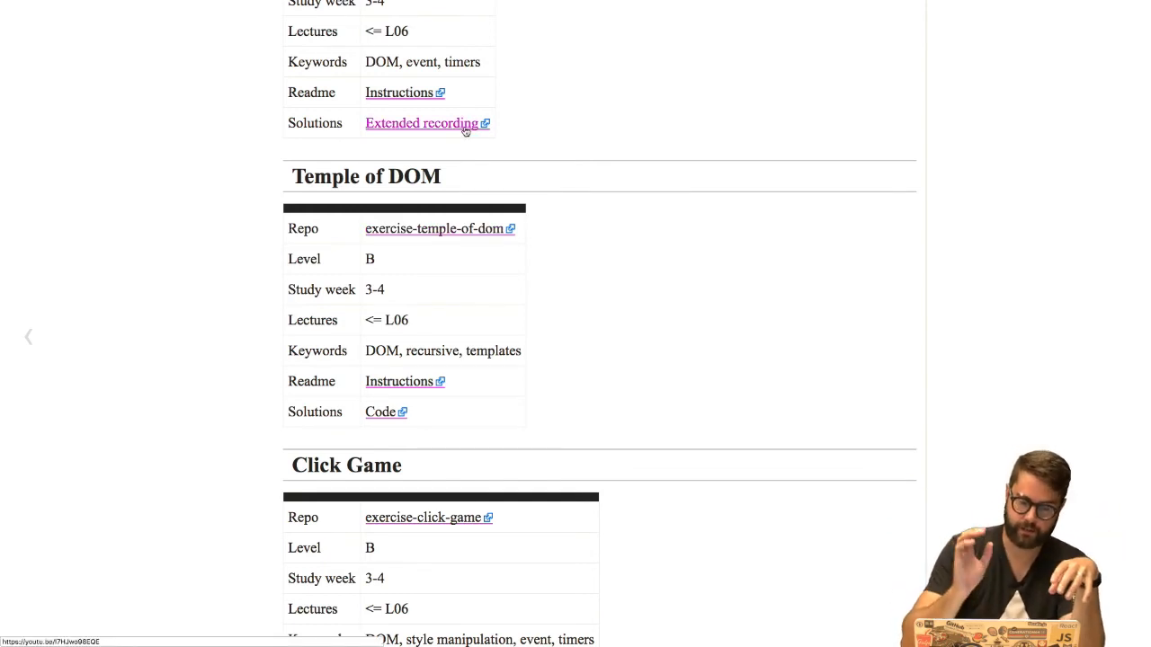
scroll(down, 3)
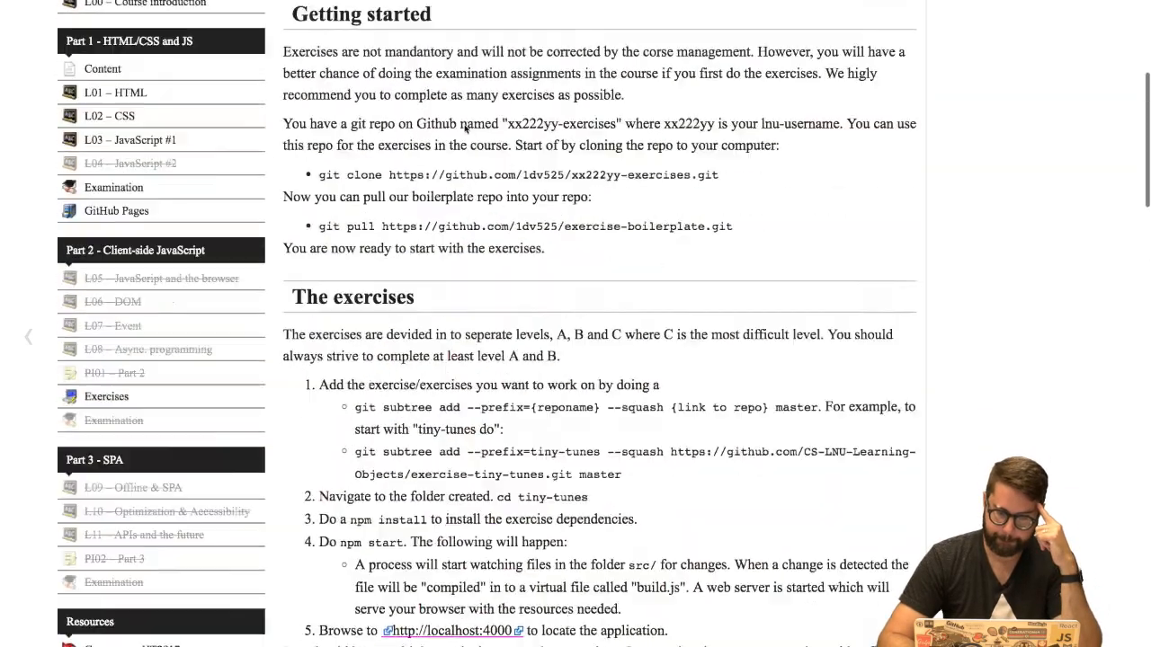
scroll(up, 3)
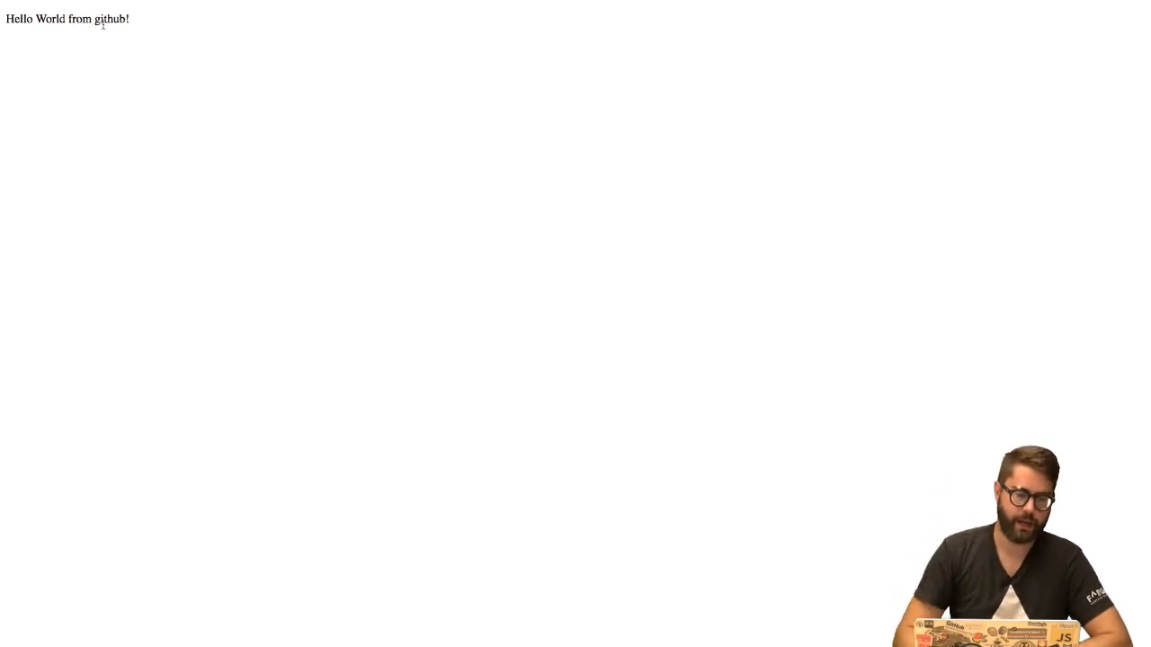
Highlight the 'Hello World from github!' greeting on the published GitHub Pages site
drag(34, 18, 97, 18)
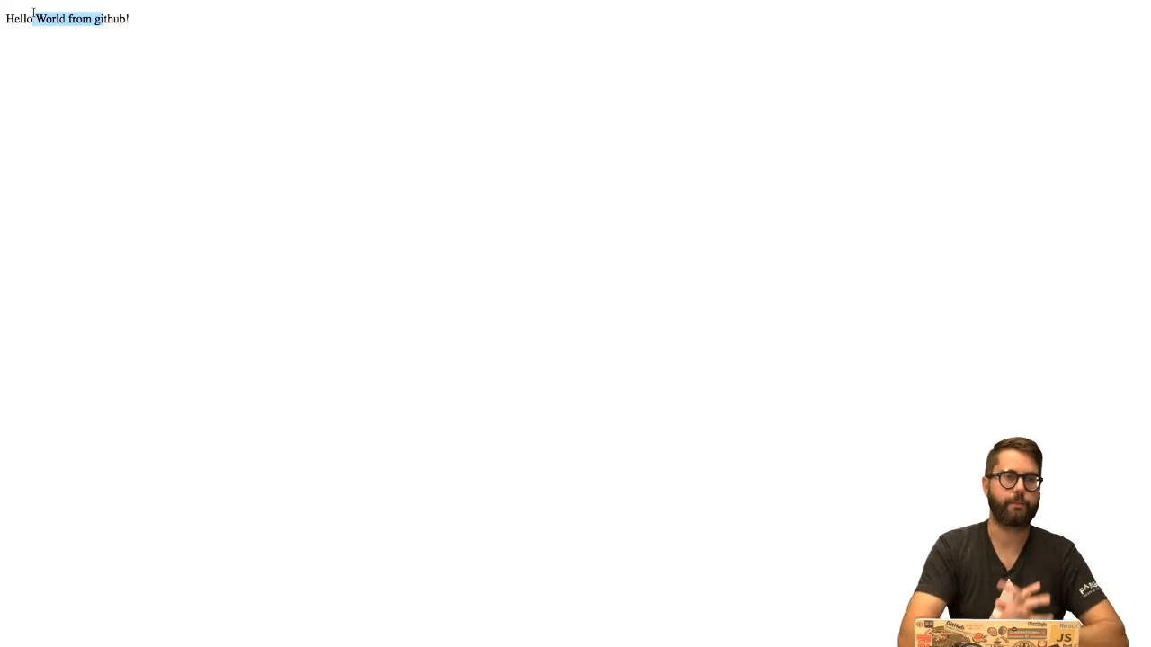